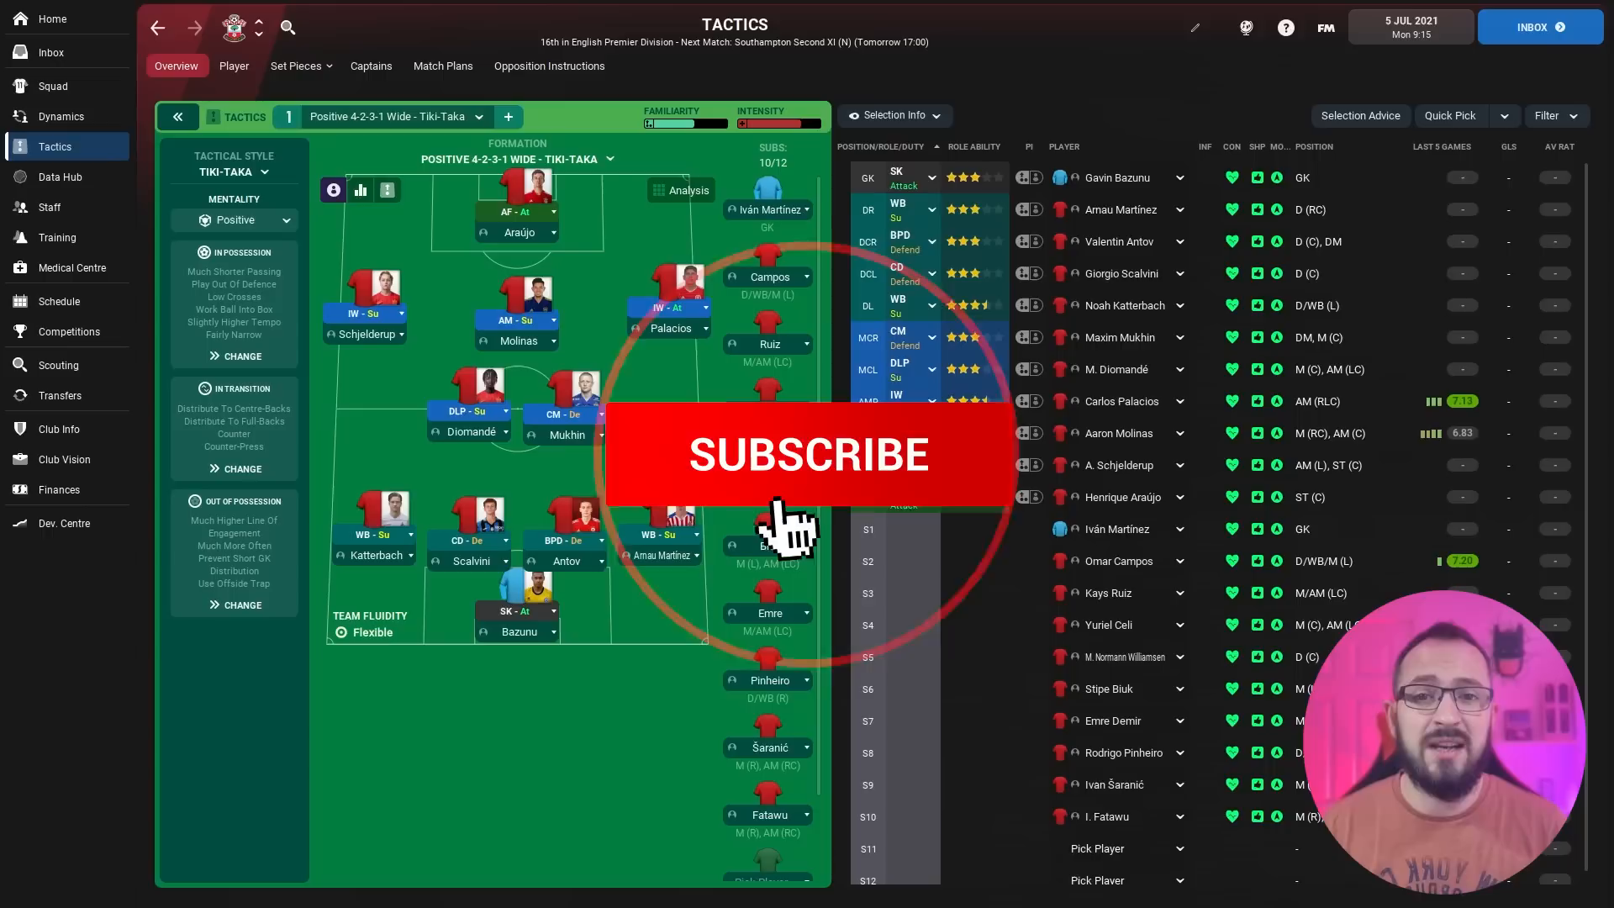
Open striker Henrique Araújo's profile from the Southampton tactics line-up
{"action": "left_click", "coordinate": [807, 454]}
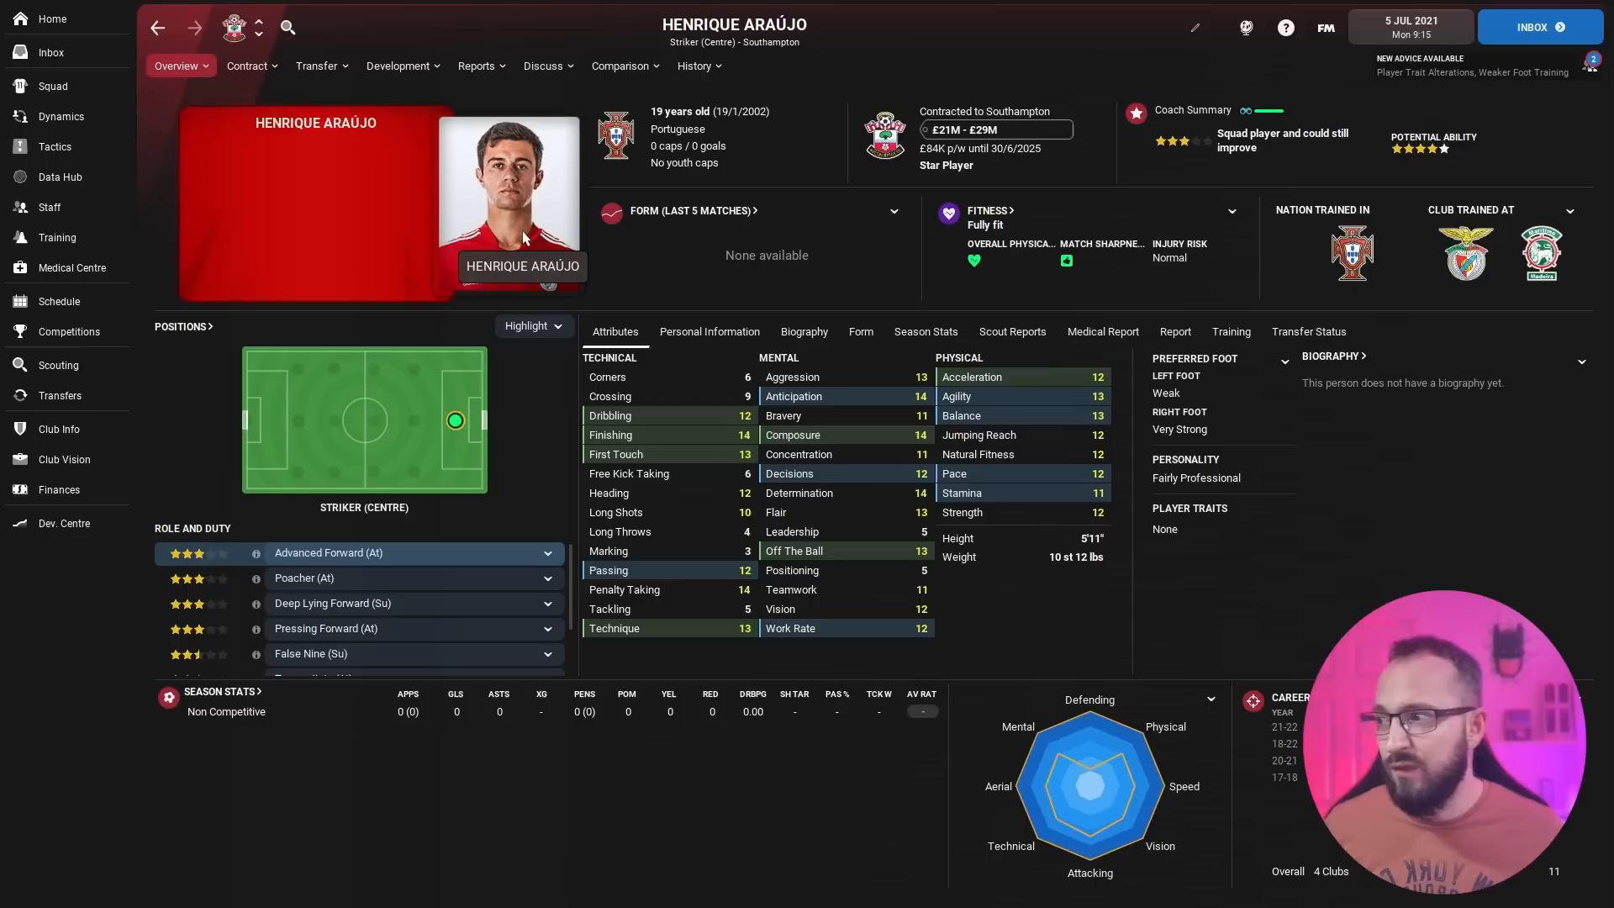
View Gavin Bazunu's goalkeeper profile, then return to the Southampton tactics line-up
{"action": "left_click", "coordinate": [54, 146]}
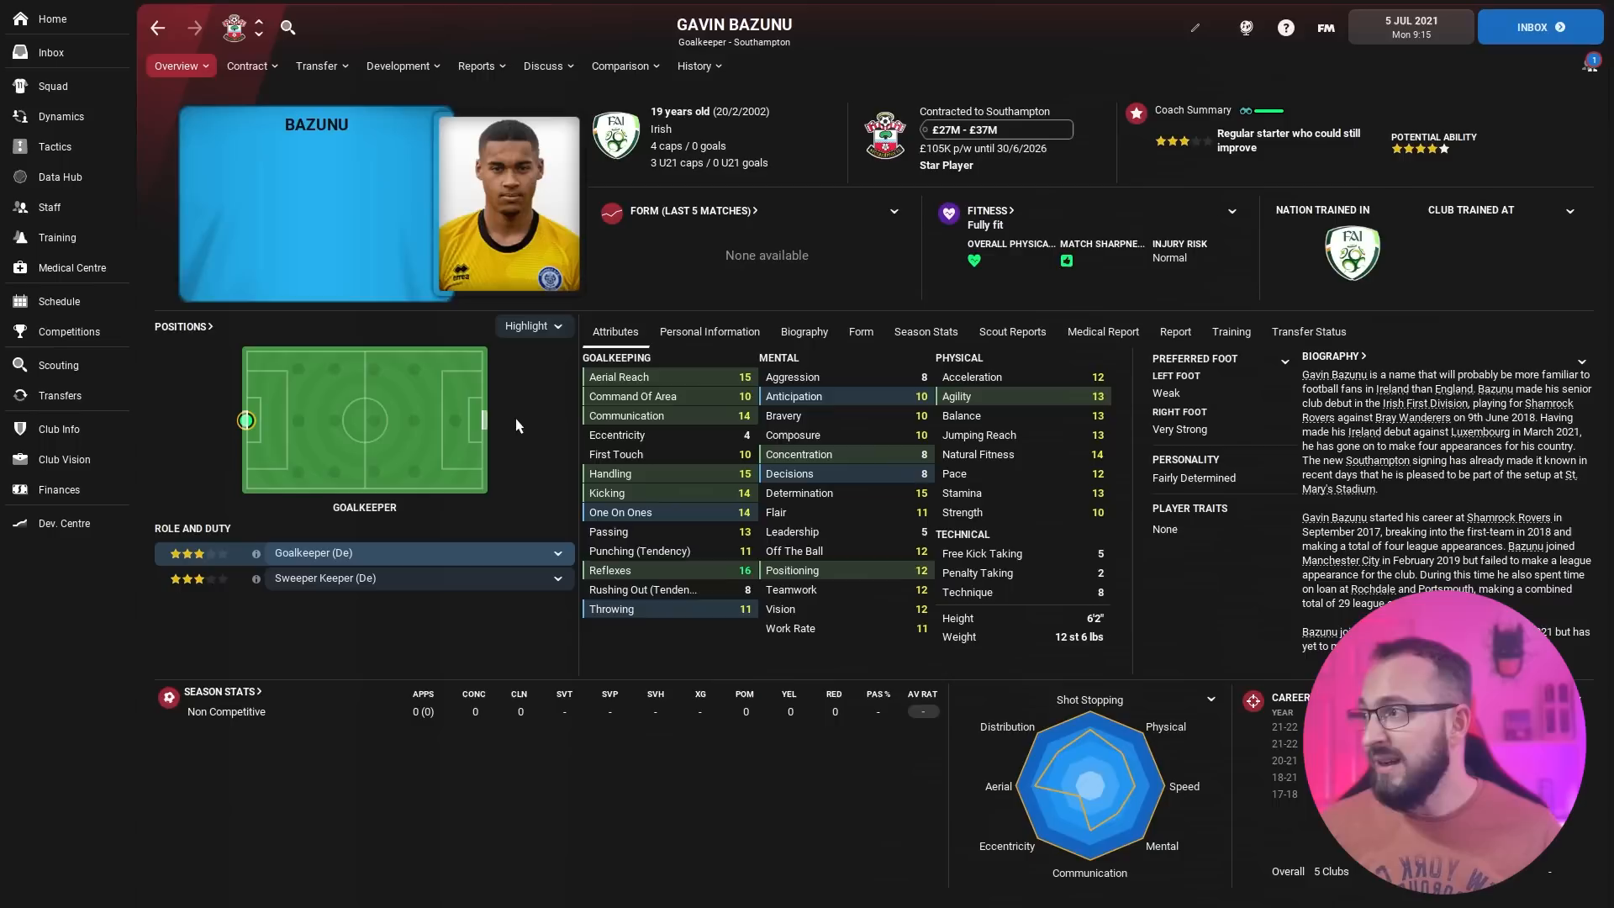
{"action": "left_click", "coordinate": [57, 146]}
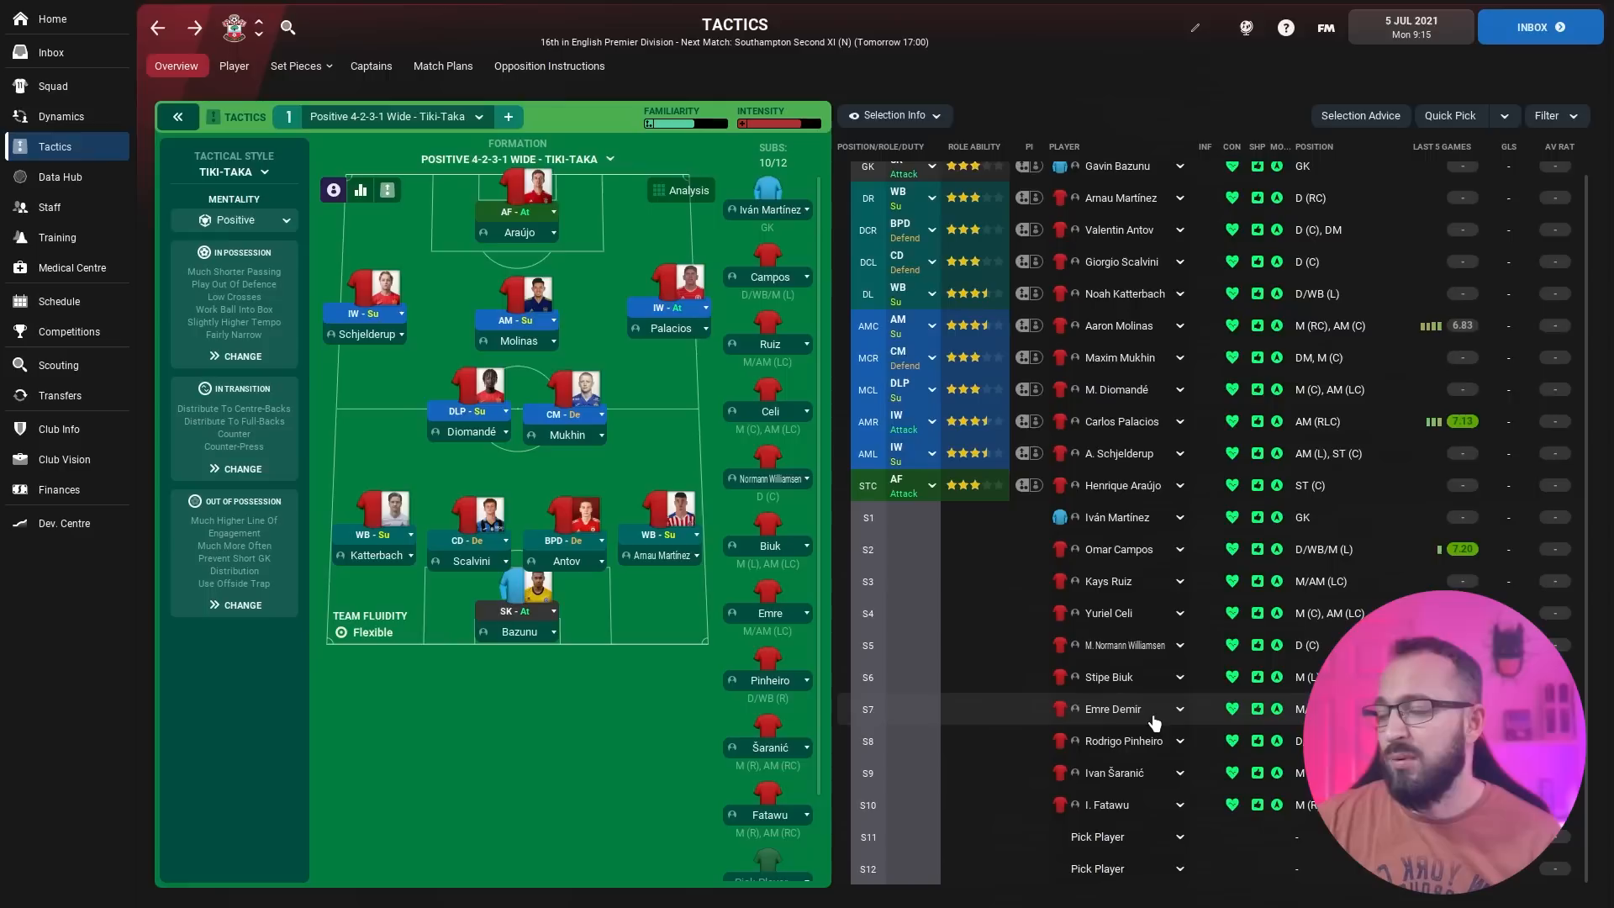
Go on holiday with all offers rejected so the game simulates to 31 May 2024
{"action": "left_click", "coordinate": [41, 19]}
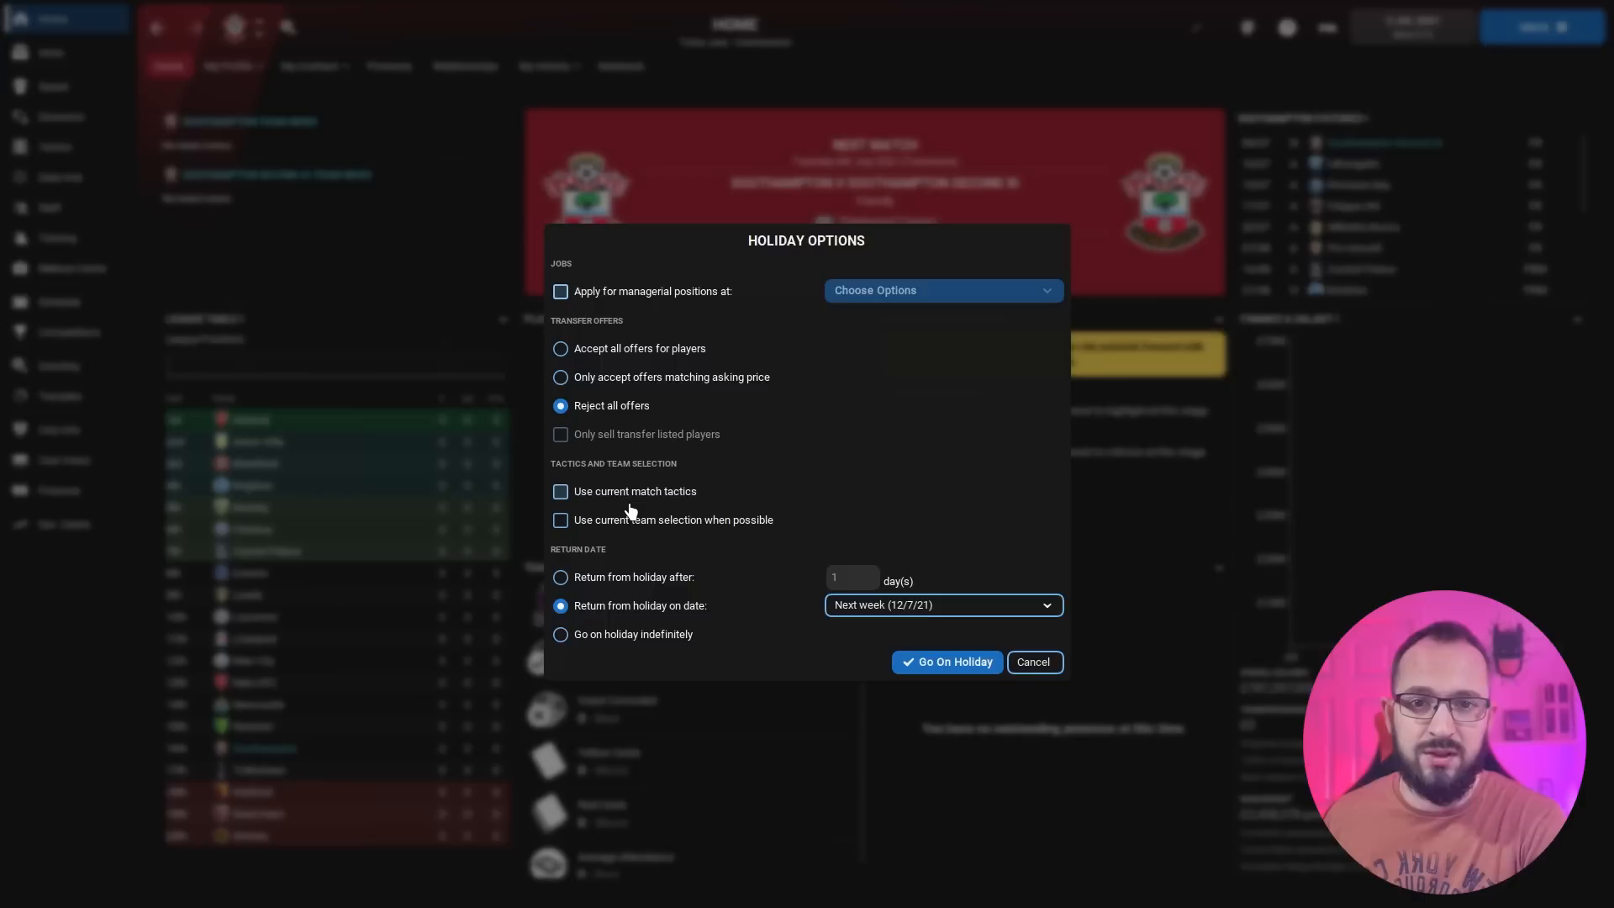
{"action": "left_click", "coordinate": [562, 491]}
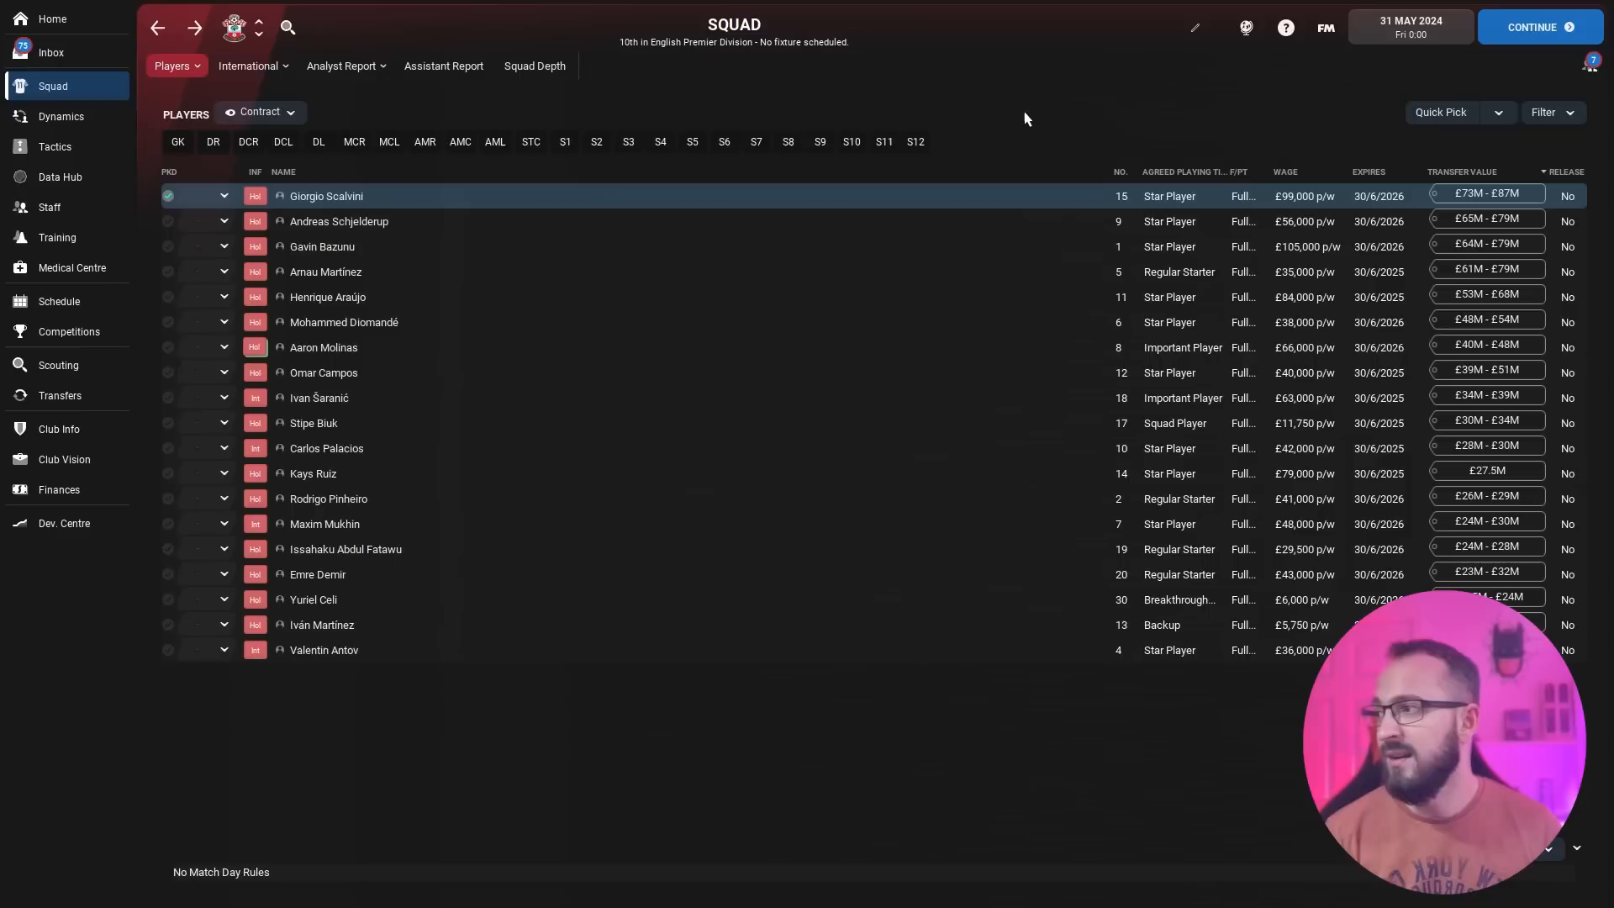
{"action": "mouse_move", "coordinate": [1274, 192]}
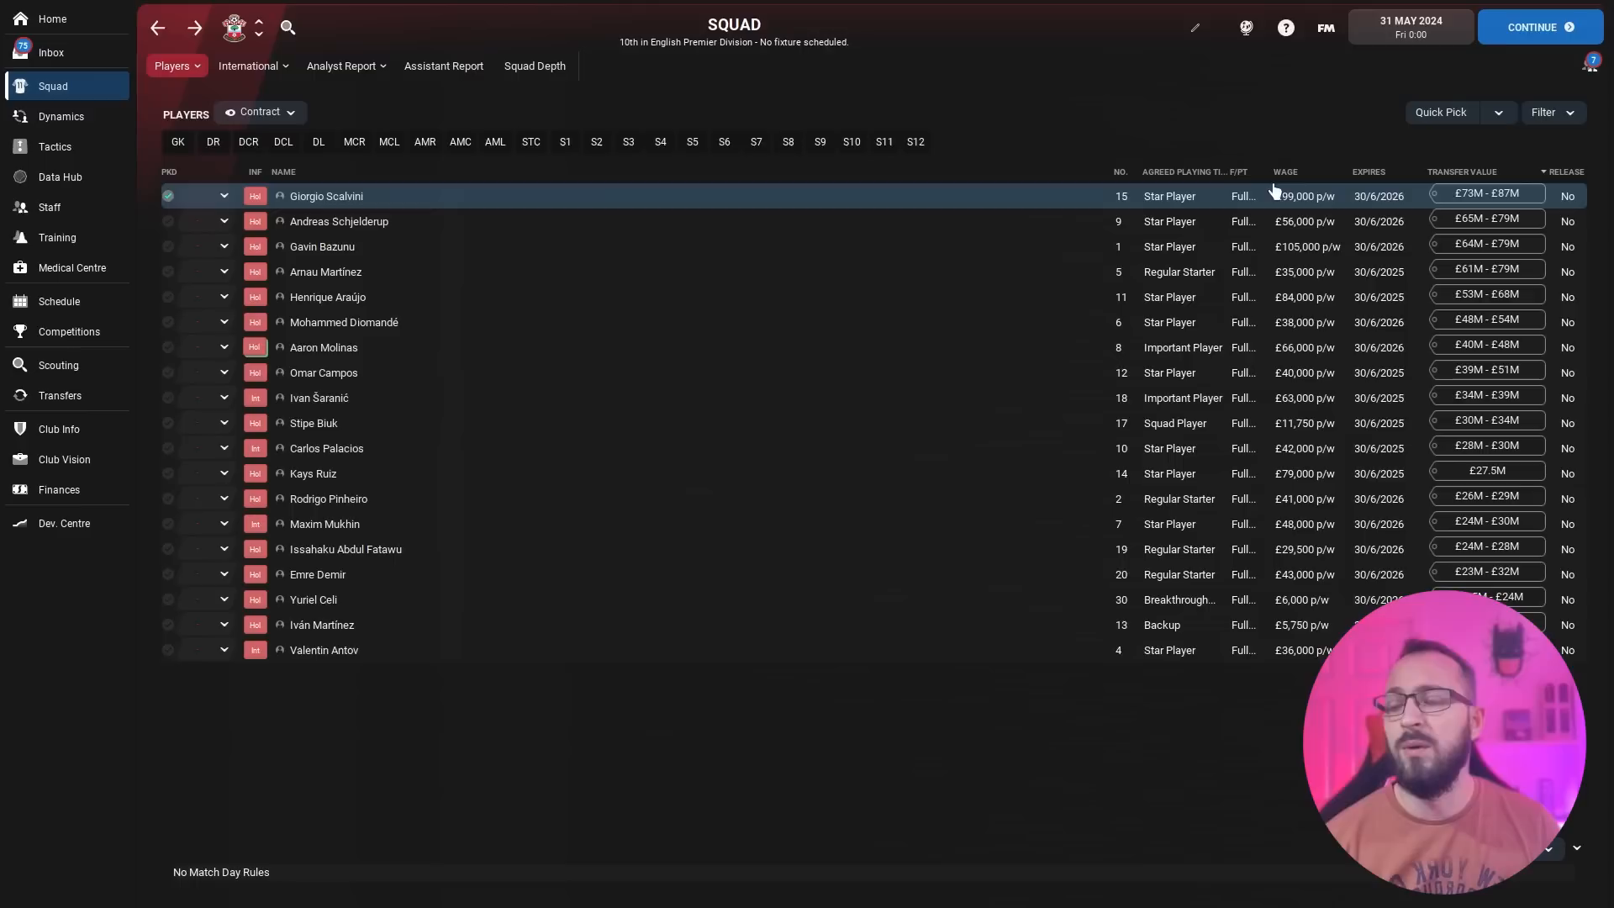
{"action": "mouse_move", "coordinate": [1189, 141]}
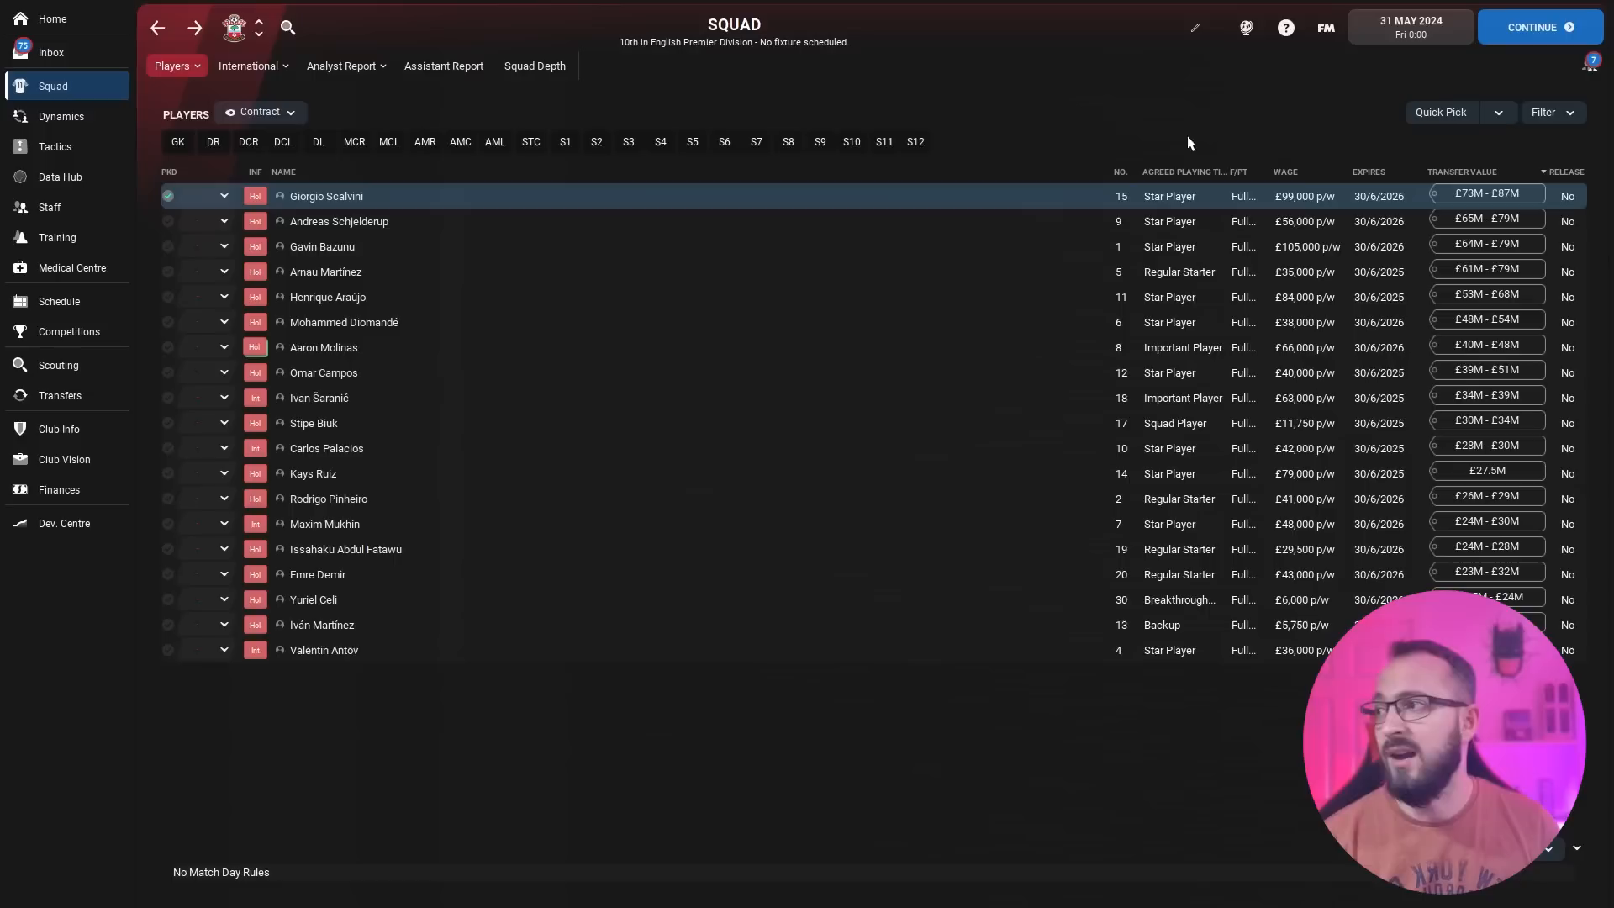
Show the squad's overall season stats sorted by goals, with Henrique Araújo leading
{"action": "left_click", "coordinate": [326, 195]}
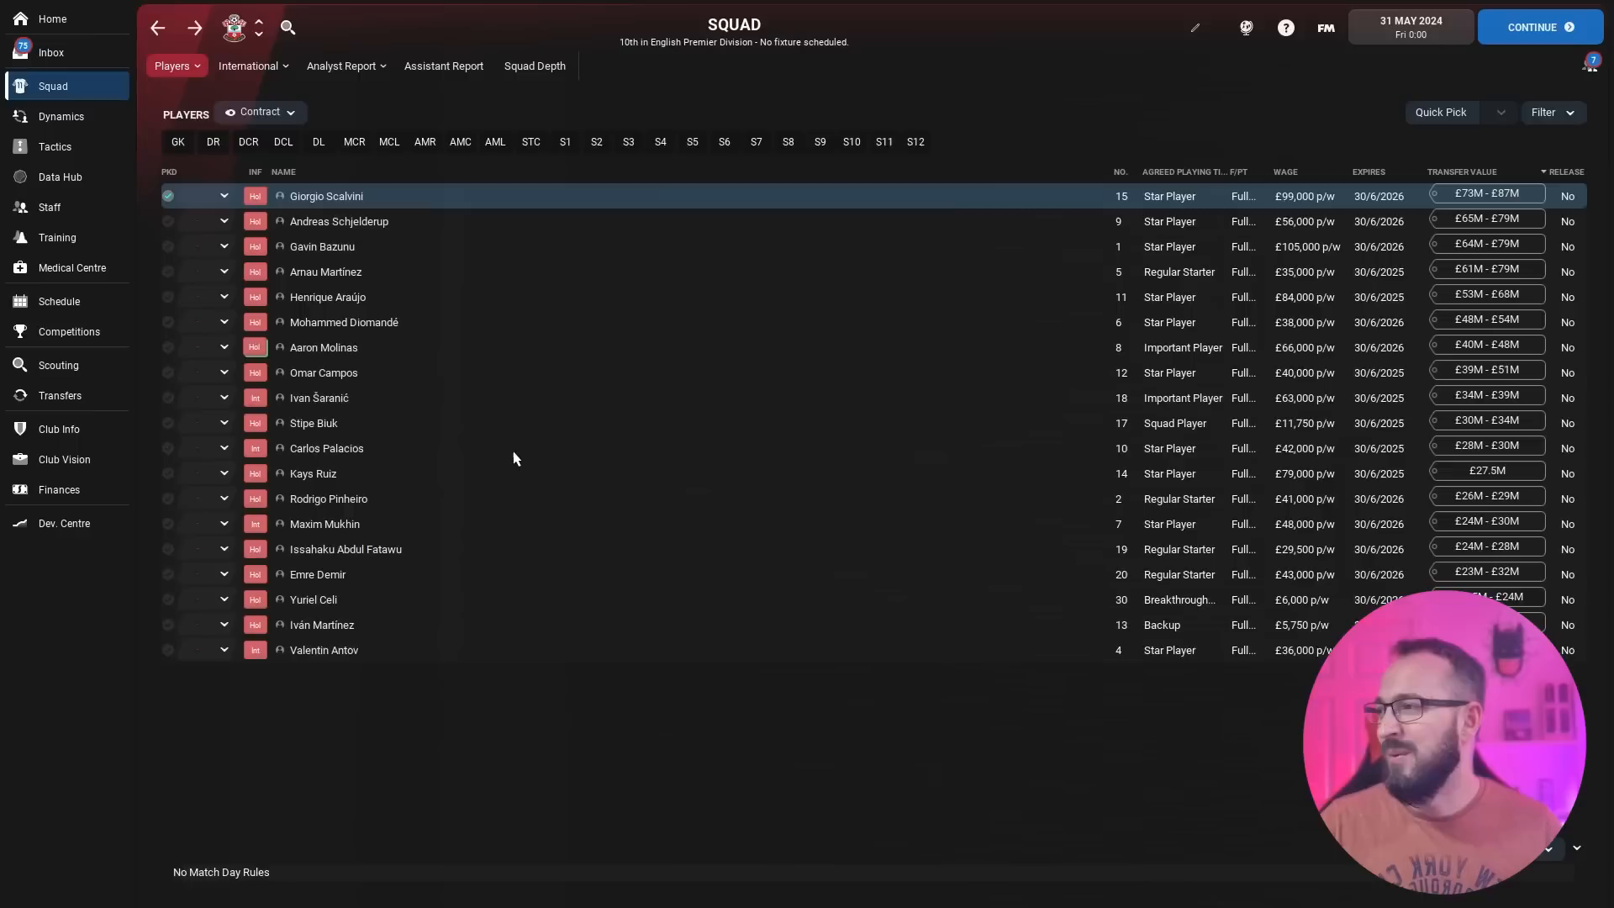
{"action": "left_click", "coordinate": [257, 113]}
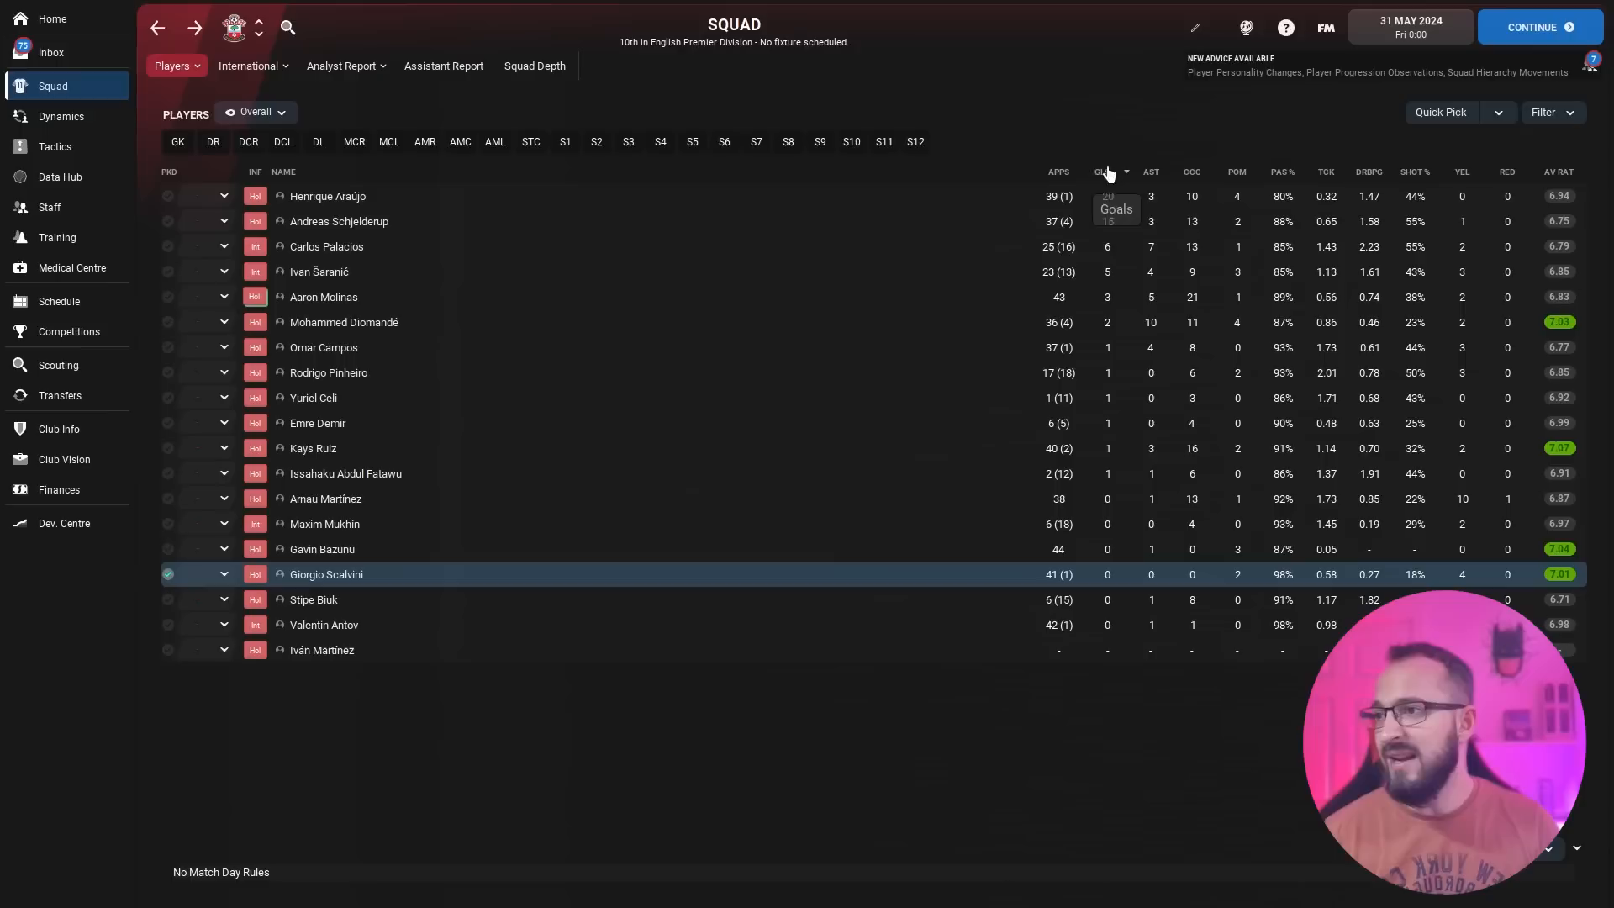
Open the final English Premier Division table, Liverpool champions and Southampton tenth on 53 points
{"action": "left_click", "coordinate": [328, 195]}
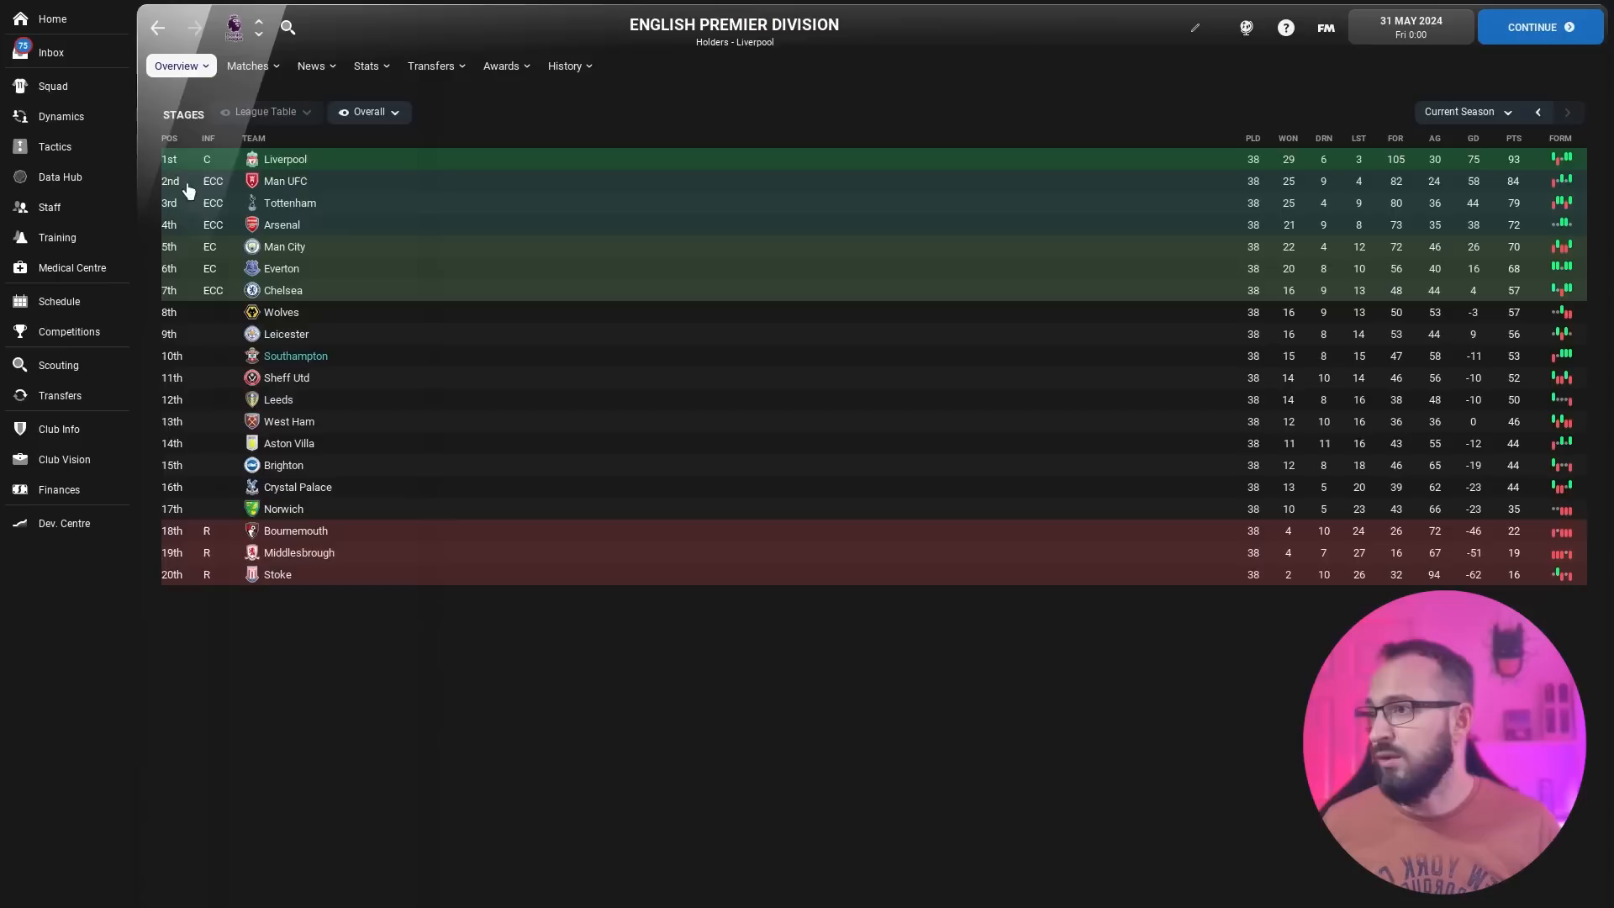
View the 2021/22 Premier Division table, then the English FA Cup overview with Liverpool's 4-0 final win
{"action": "left_click", "coordinate": [1539, 111]}
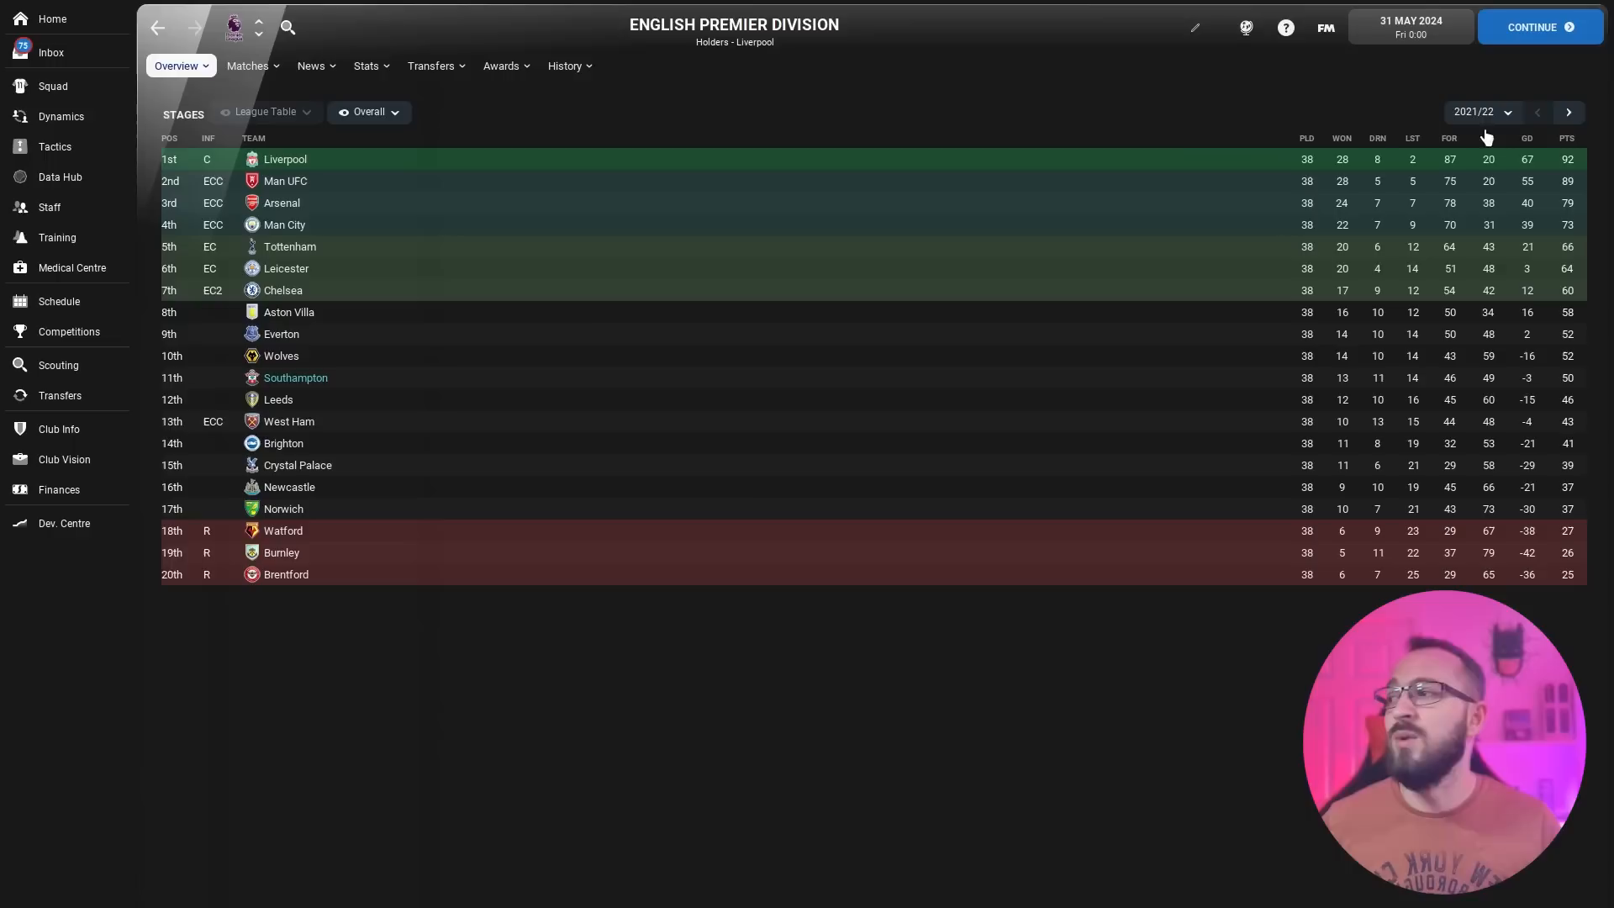
{"action": "mouse_move", "coordinate": [1053, 108]}
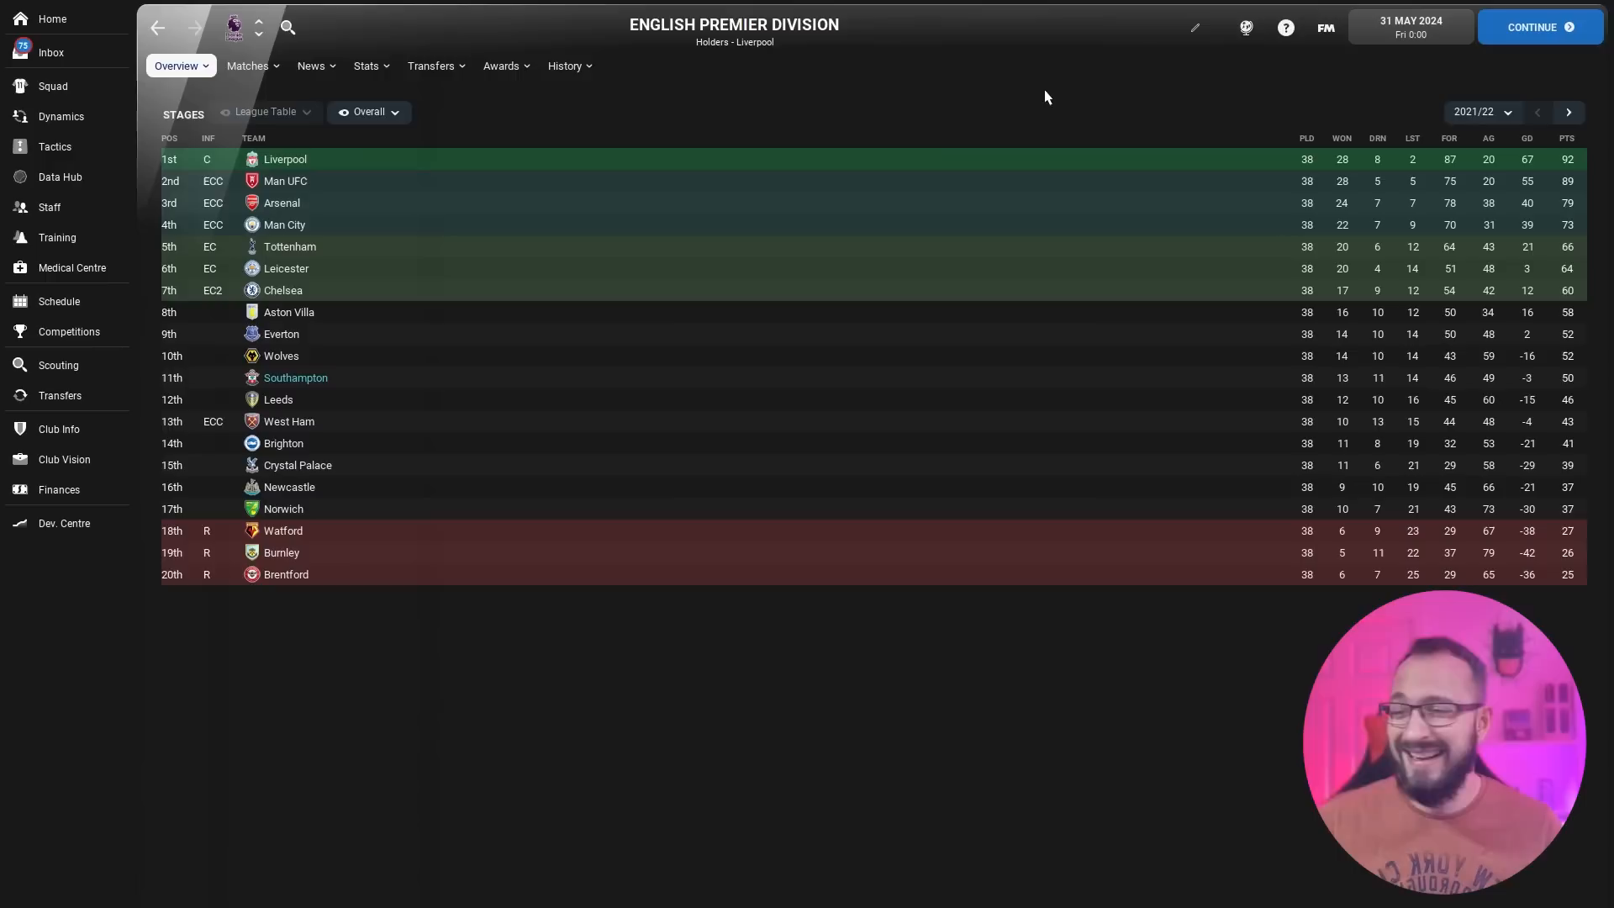
{"action": "left_click", "coordinate": [69, 331]}
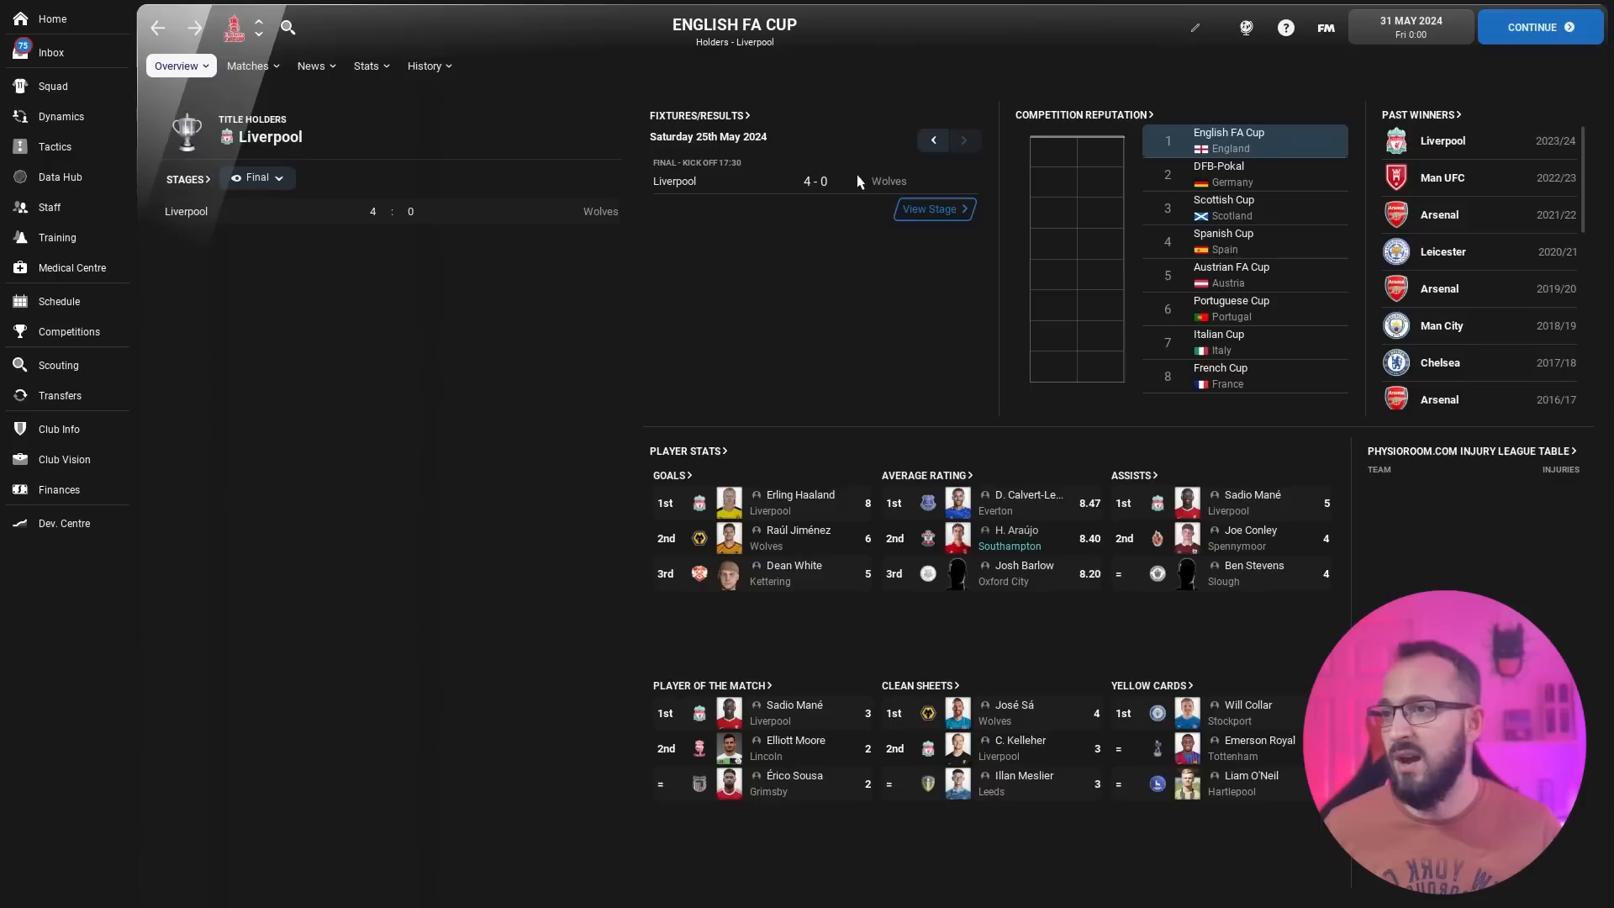
Show the Carabao Cup past winners history, with Man City beating Tottenham in 2023/24
{"action": "left_click", "coordinate": [424, 65]}
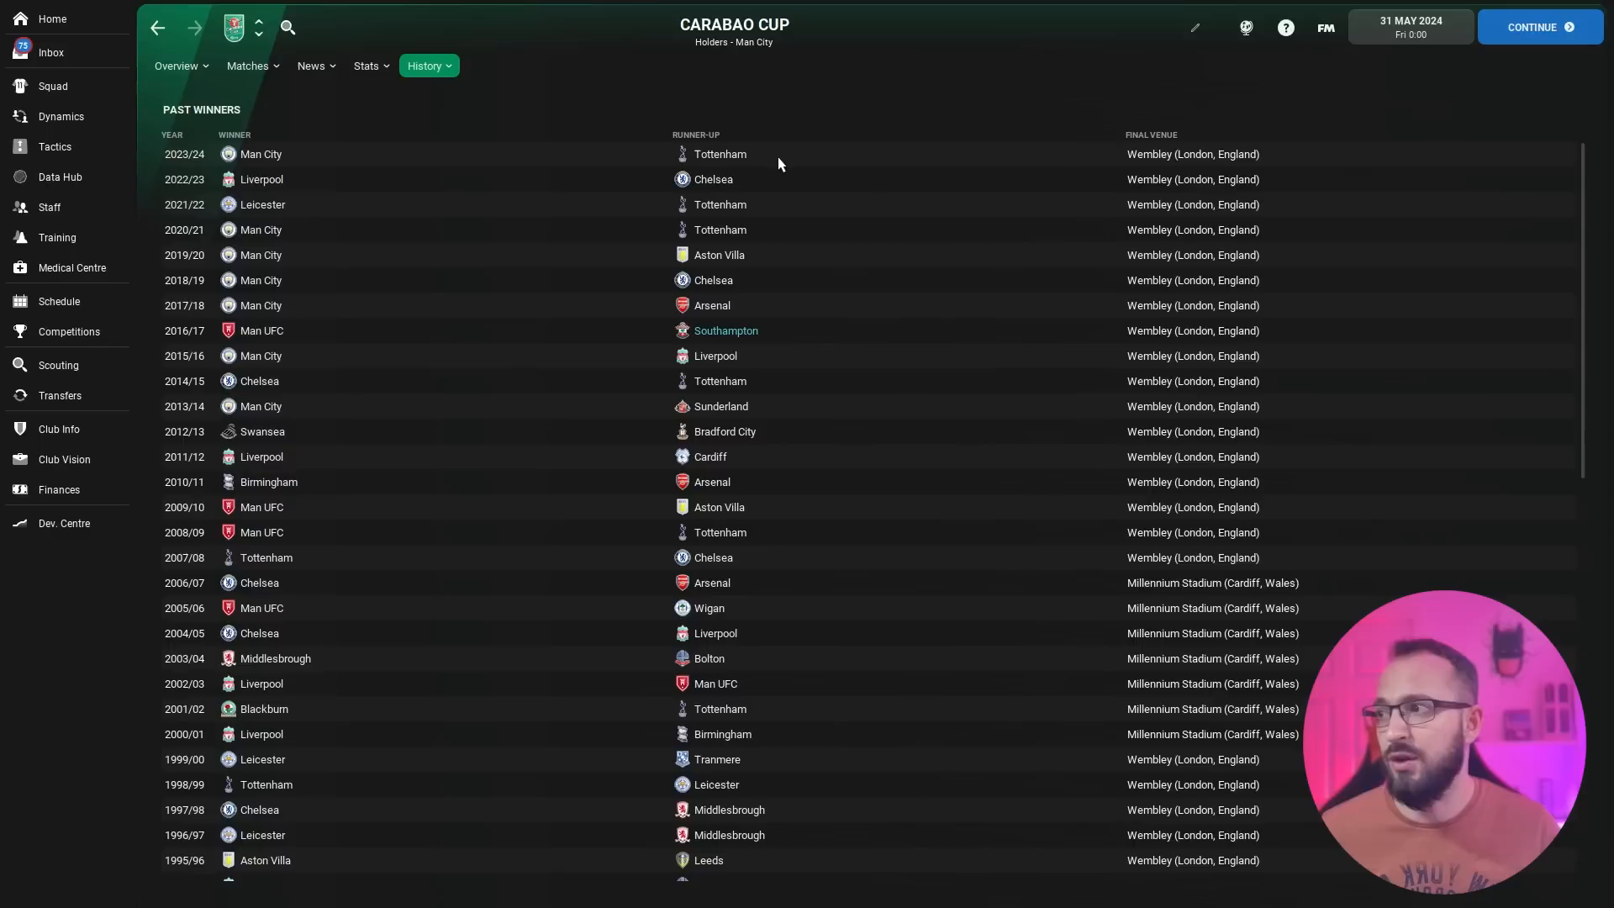
Simulate forward to 1 June 2031 and show the Southampton squad list
{"action": "left_click", "coordinate": [52, 86]}
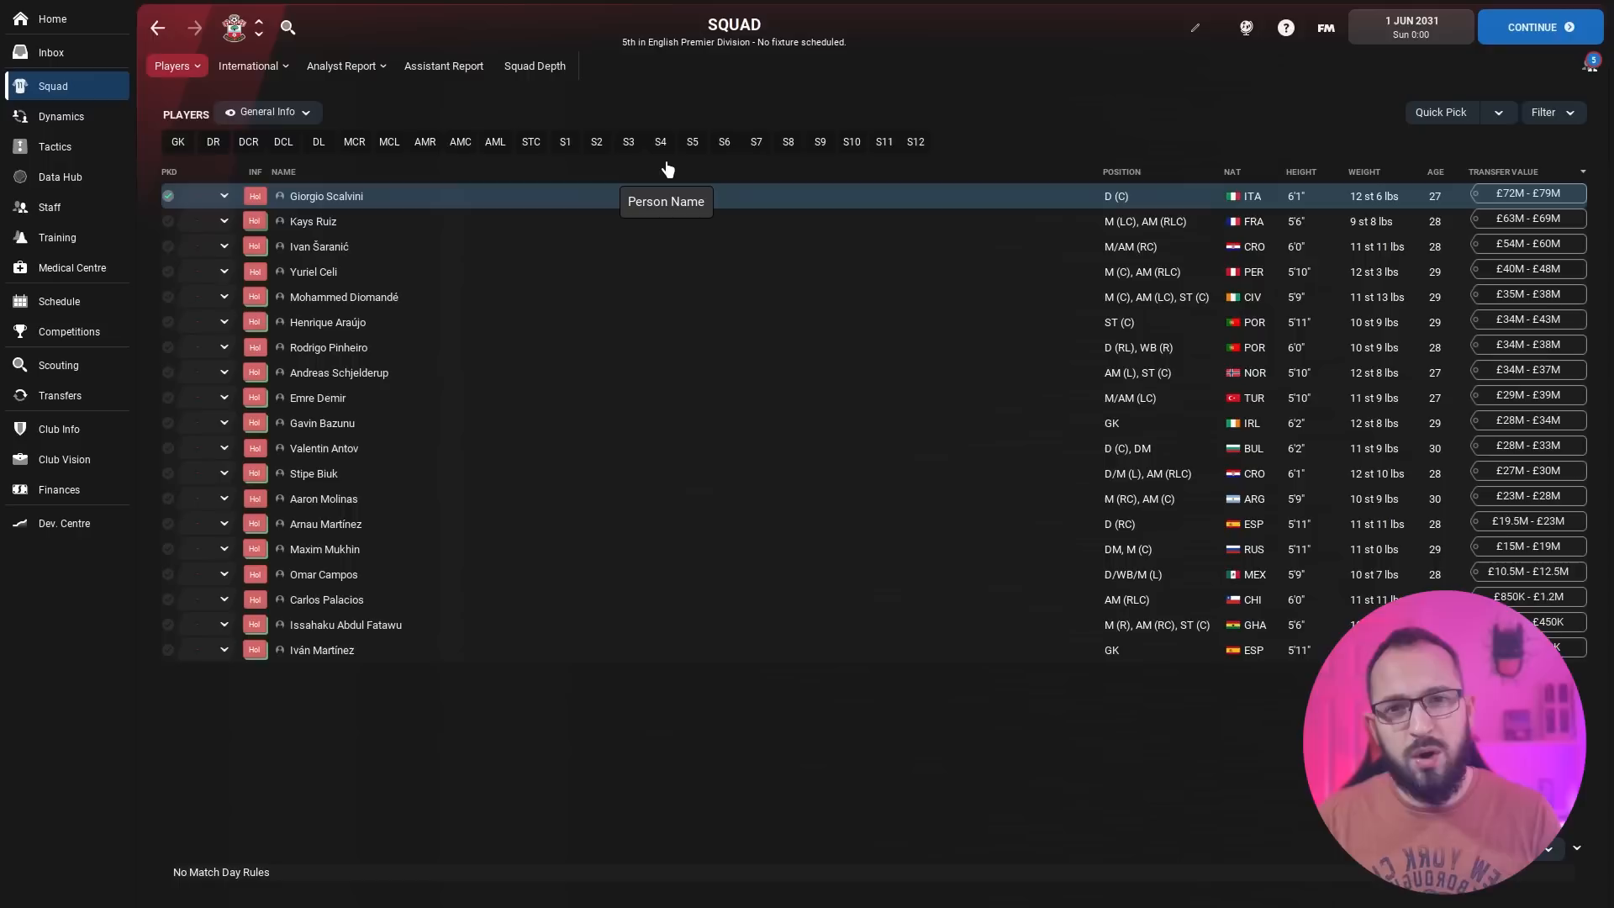
{"action": "left_click", "coordinate": [326, 195]}
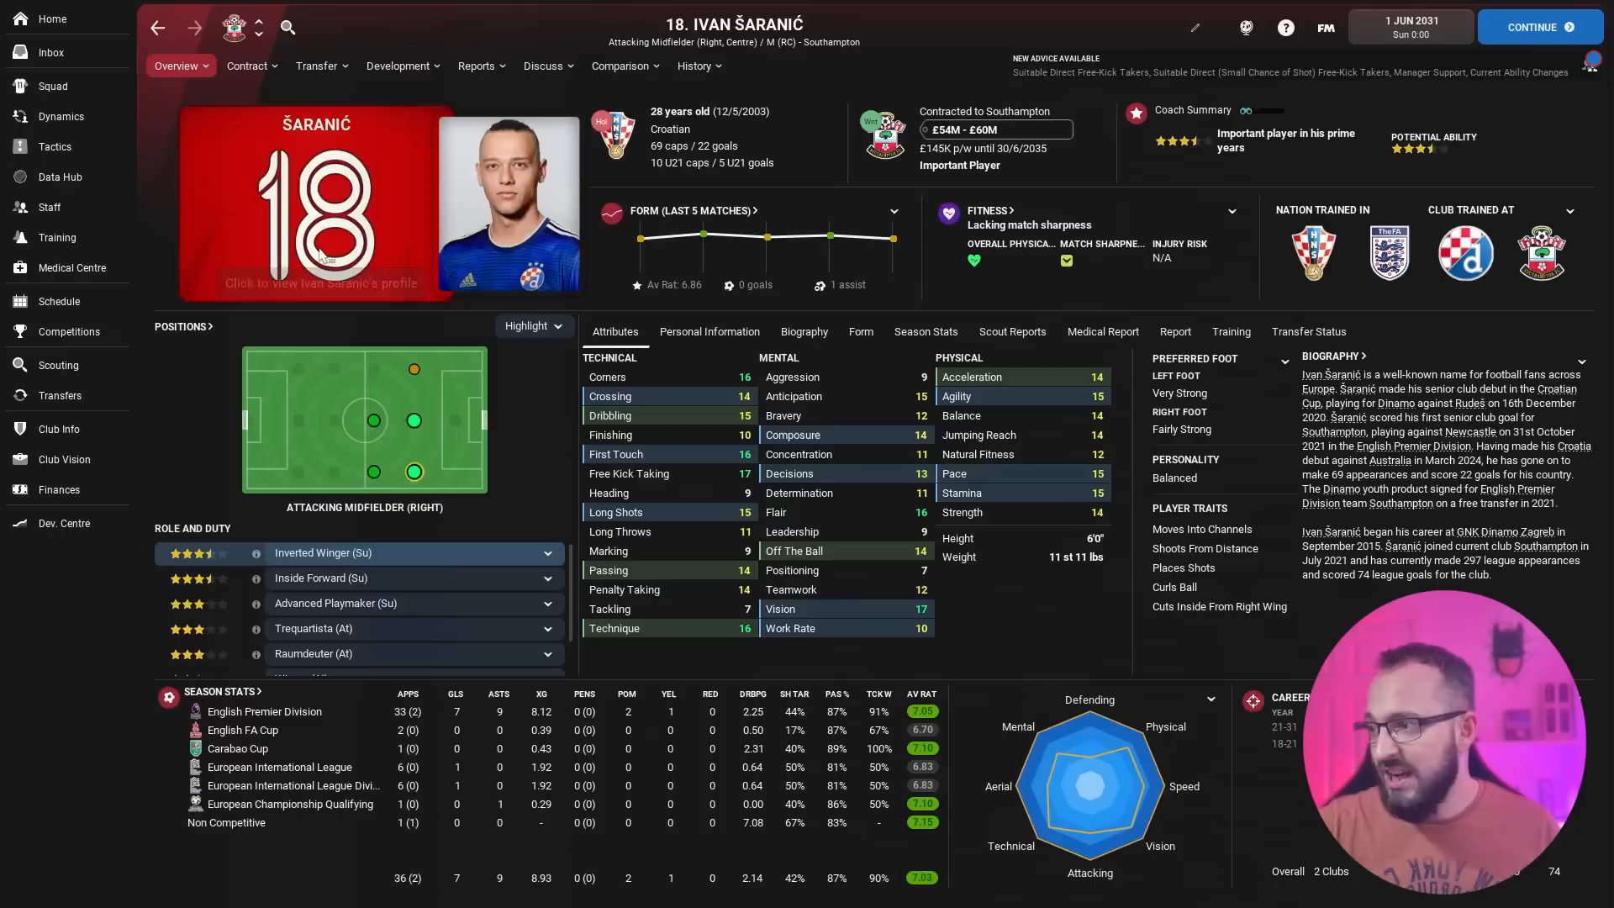
{"action": "mouse_move", "coordinate": [524, 424]}
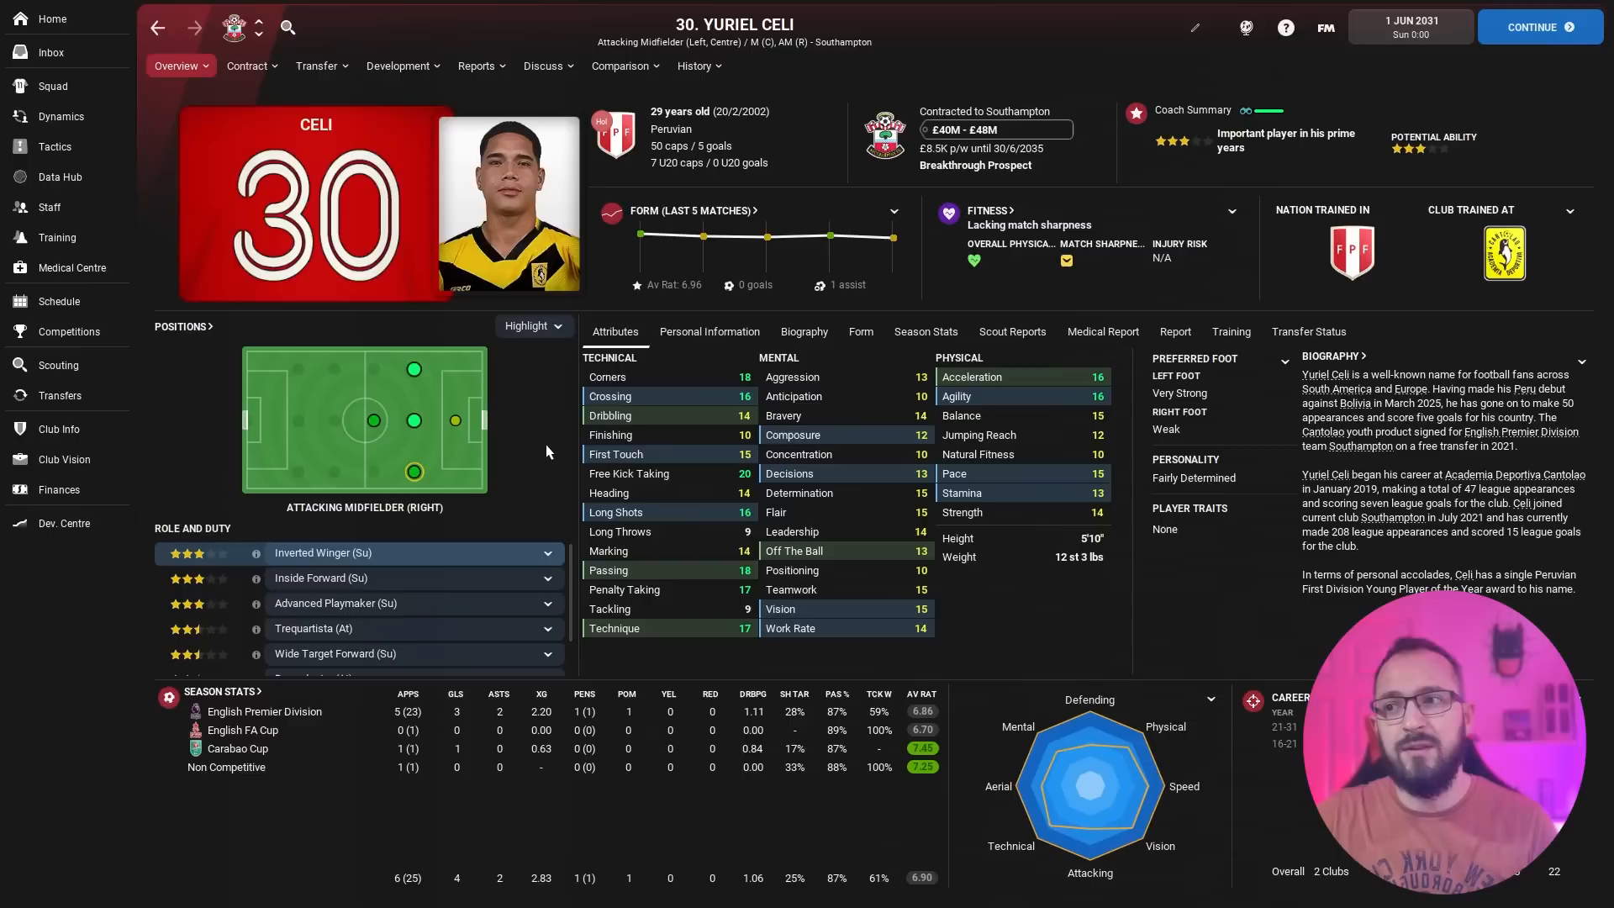
Leave Henrique Araújo's 2031 profile and return to the Southampton squad list
{"action": "left_click", "coordinate": [52, 86]}
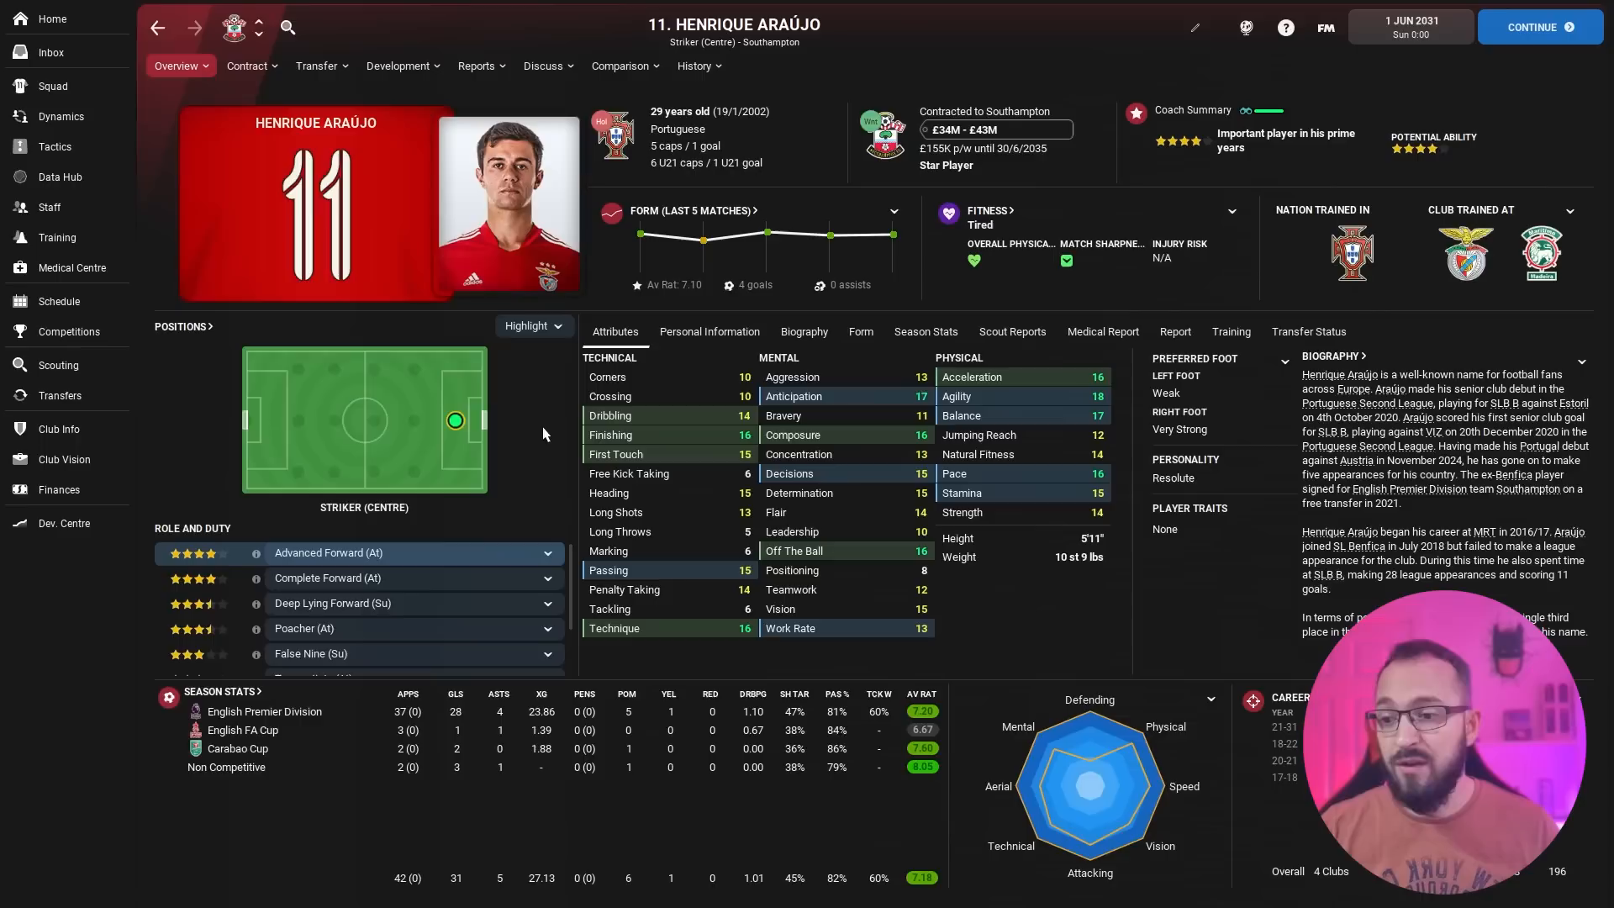
{"action": "mouse_move", "coordinate": [557, 432]}
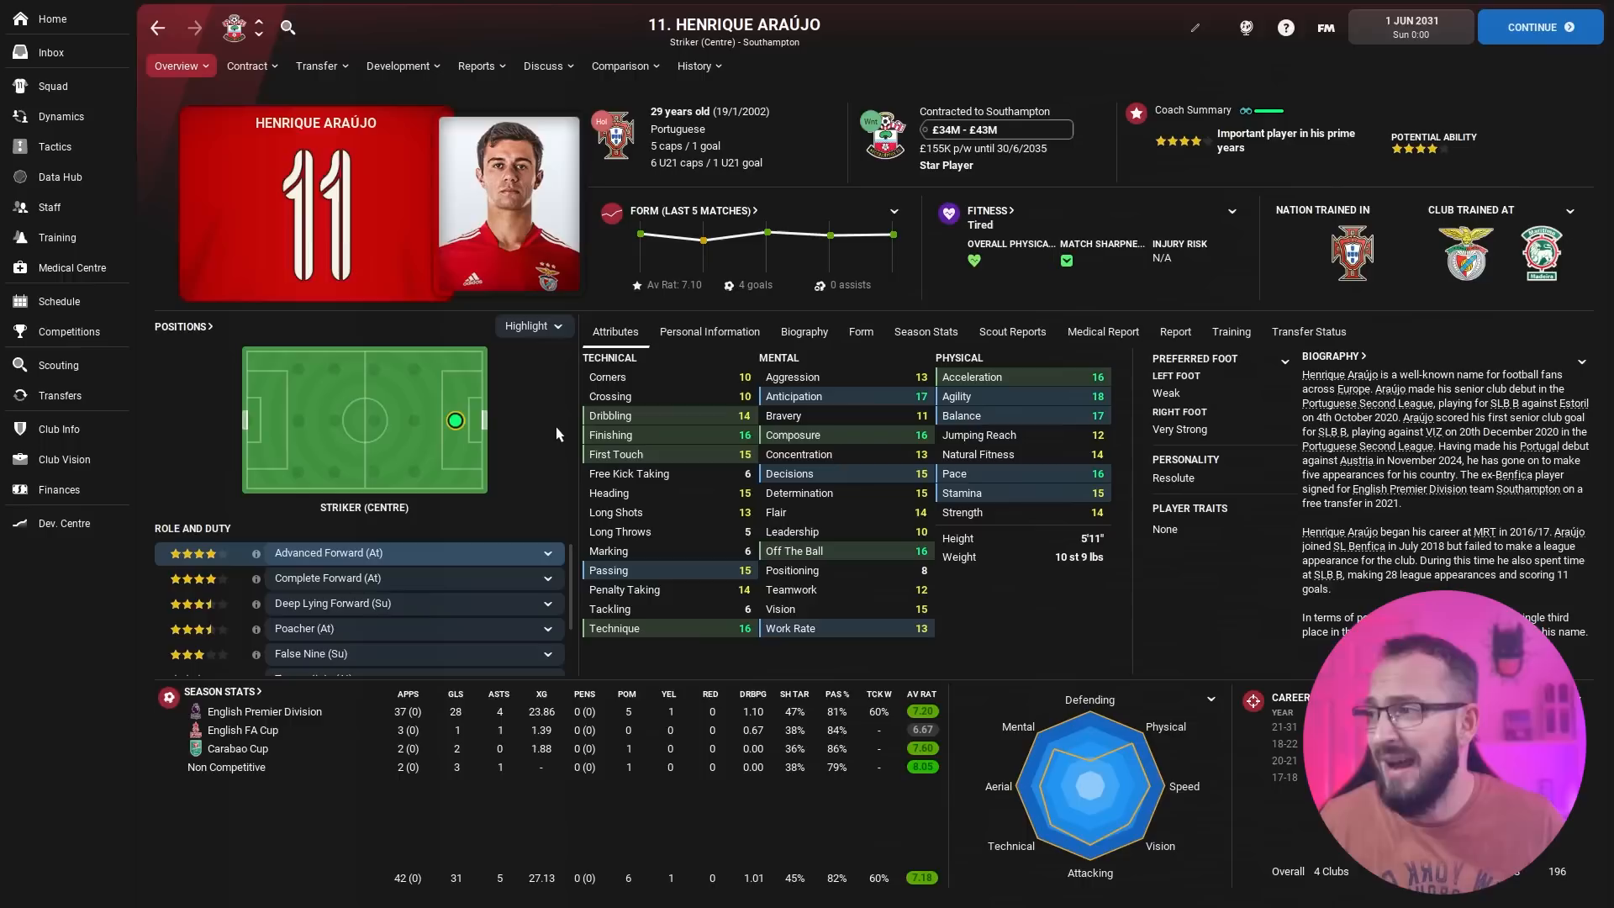
{"action": "left_click", "coordinate": [52, 86]}
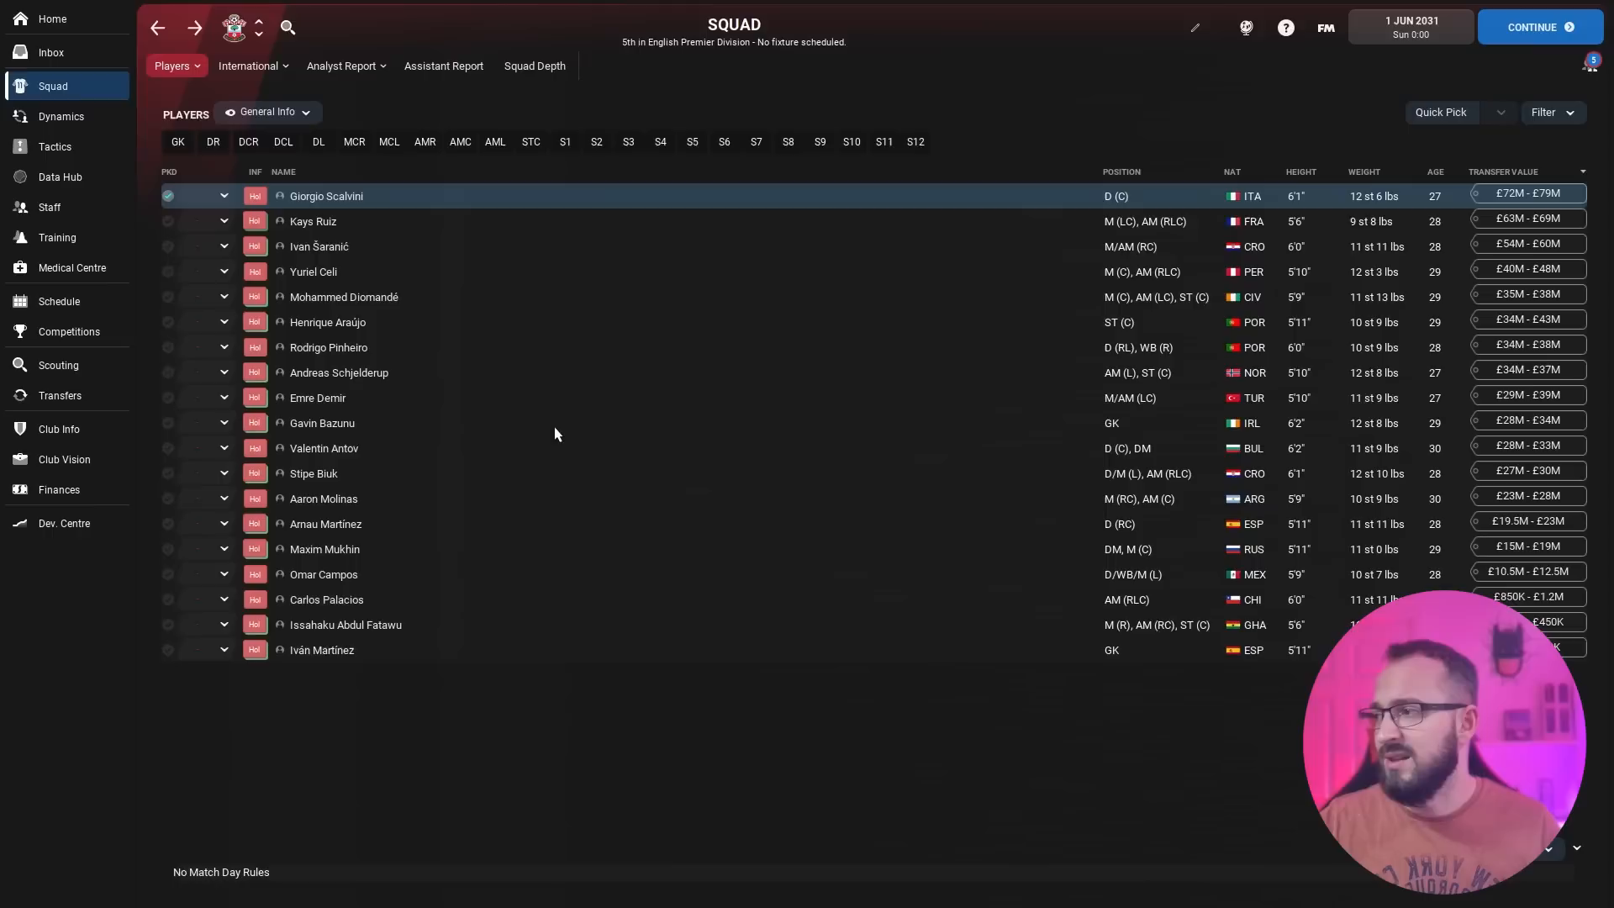
Review Rodrigo Pinheiro's, Arnau Martínez's and Omar Campos's profiles, then return to the squad sorted by position
{"action": "left_click", "coordinate": [328, 346]}
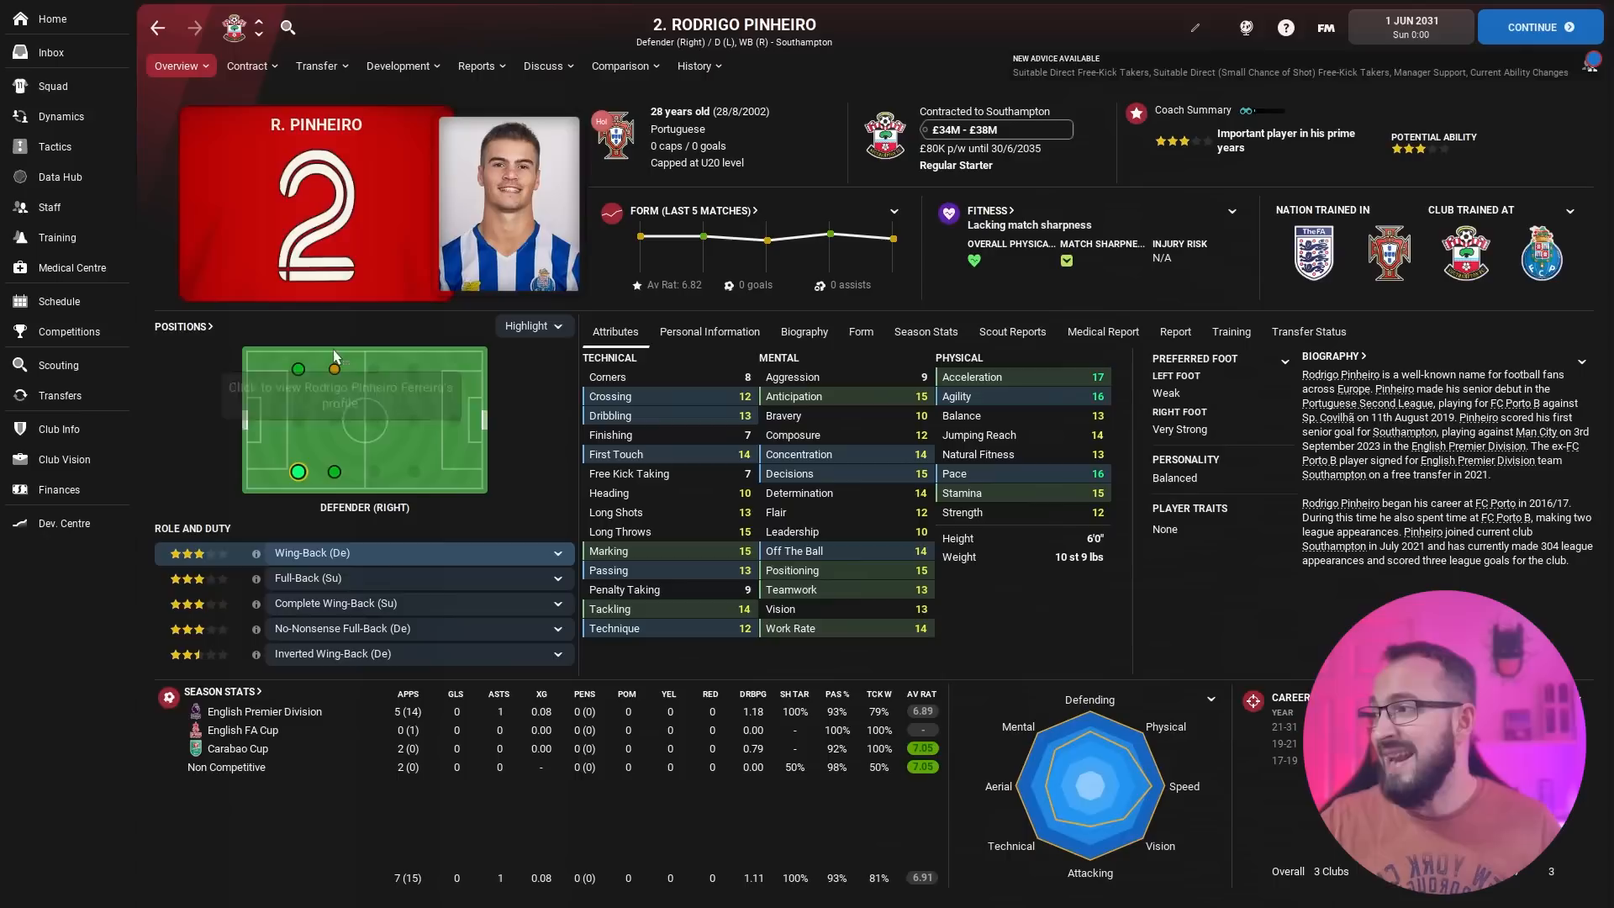
{"action": "mouse_move", "coordinate": [434, 440]}
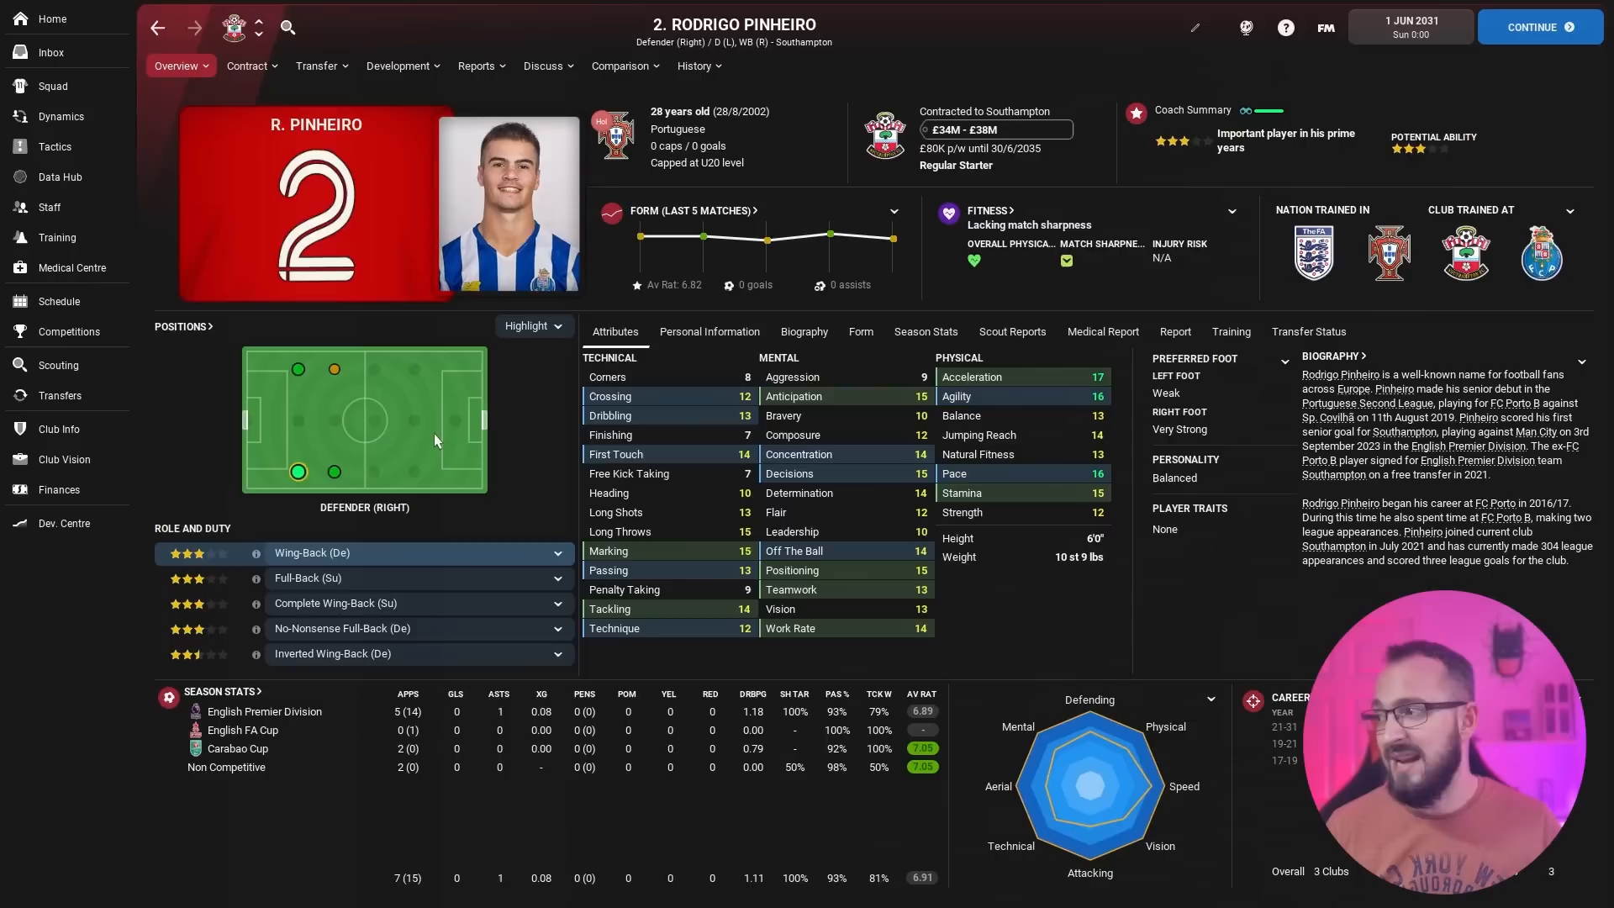
{"action": "left_click", "coordinate": [52, 86]}
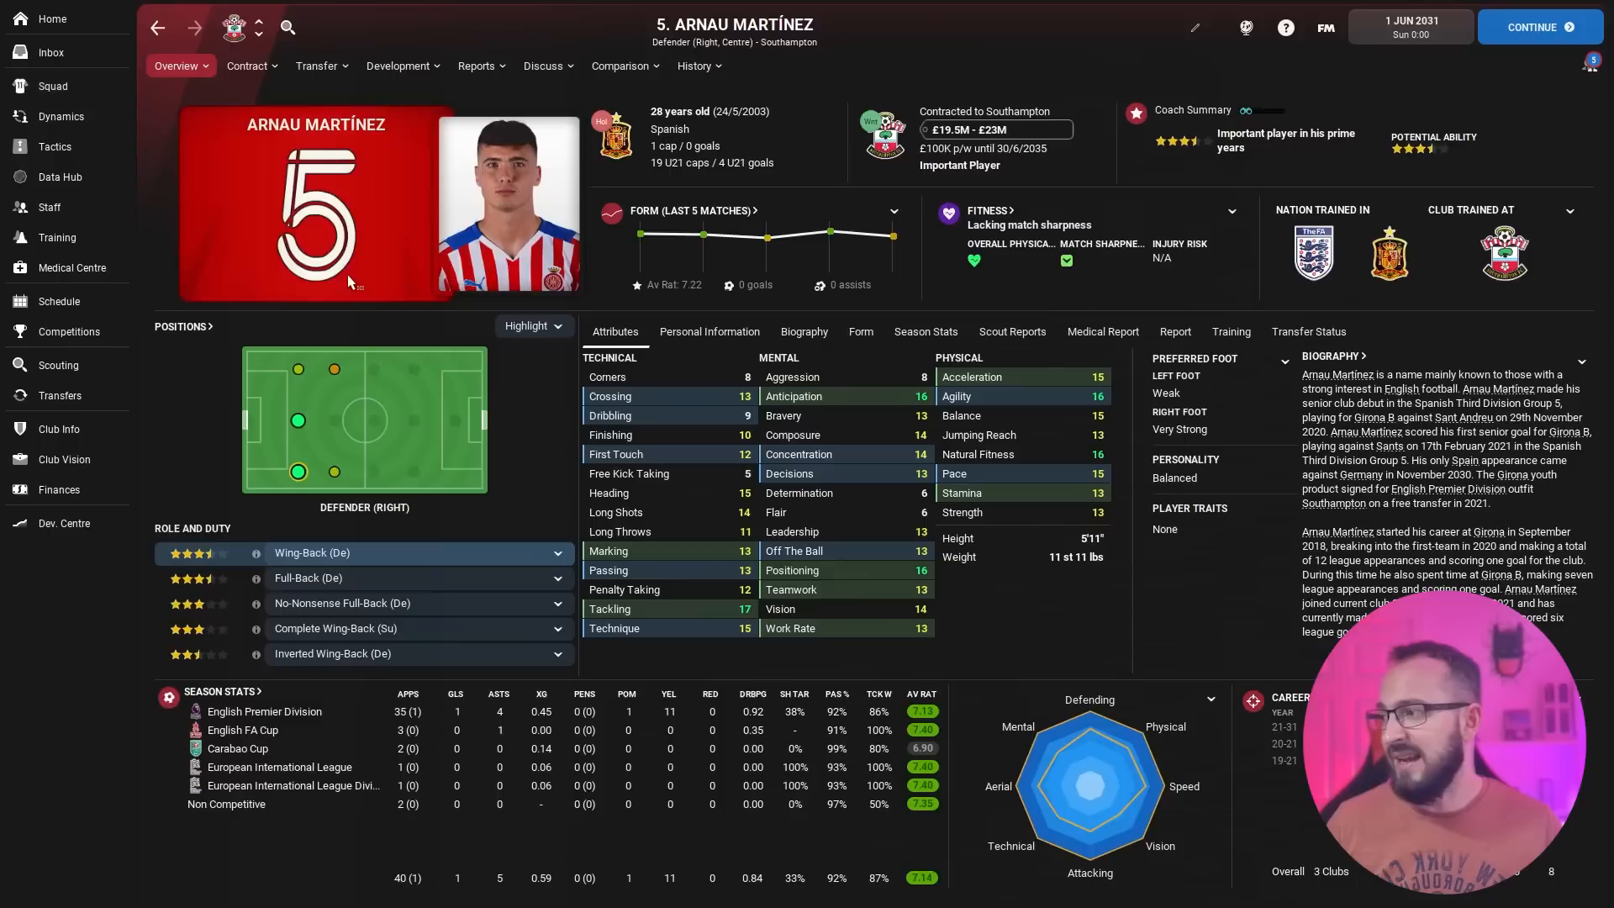
{"action": "mouse_move", "coordinate": [519, 461]}
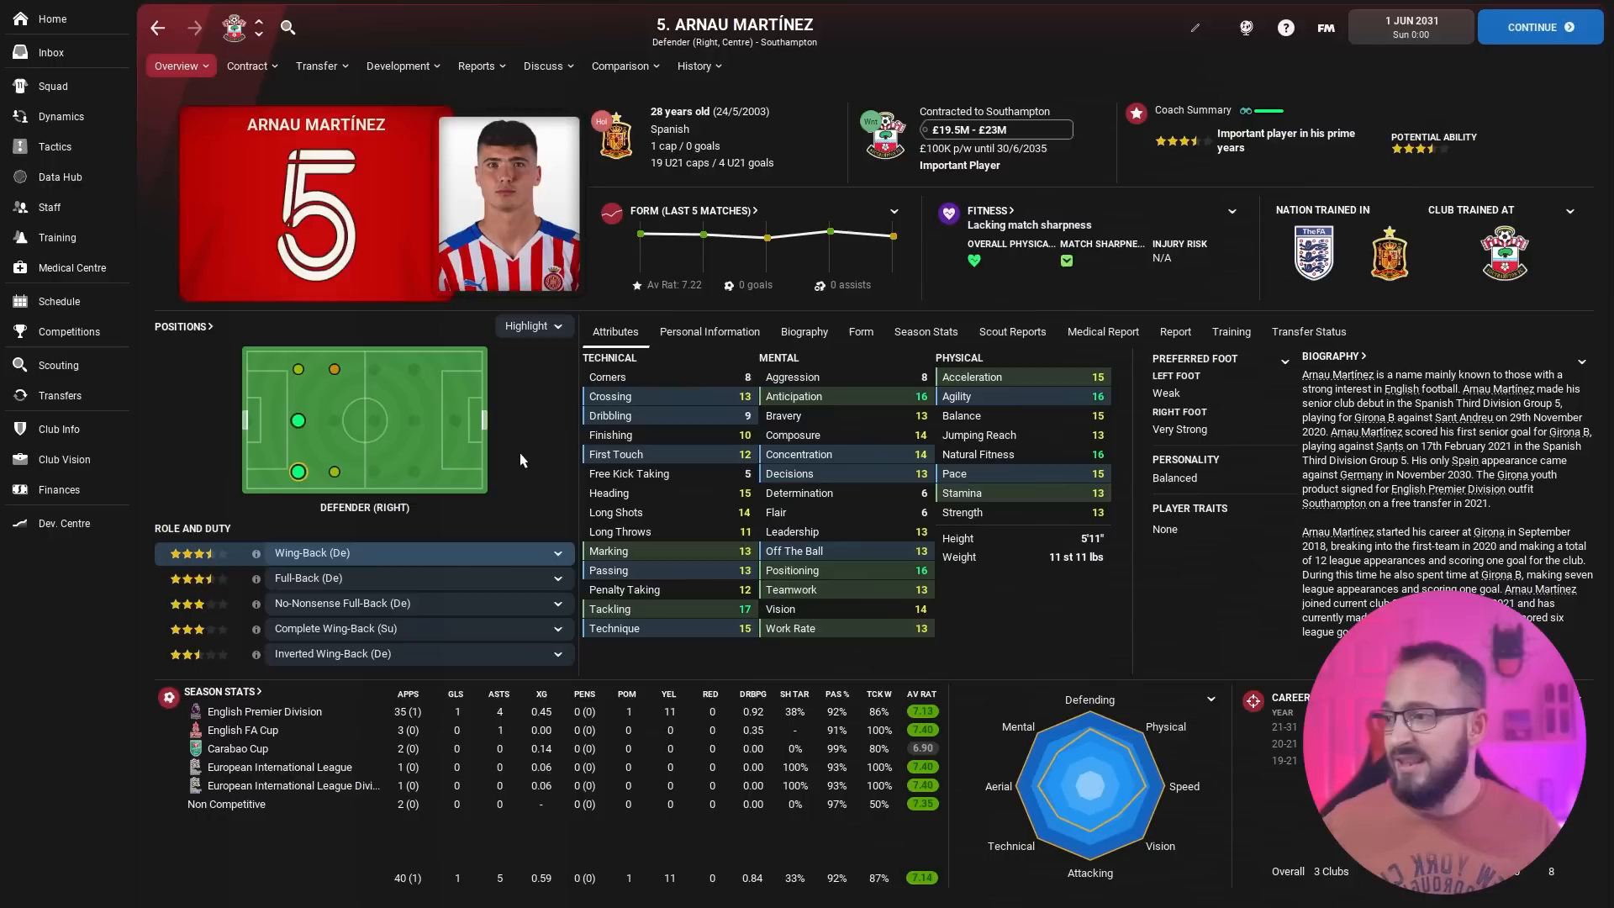
{"action": "left_click", "coordinate": [52, 86]}
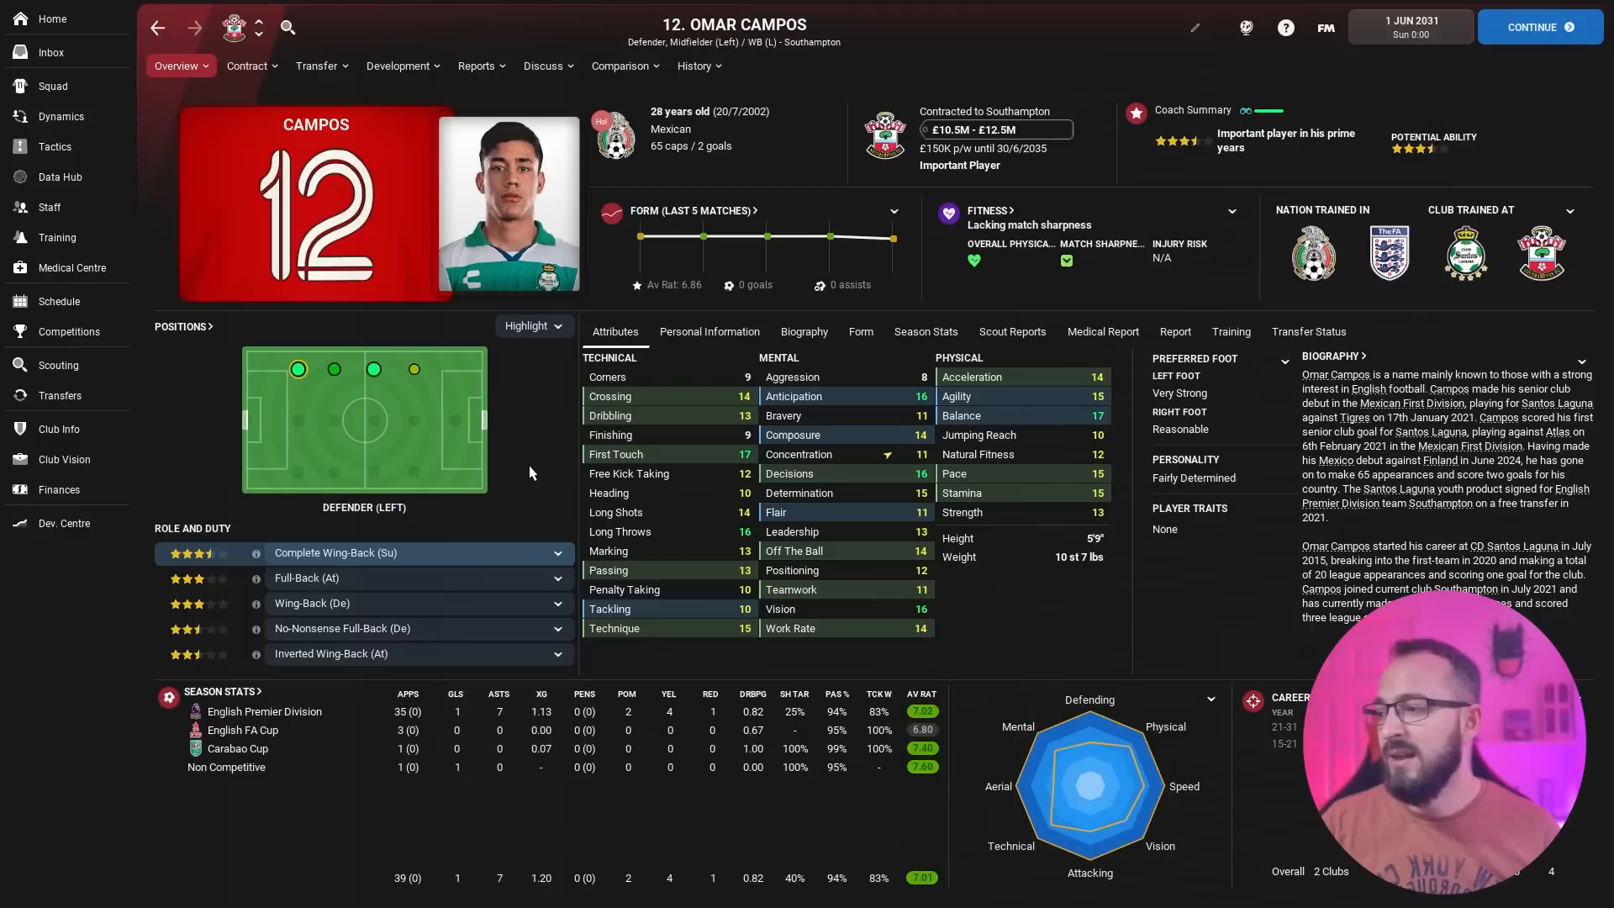
{"action": "left_click", "coordinate": [52, 85]}
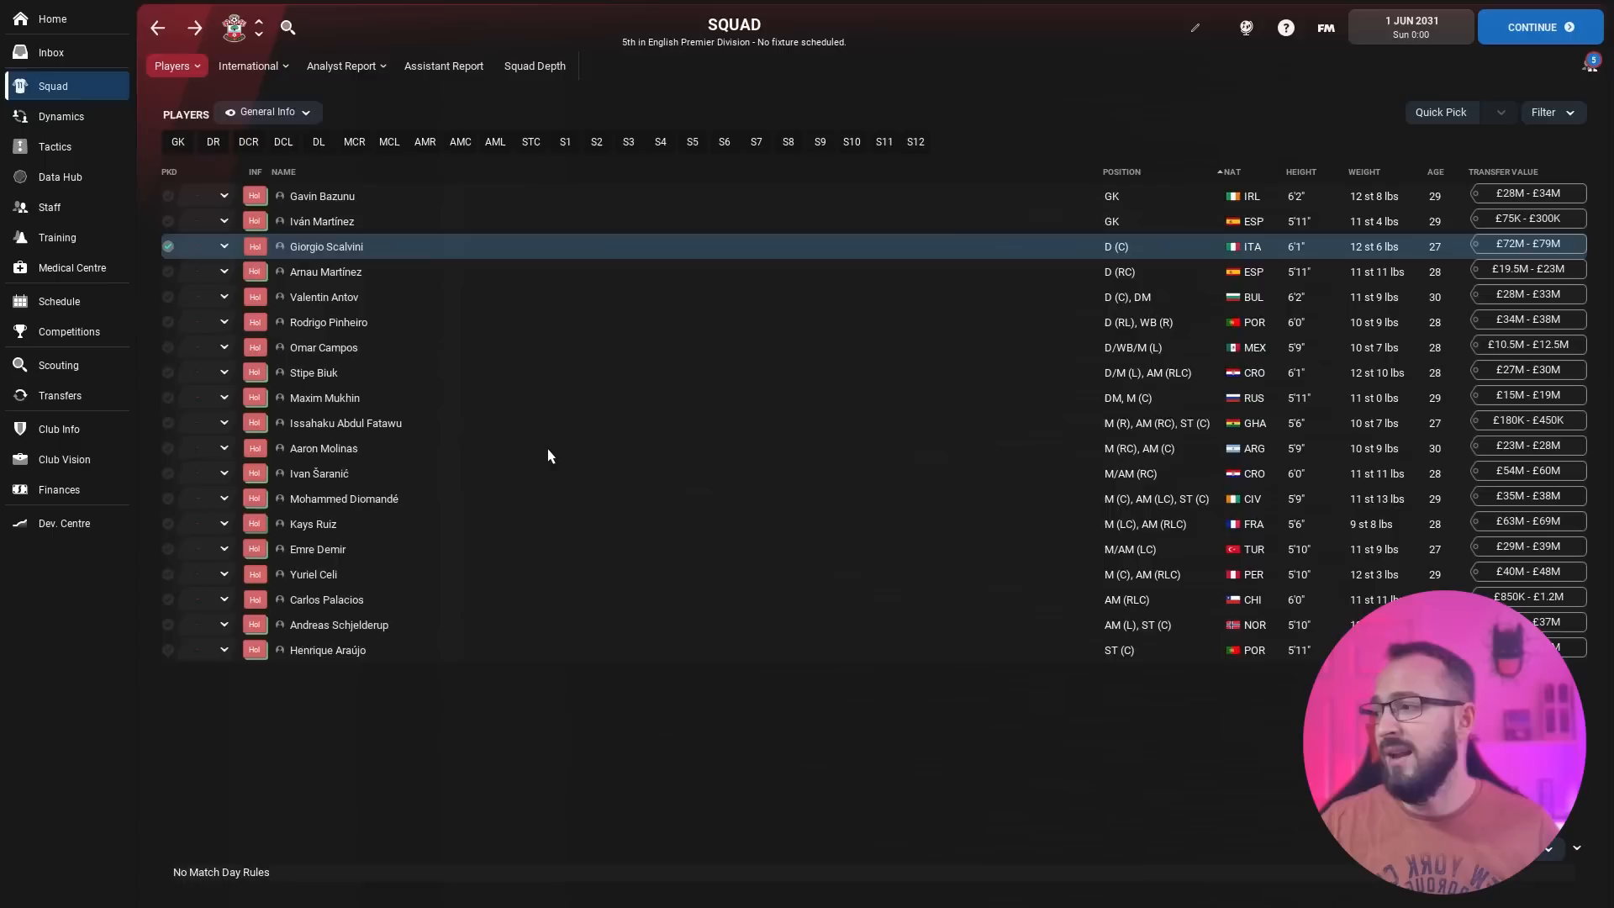
View Mohammed Diomandé's profile attributes and season stats, then head back toward the league table
{"action": "left_click", "coordinate": [343, 497]}
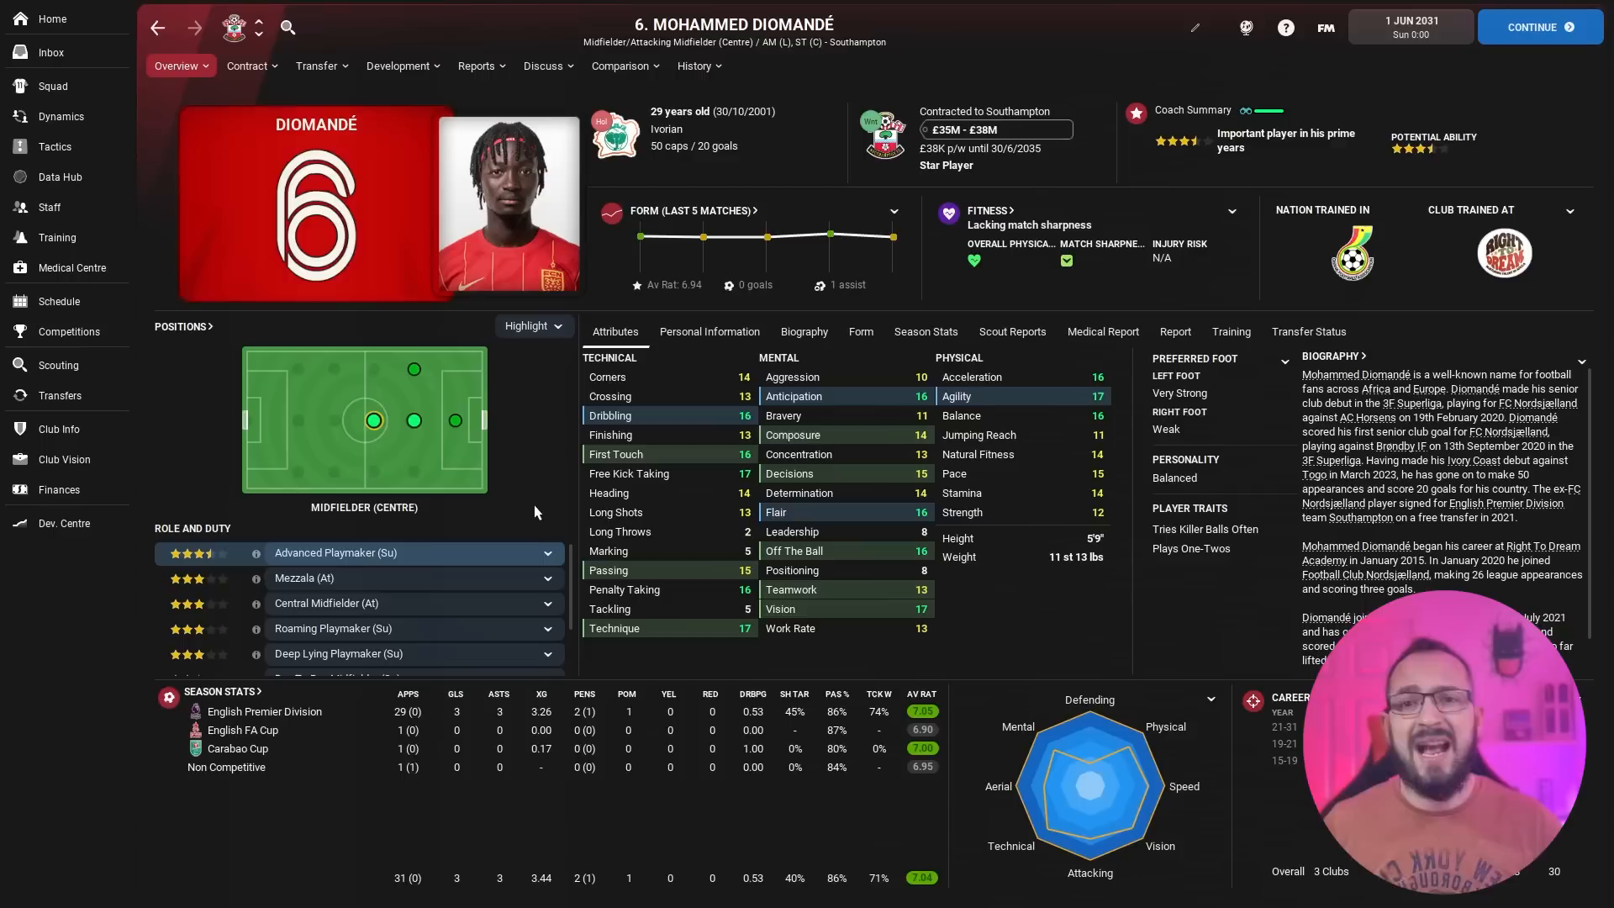
{"action": "left_click", "coordinate": [52, 85]}
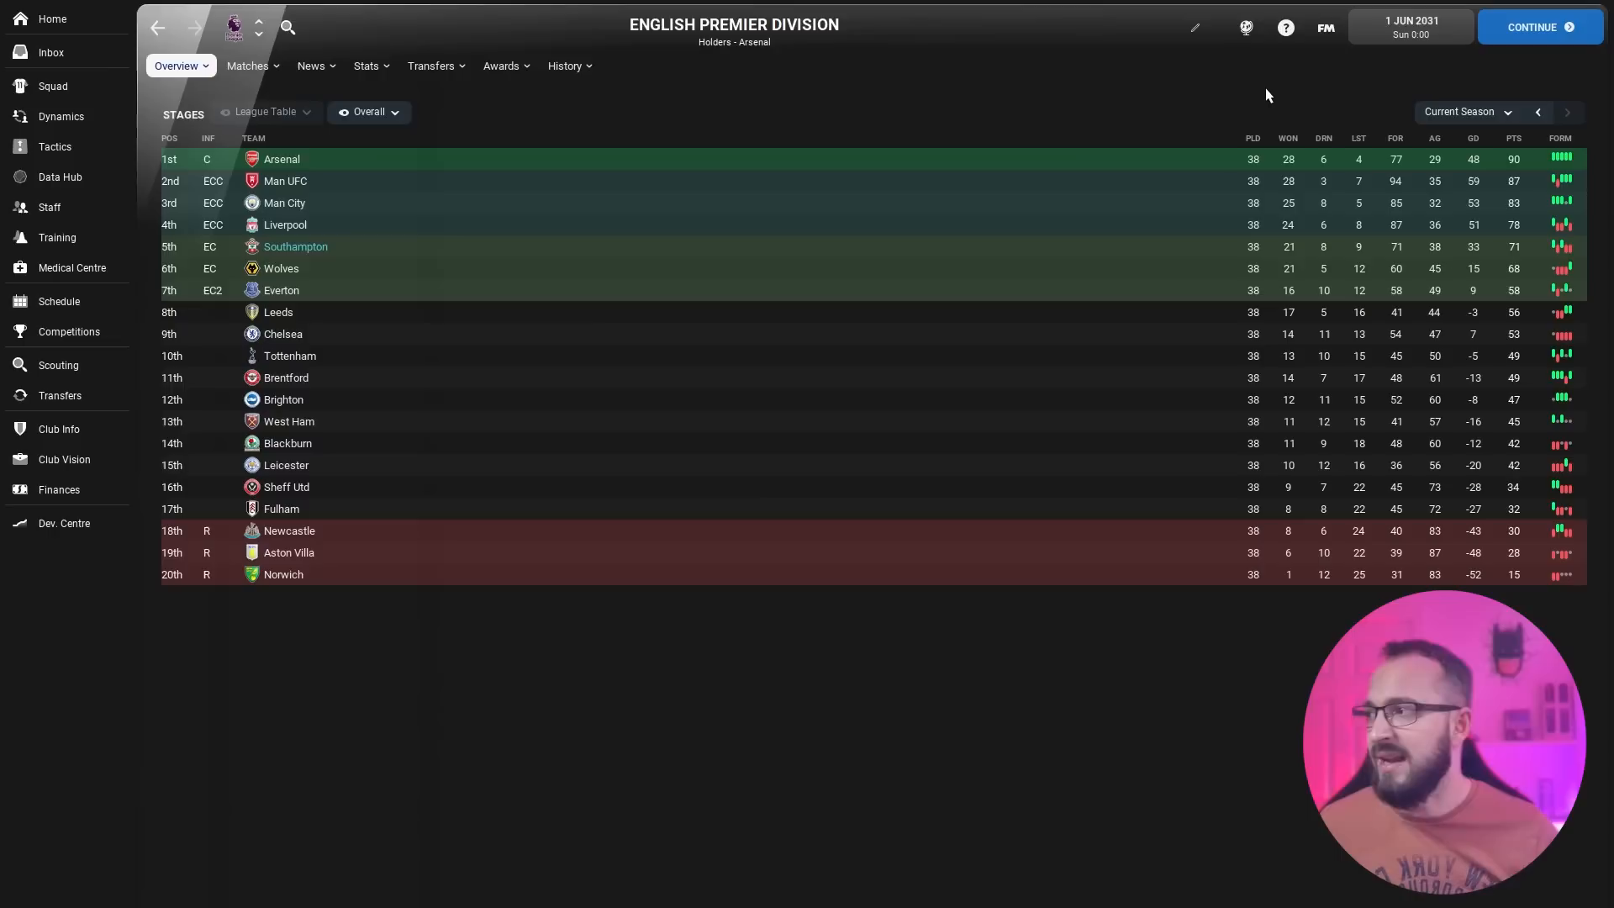
{"action": "mouse_move", "coordinate": [1201, 111]}
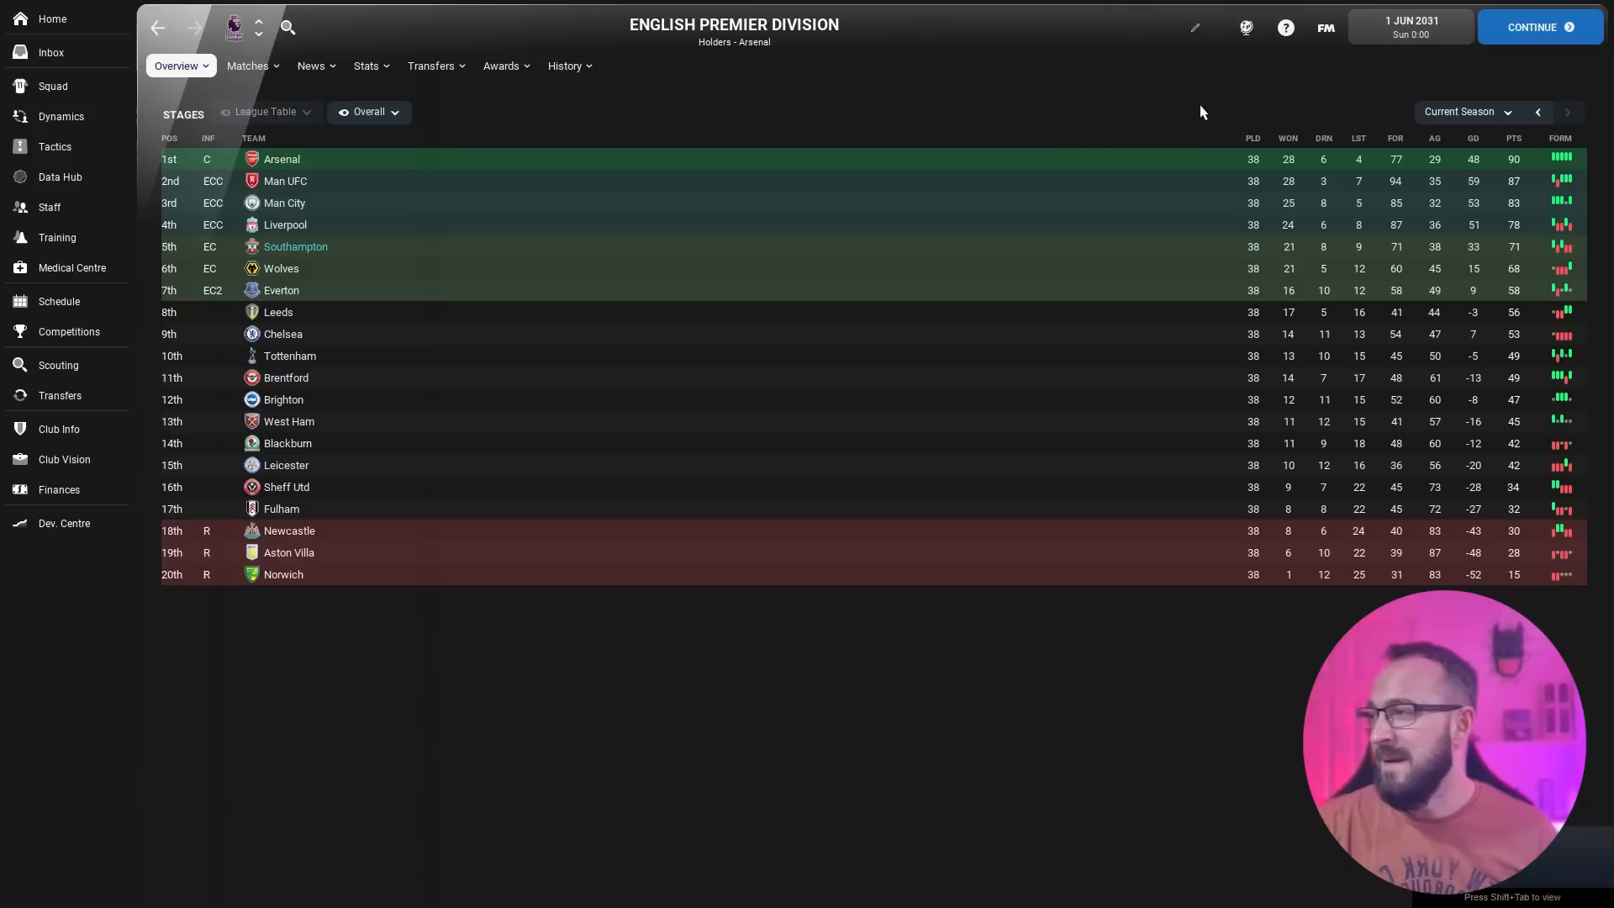
{"action": "mouse_move", "coordinate": [1138, 96]}
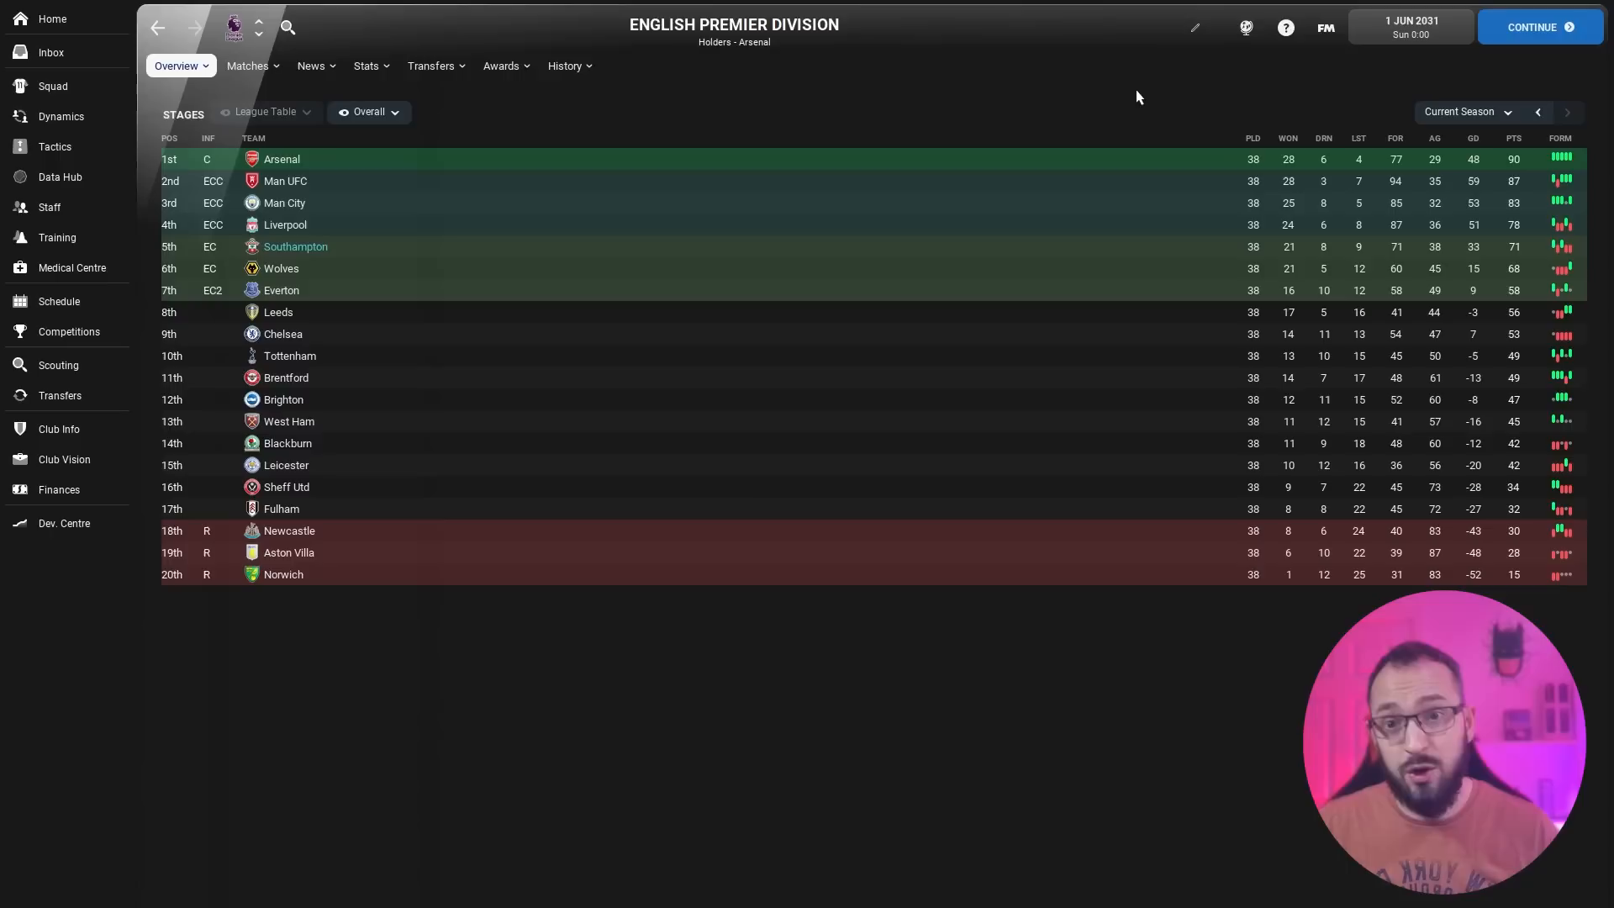
Bring up the English FA Cup overview showing Man UFC's 5-0 final win over Blackburn
{"action": "left_click", "coordinate": [69, 332]}
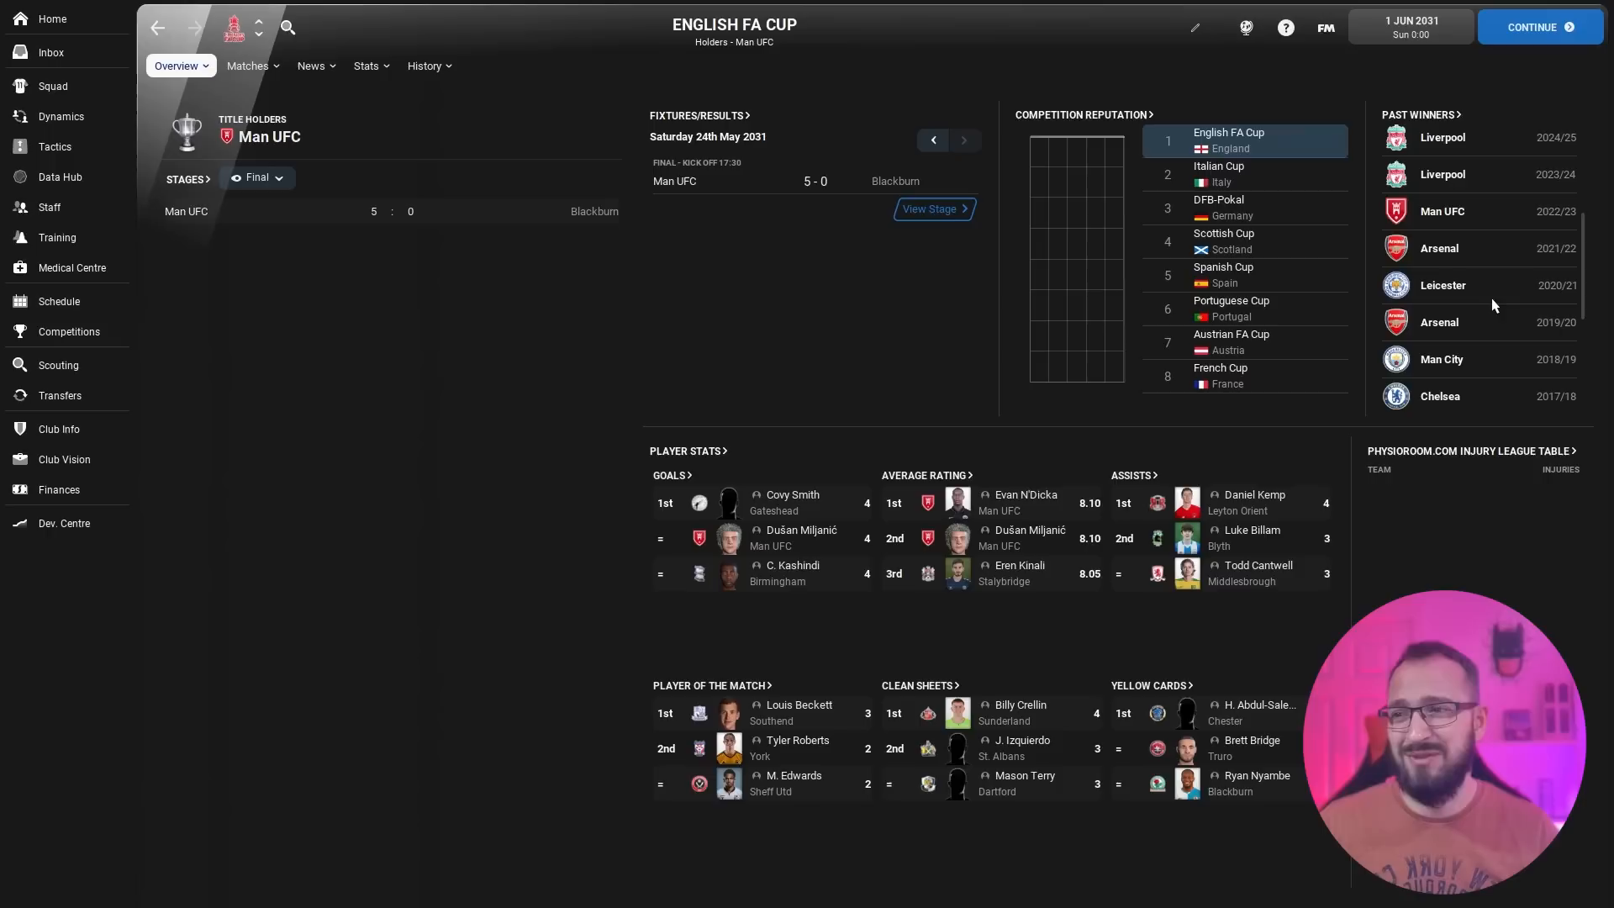
Review the Carabao Cup past winners, then the Euro Cup past winners with A. Madrid beating Roma in 2030/31
{"action": "left_click", "coordinate": [69, 332]}
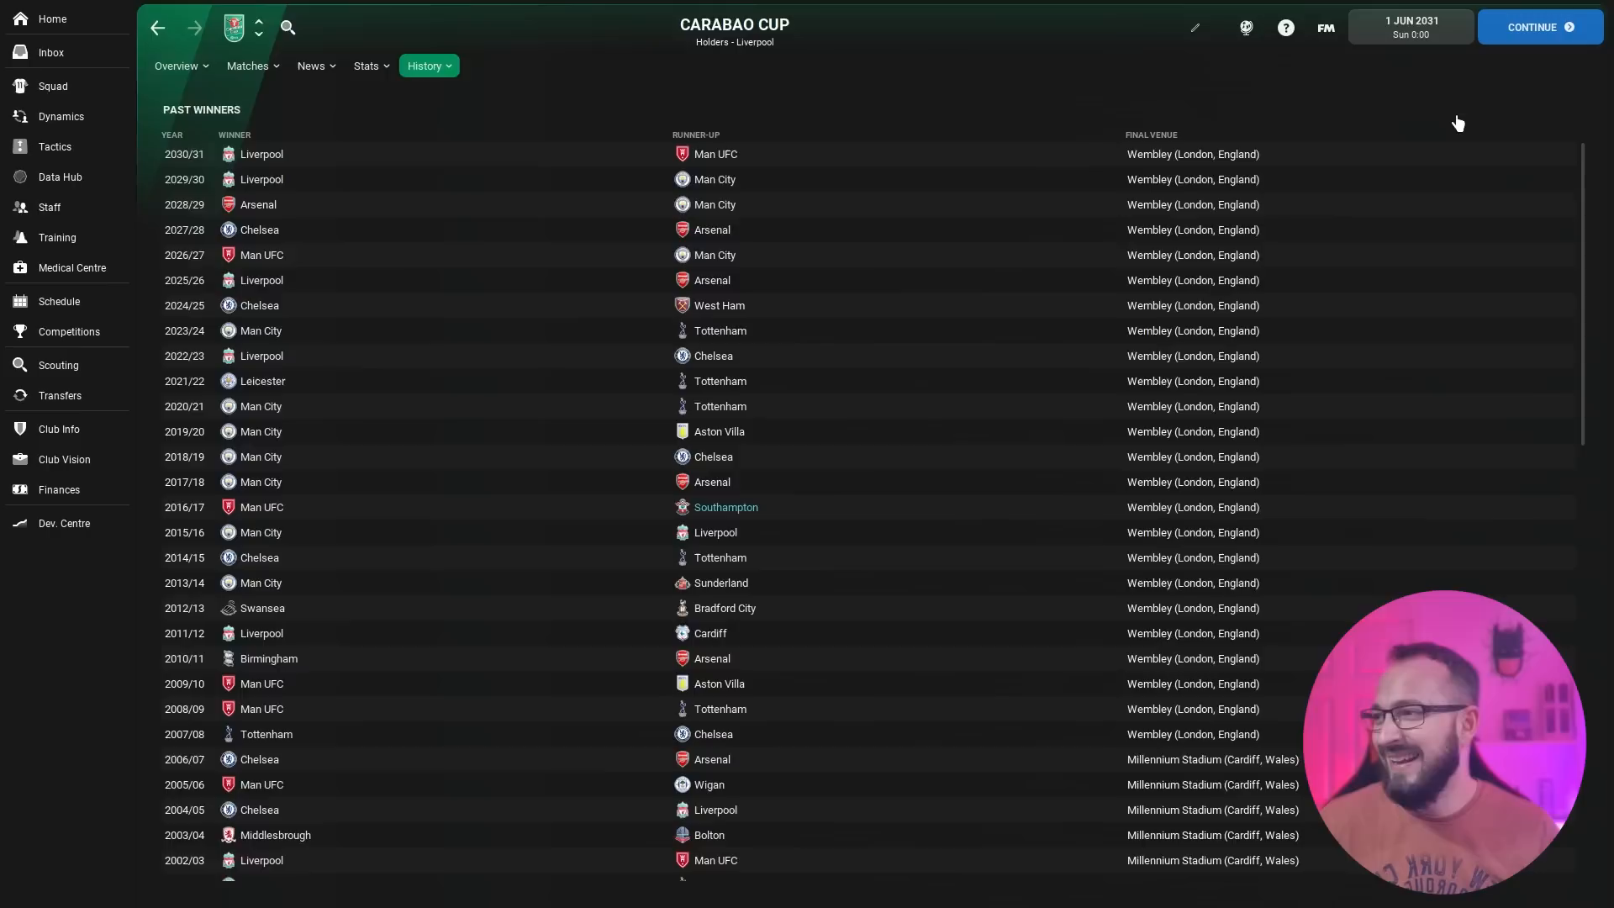
{"action": "left_click", "coordinate": [177, 66]}
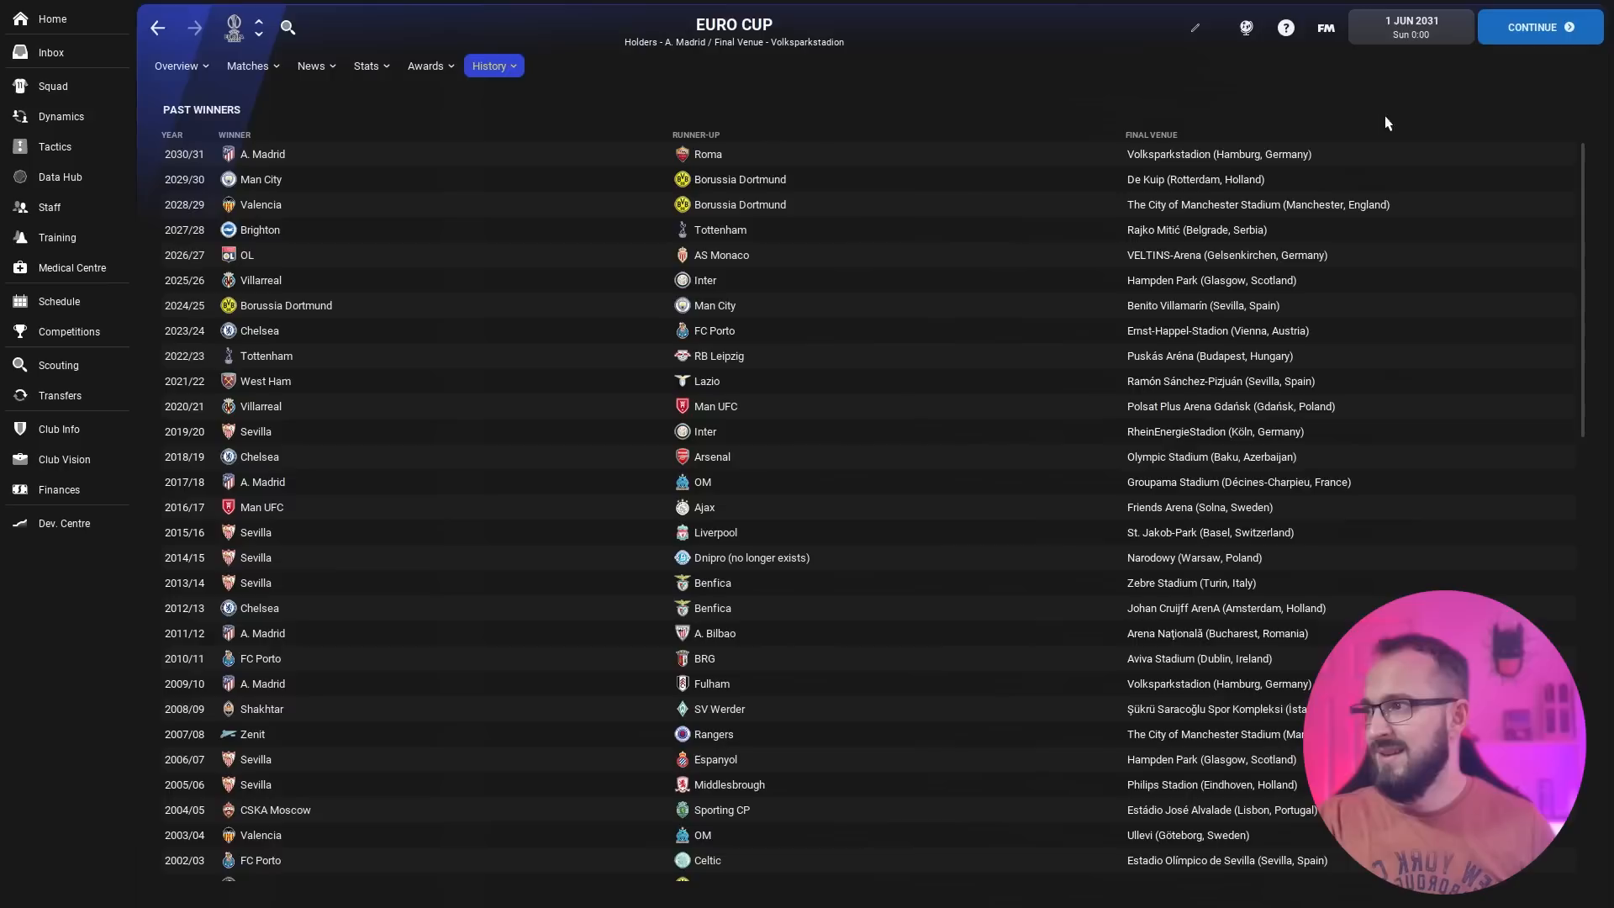
{"action": "mouse_move", "coordinate": [319, 240]}
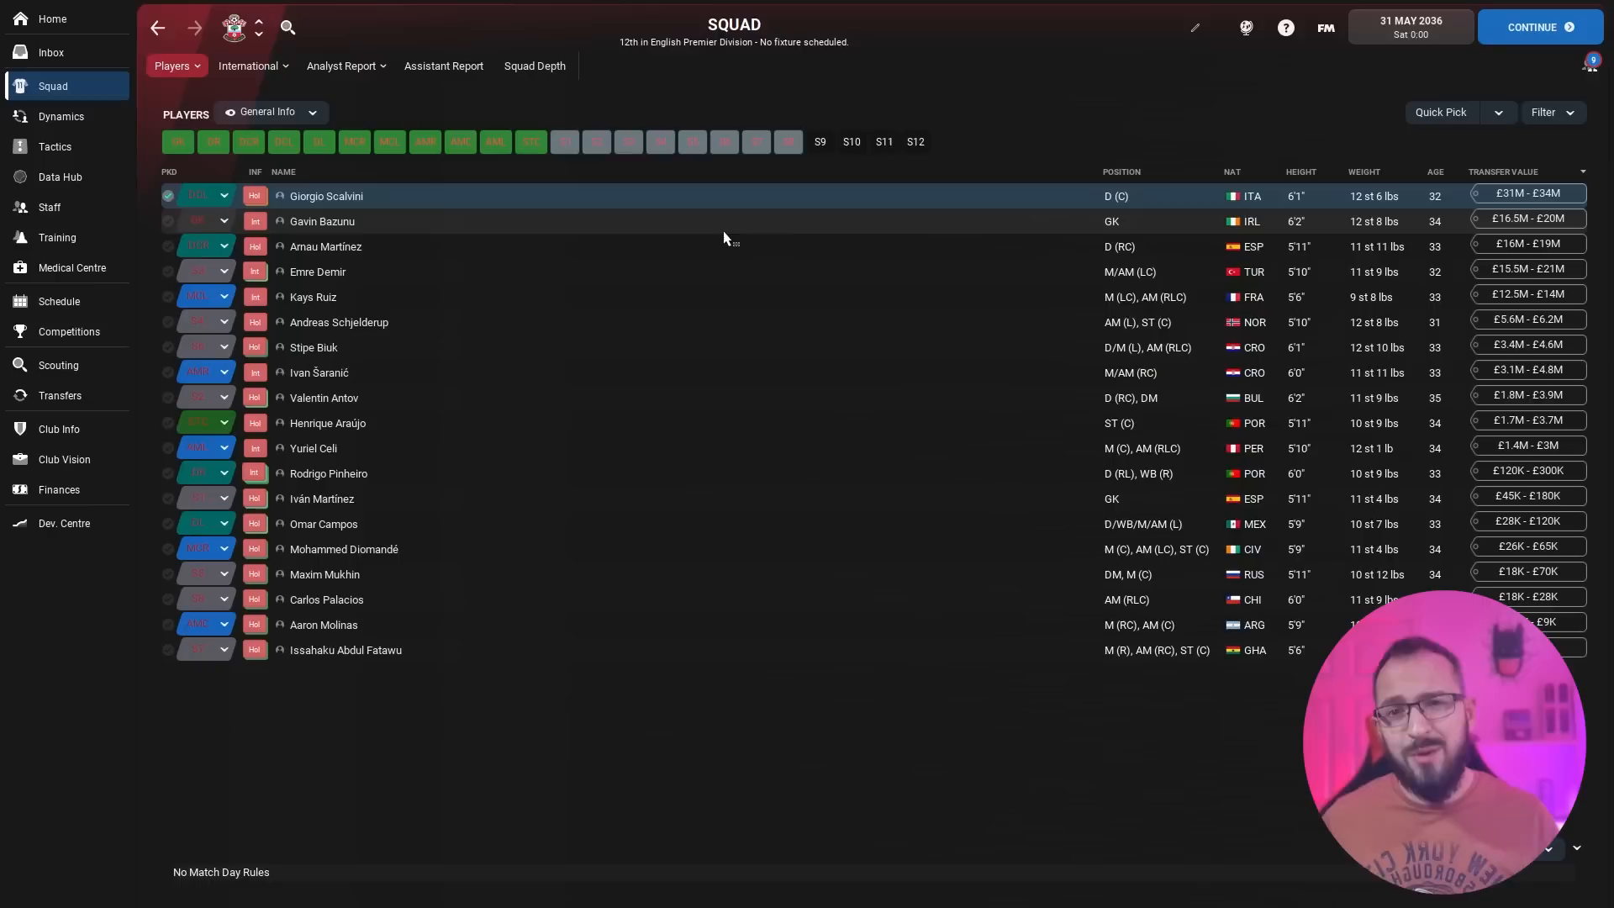
View Giorgio Scalvini's and Aaron Molinas's 2036 profiles, returning to the Southampton squad list each time
{"action": "left_click", "coordinate": [326, 195]}
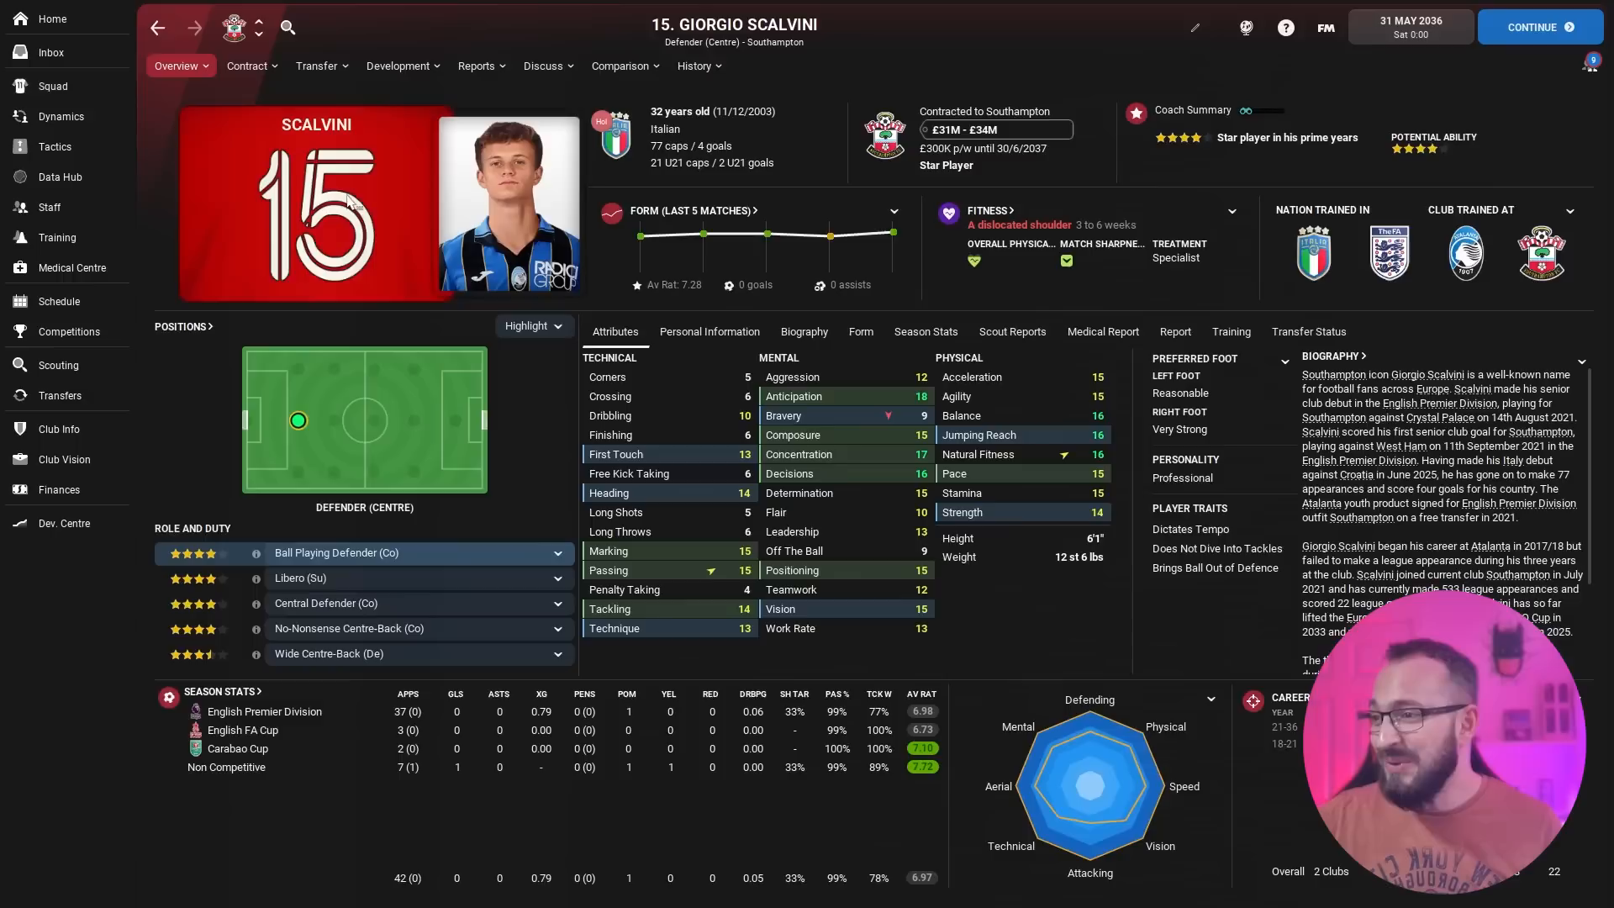
{"action": "left_click", "coordinate": [52, 86]}
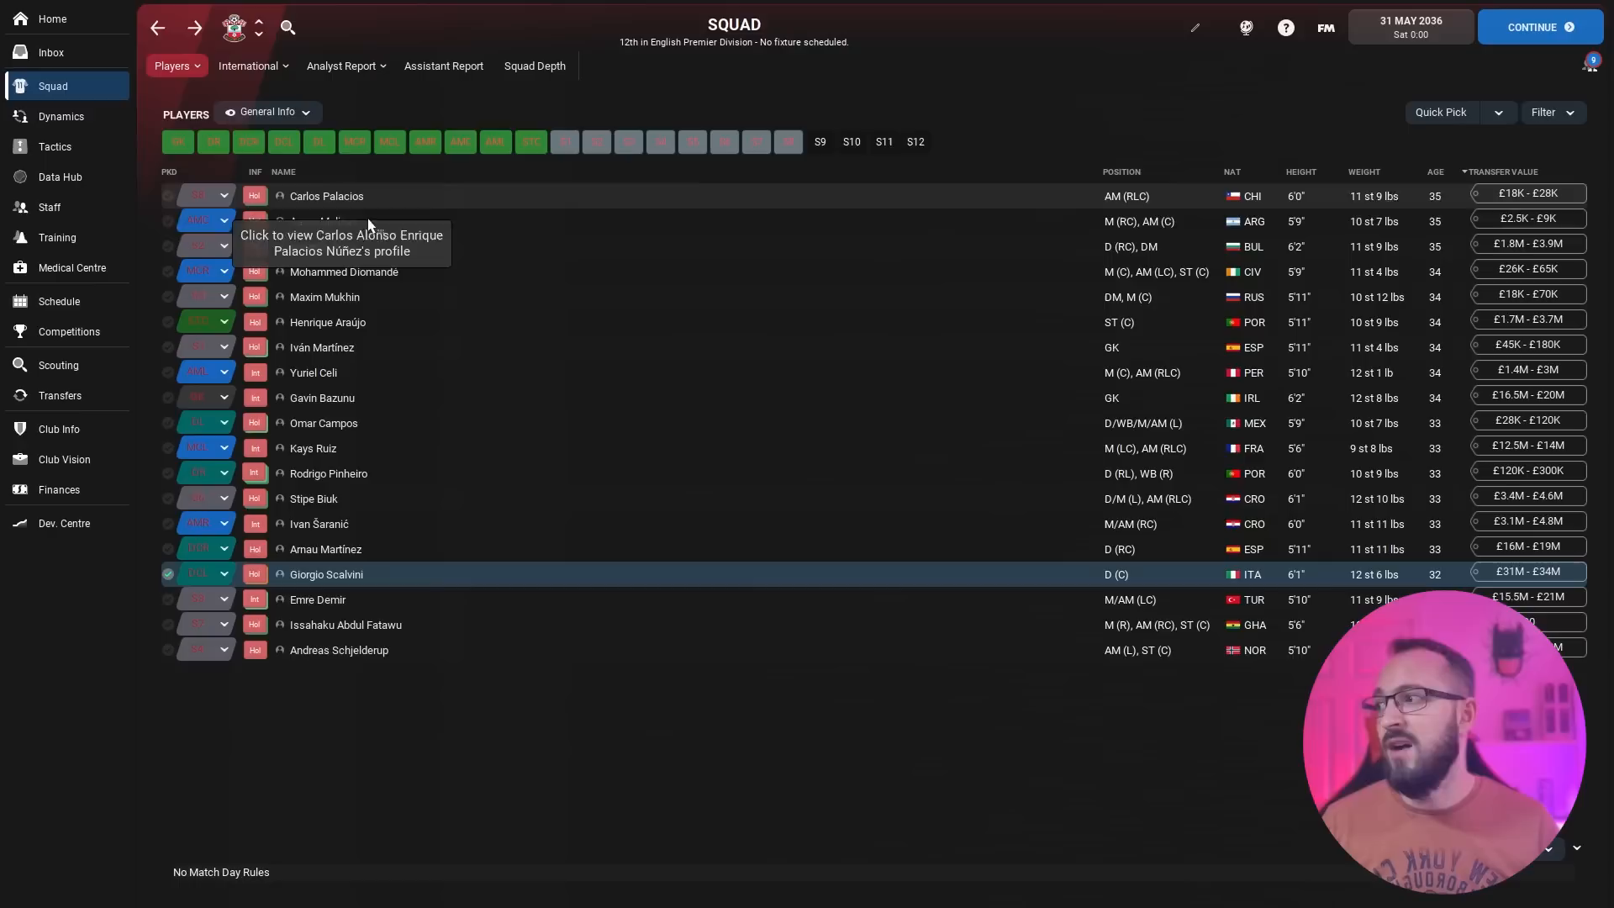
{"action": "mouse_move", "coordinate": [353, 227]}
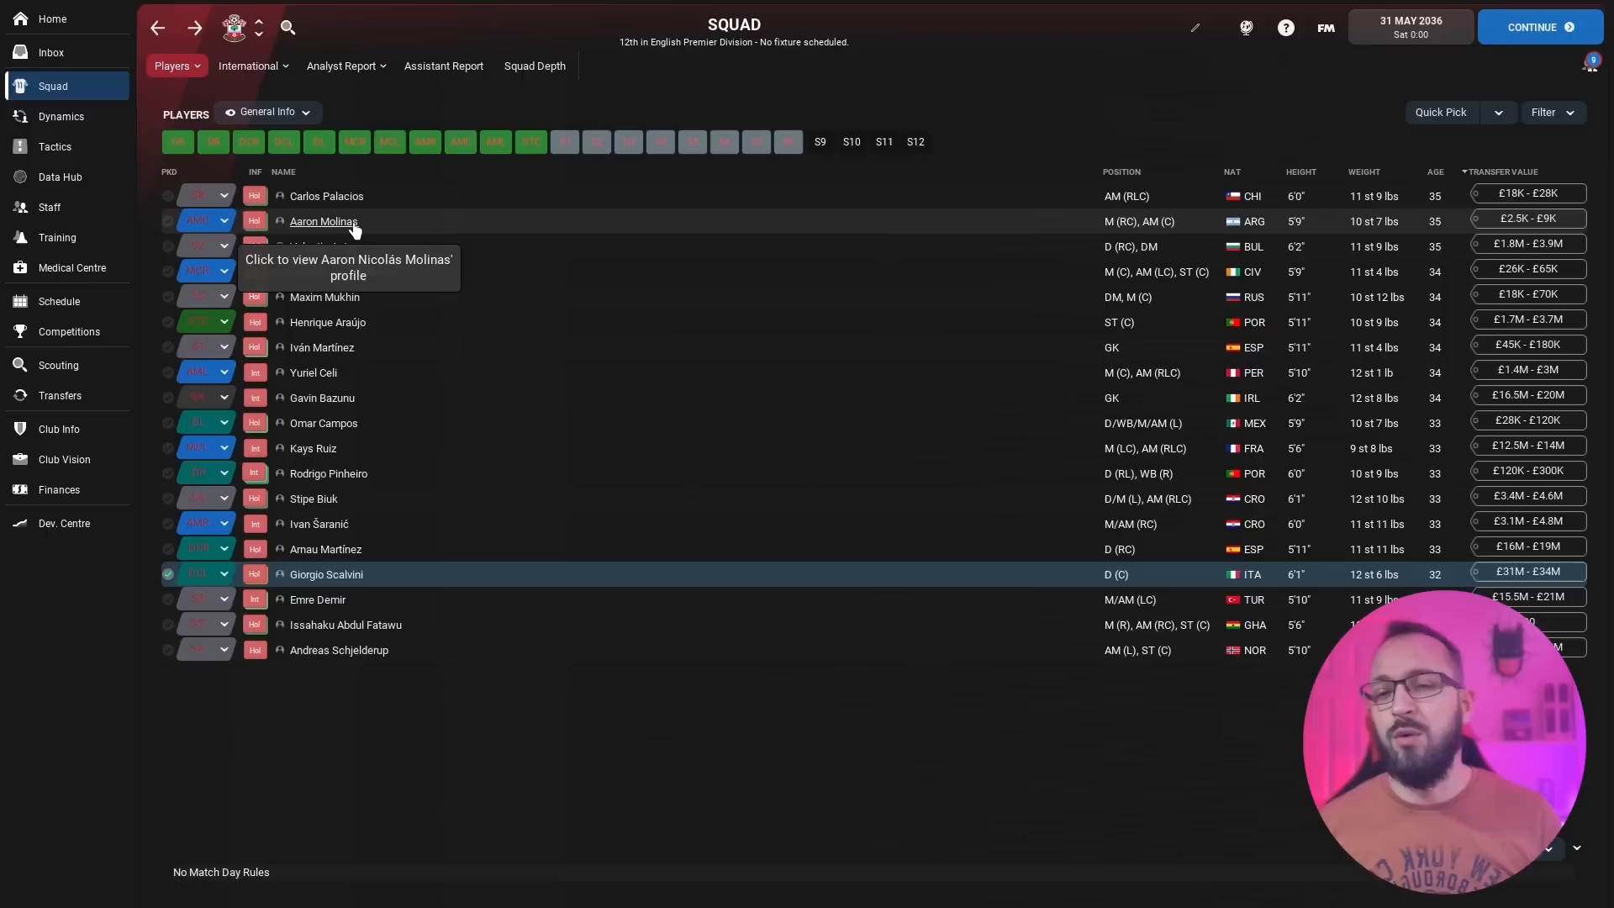
{"action": "left_click", "coordinate": [323, 222]}
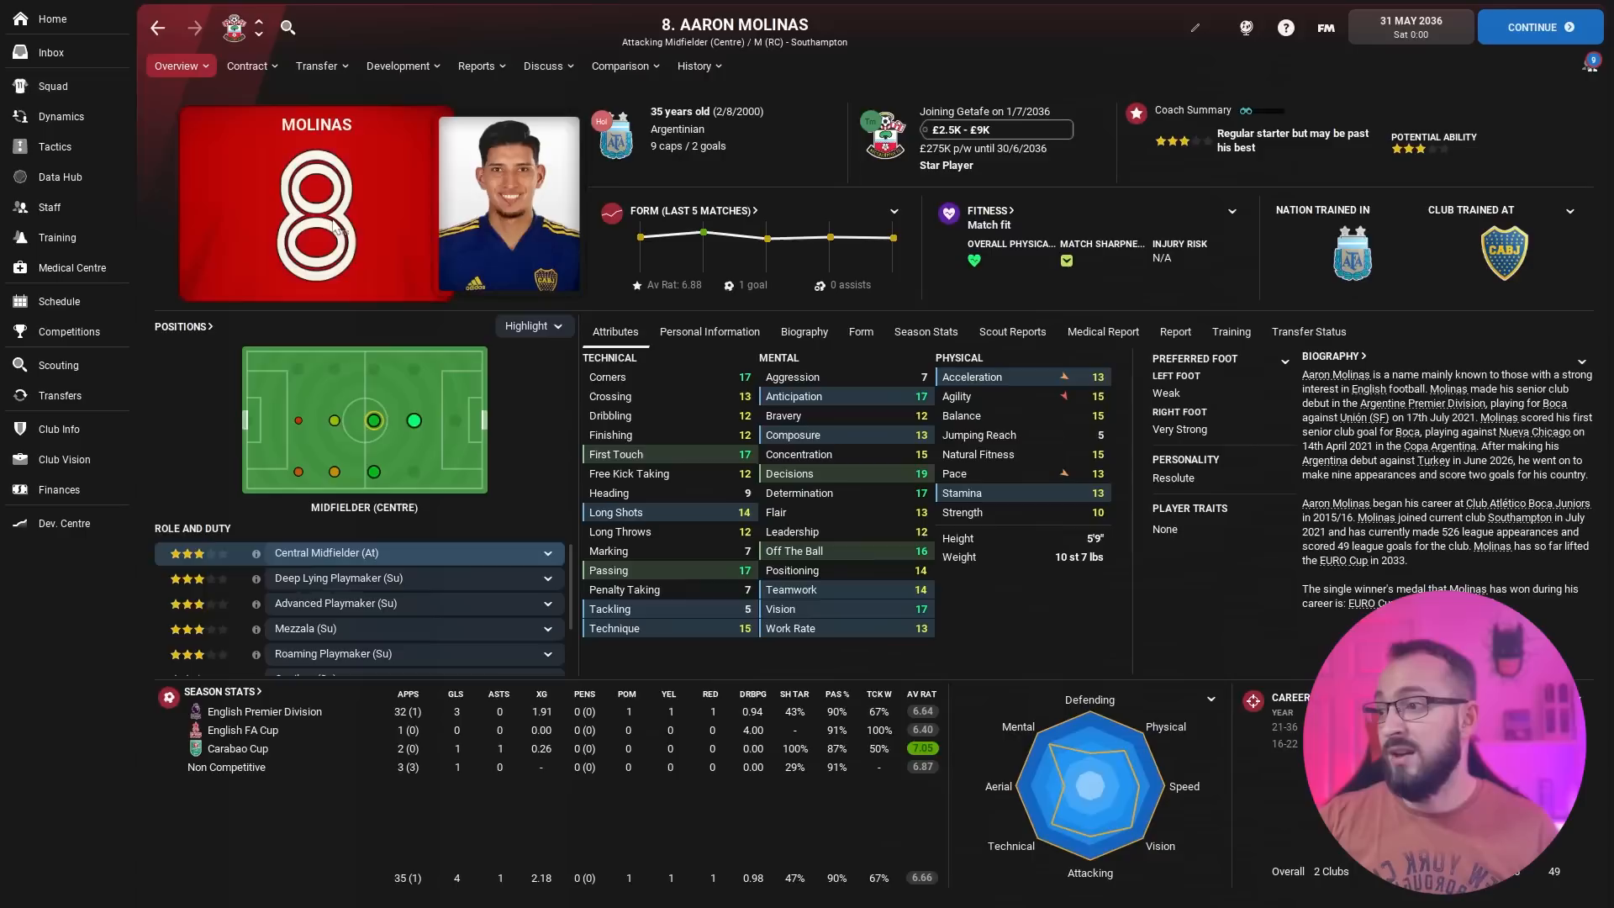
{"action": "left_click", "coordinate": [52, 86]}
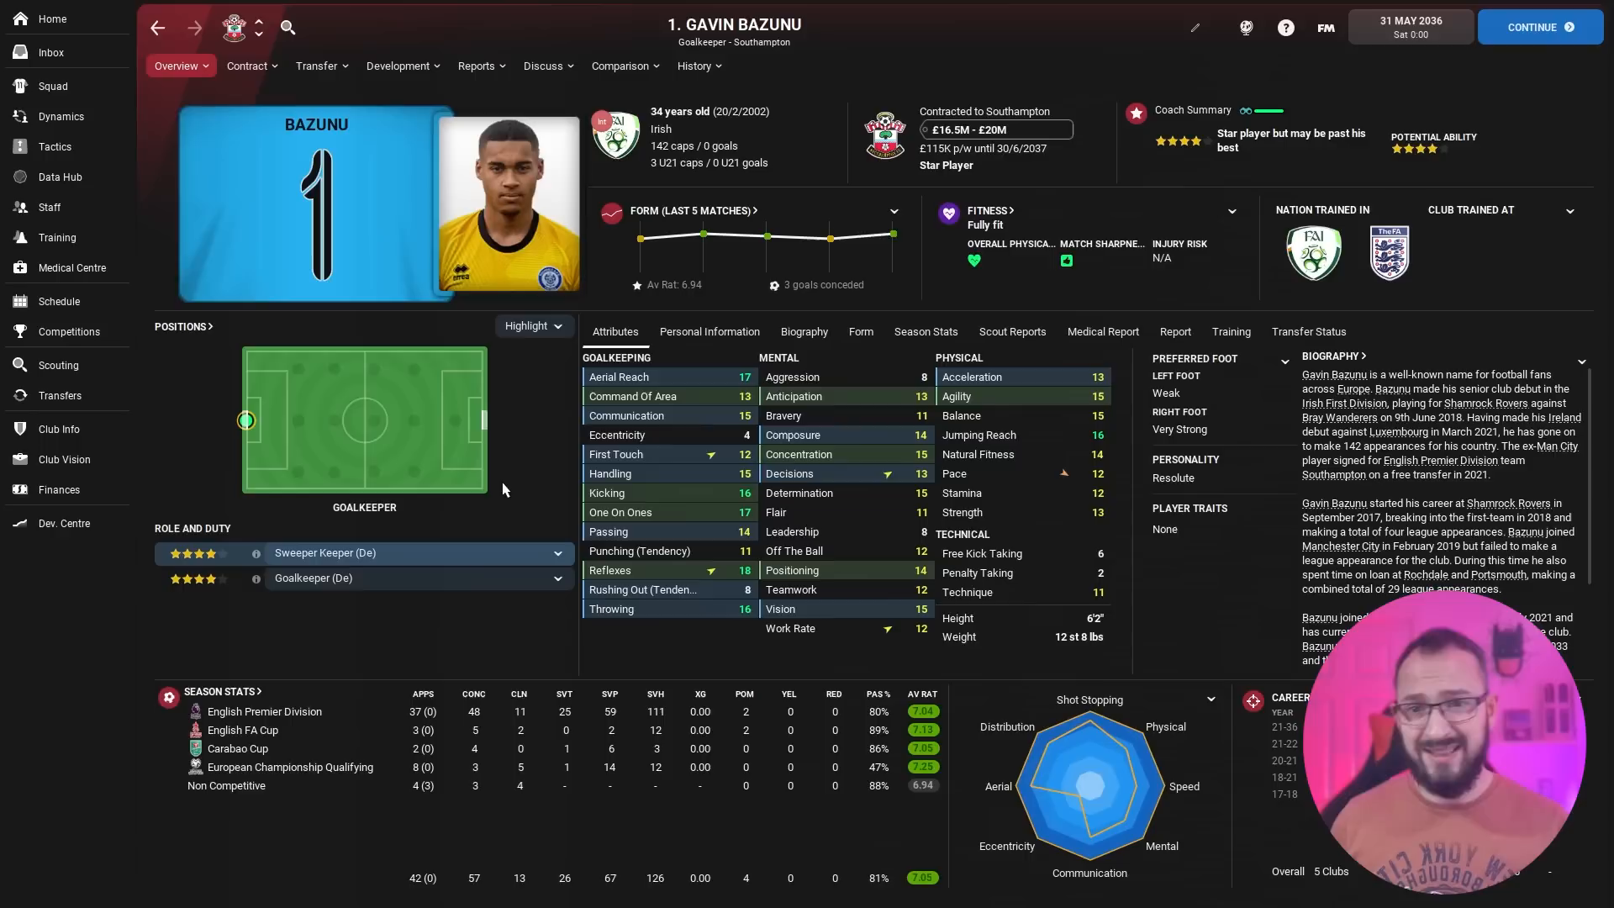
{"action": "left_click", "coordinate": [52, 86]}
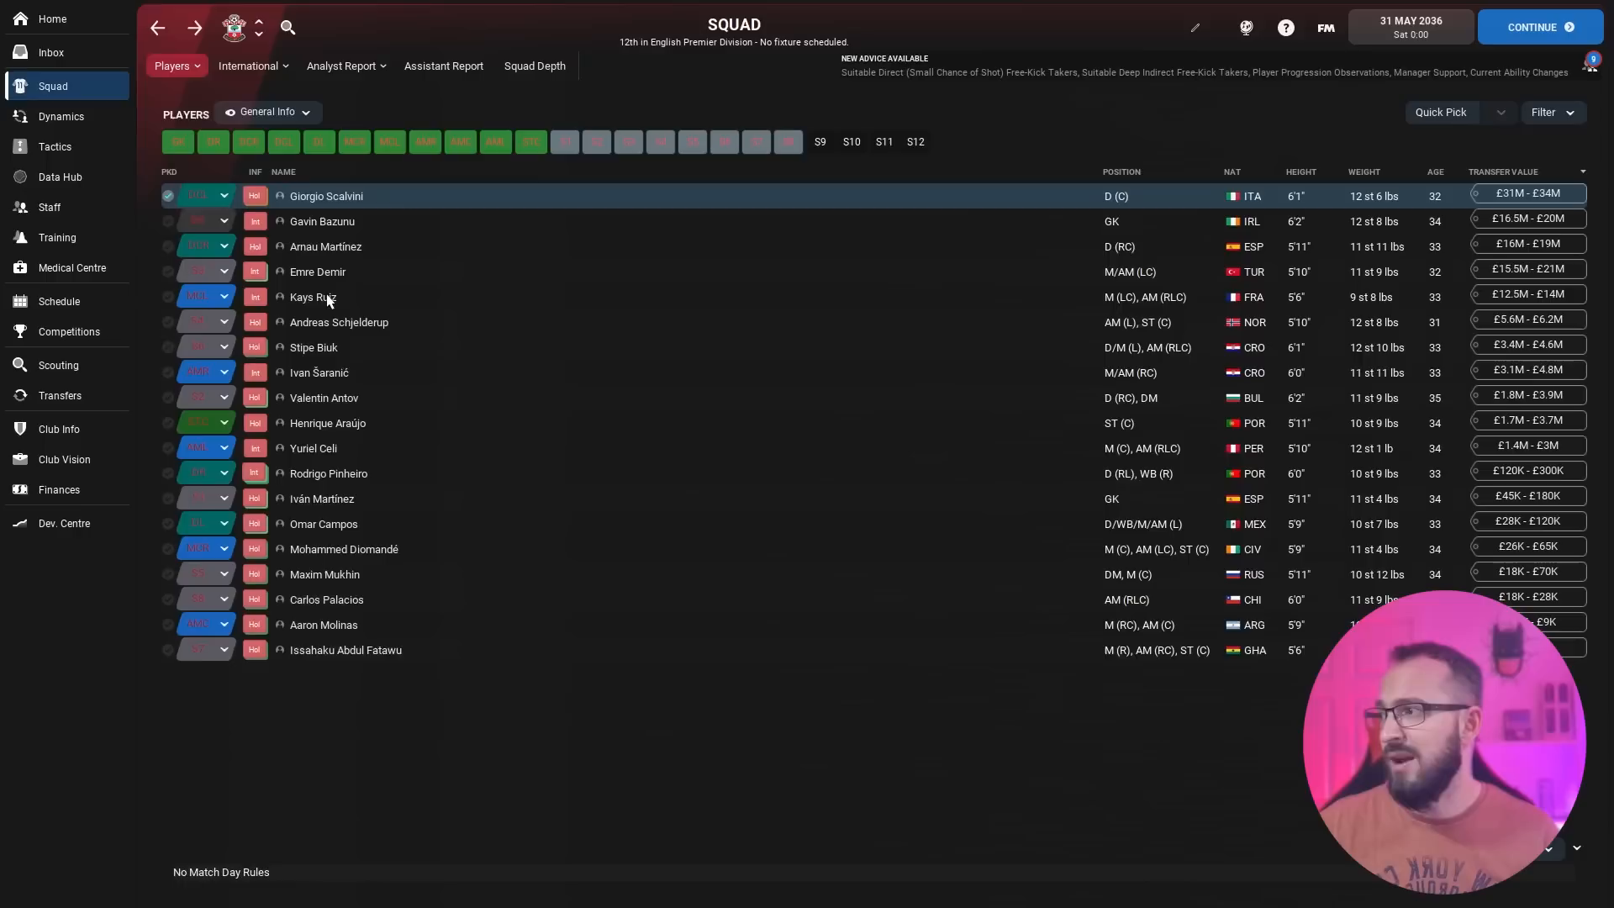
Check Emre Demir's and Yuriel Celi's player profiles from the squad list
{"action": "left_click", "coordinate": [318, 271]}
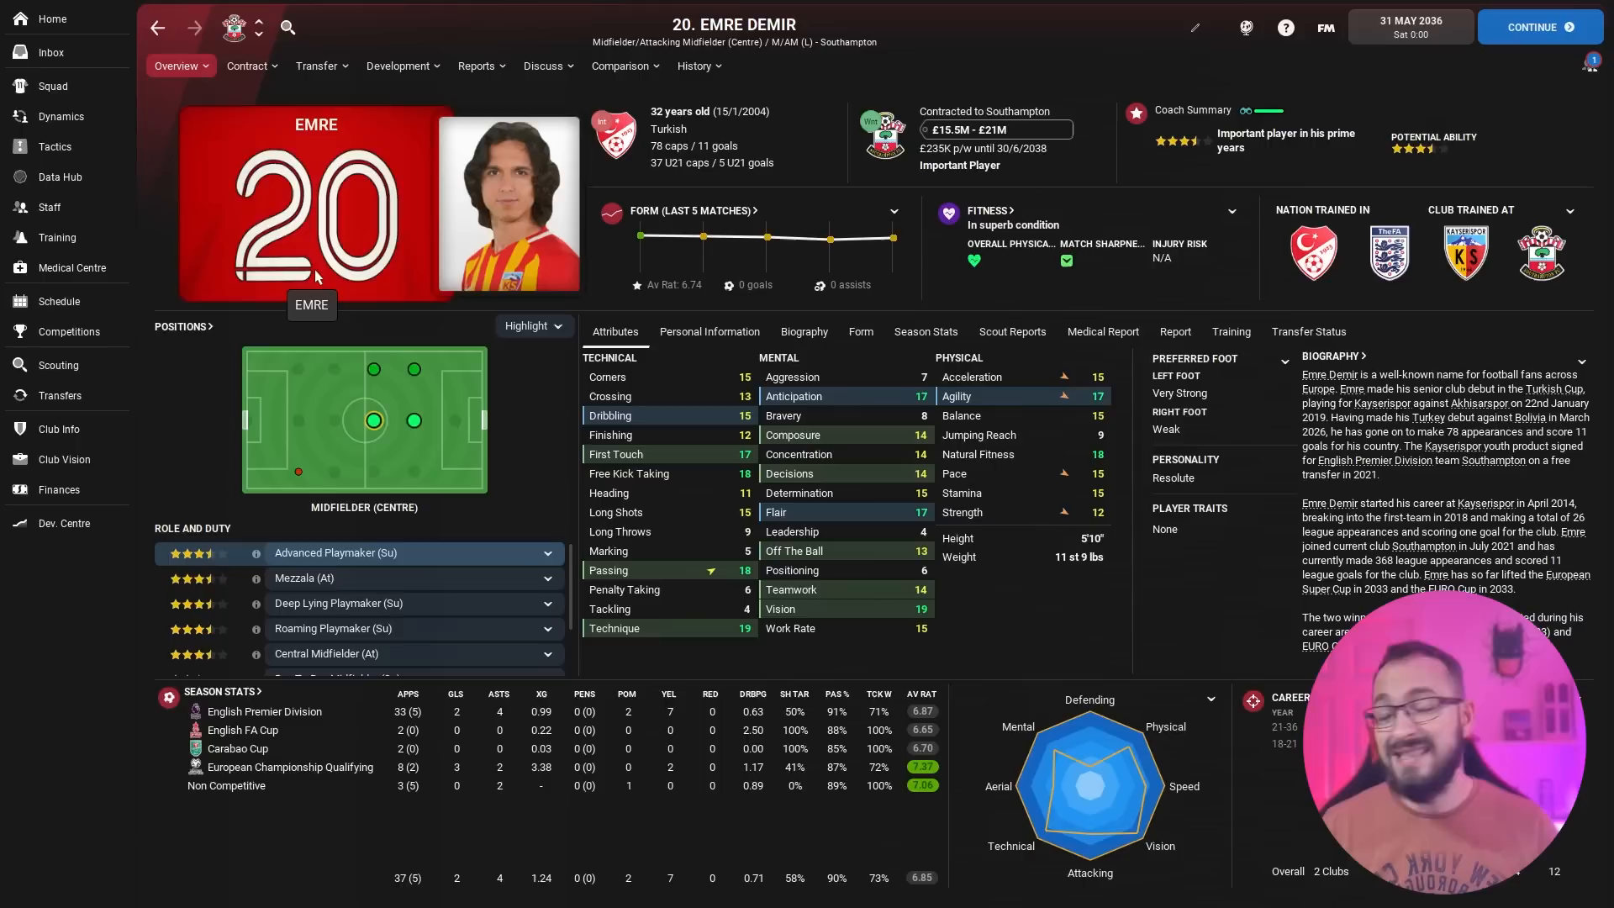
{"action": "left_click", "coordinate": [52, 85]}
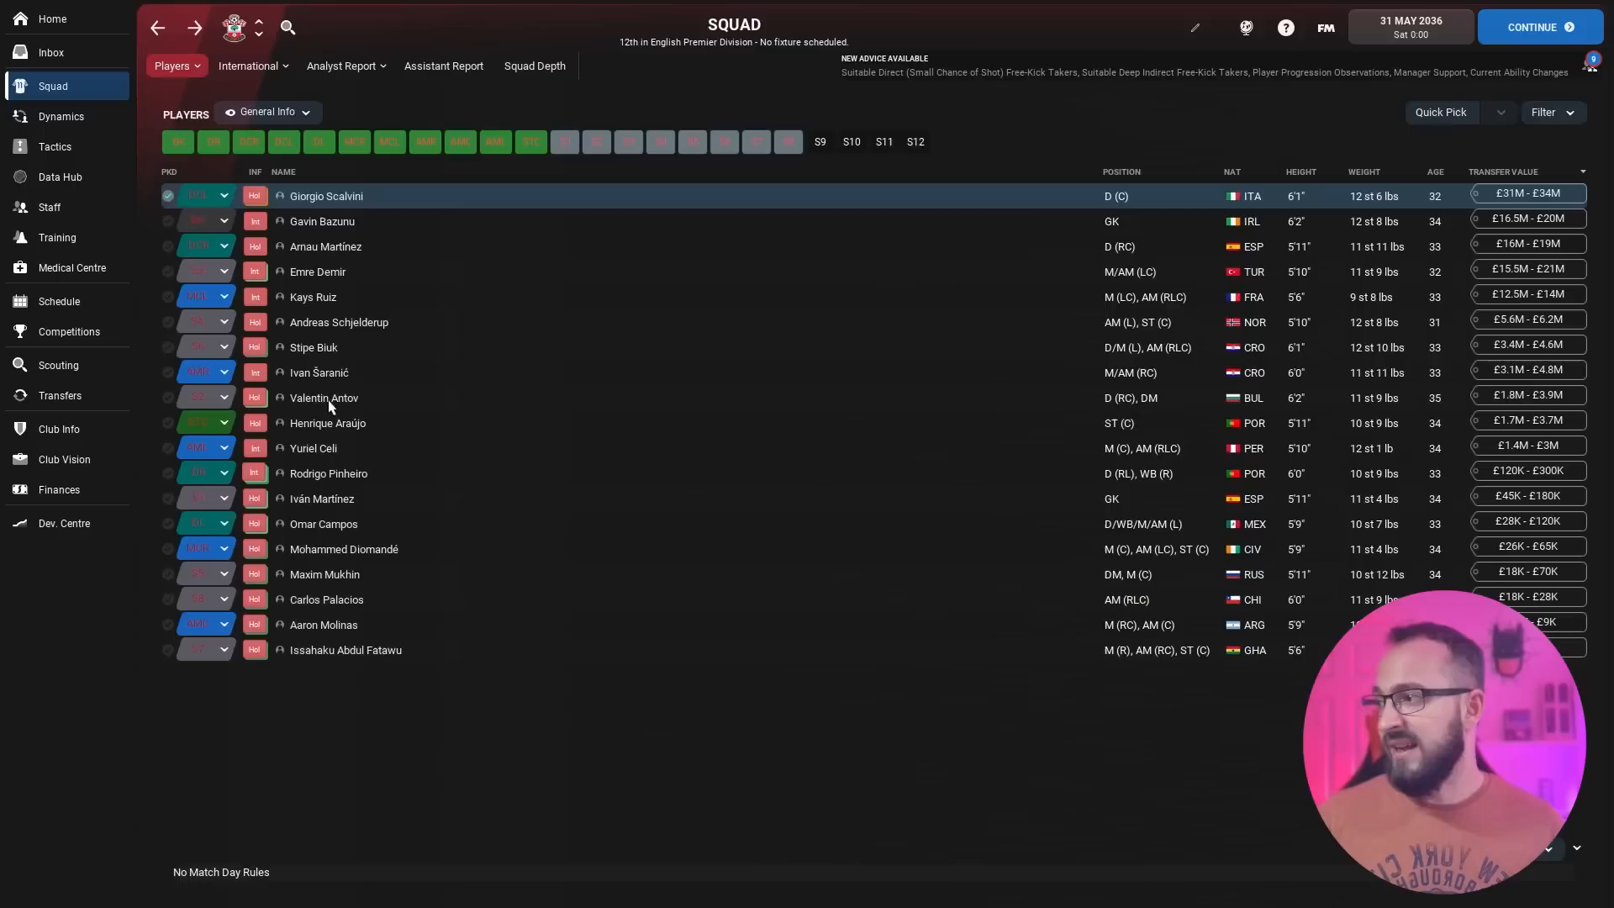
{"action": "left_click", "coordinate": [313, 447]}
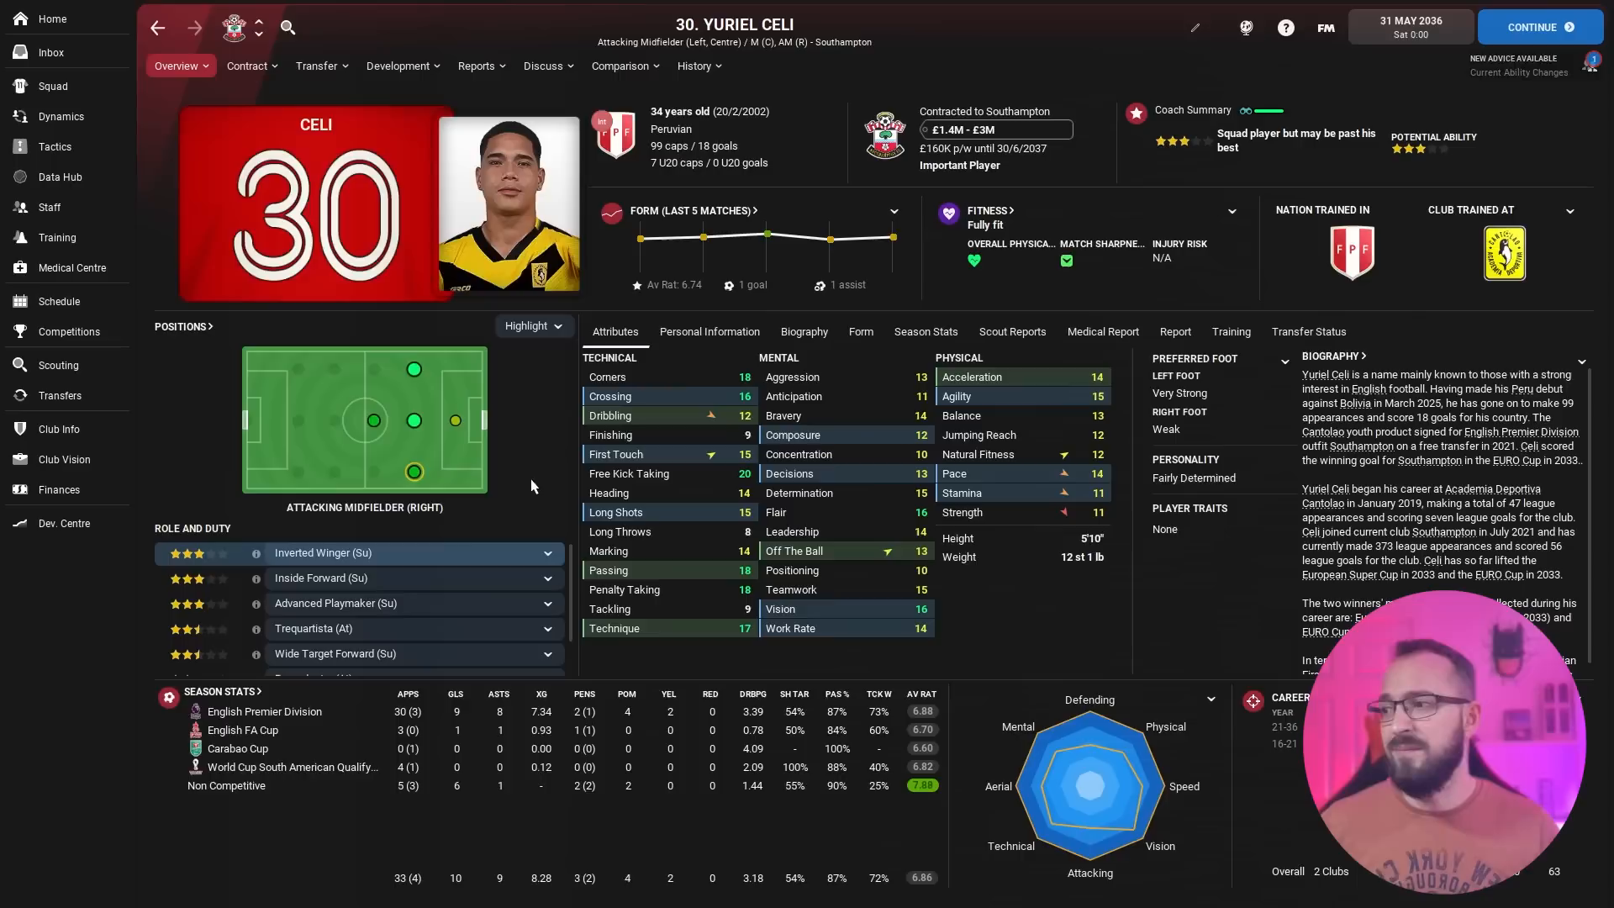
{"action": "left_click", "coordinate": [52, 86]}
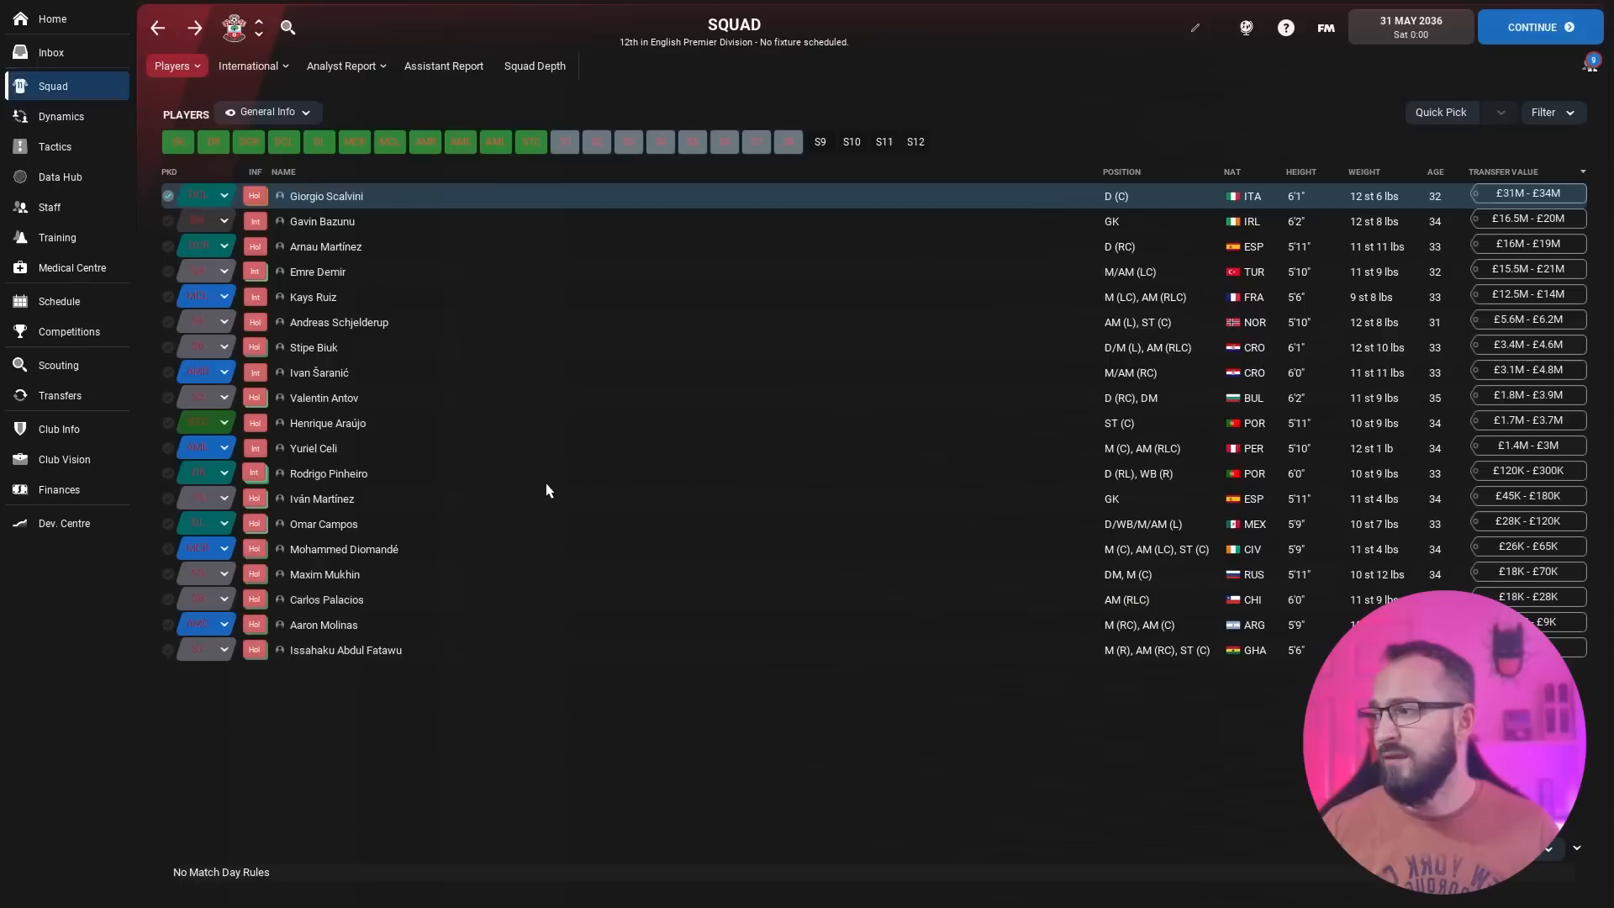
Check Iván Martínez's profile, then reopen Aaron Molinas's player profile
{"action": "left_click", "coordinate": [322, 498]}
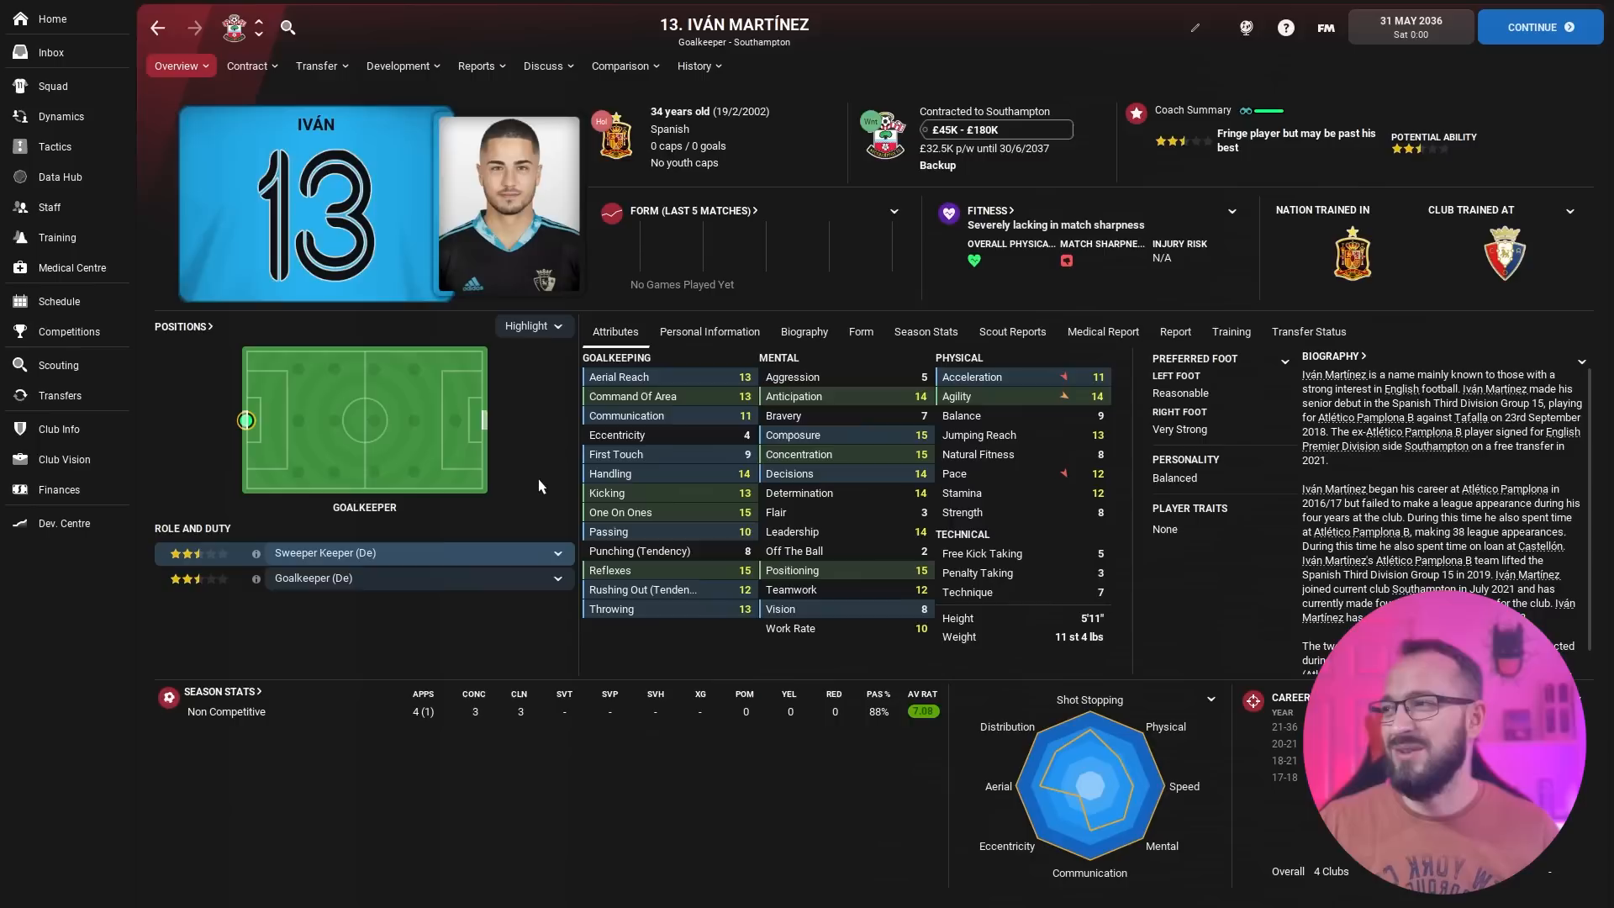
{"action": "mouse_move", "coordinate": [549, 489]}
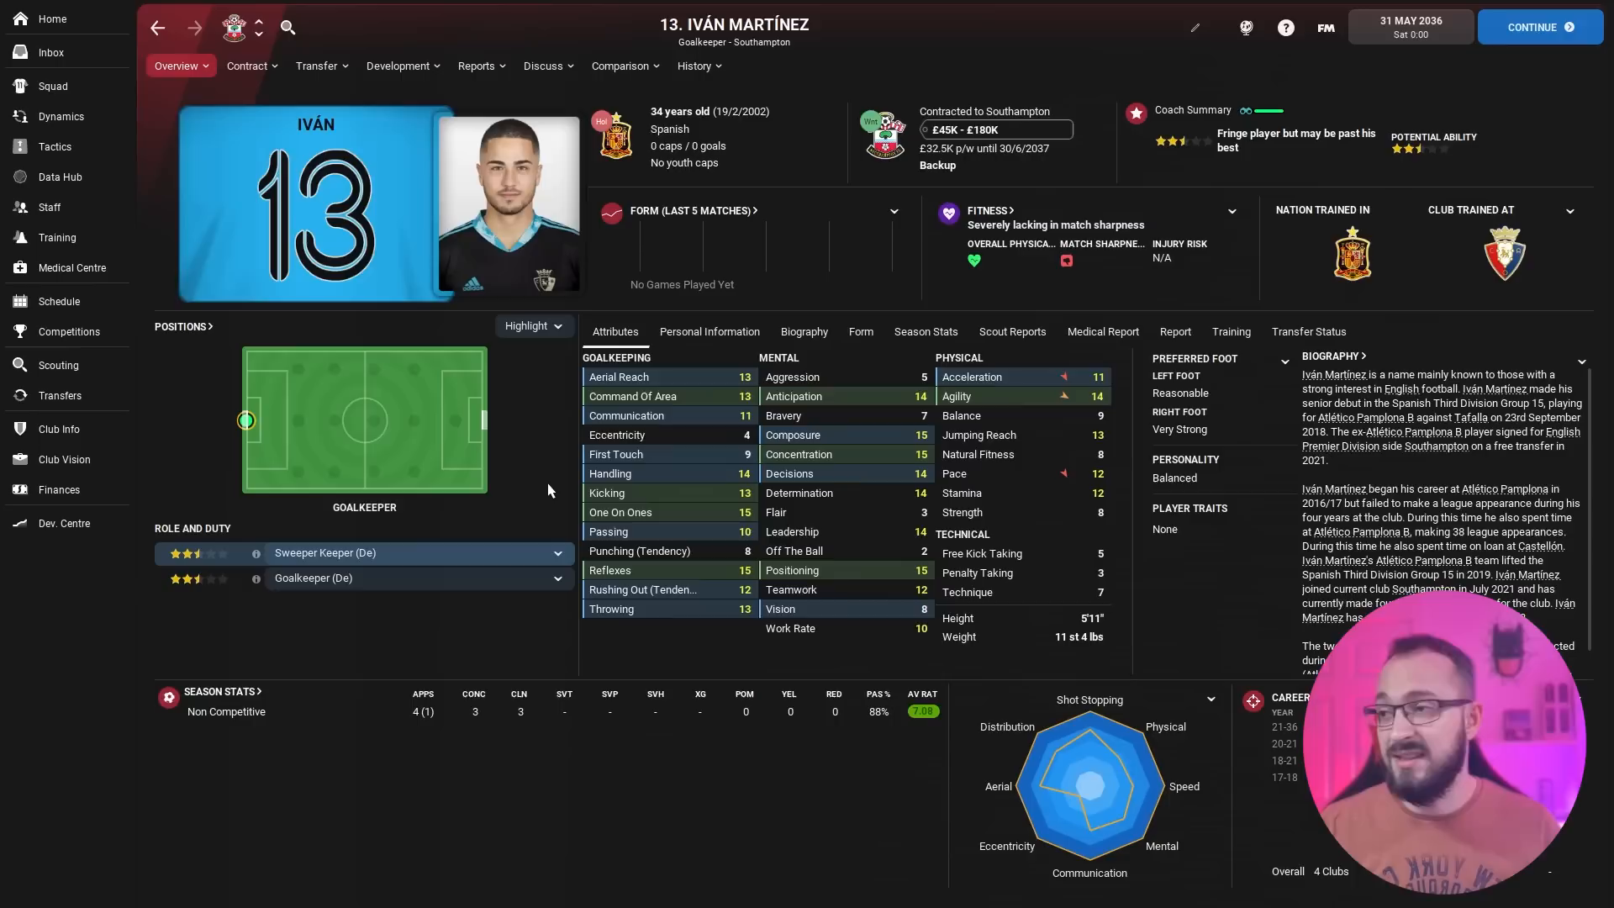
{"action": "left_click", "coordinate": [52, 85]}
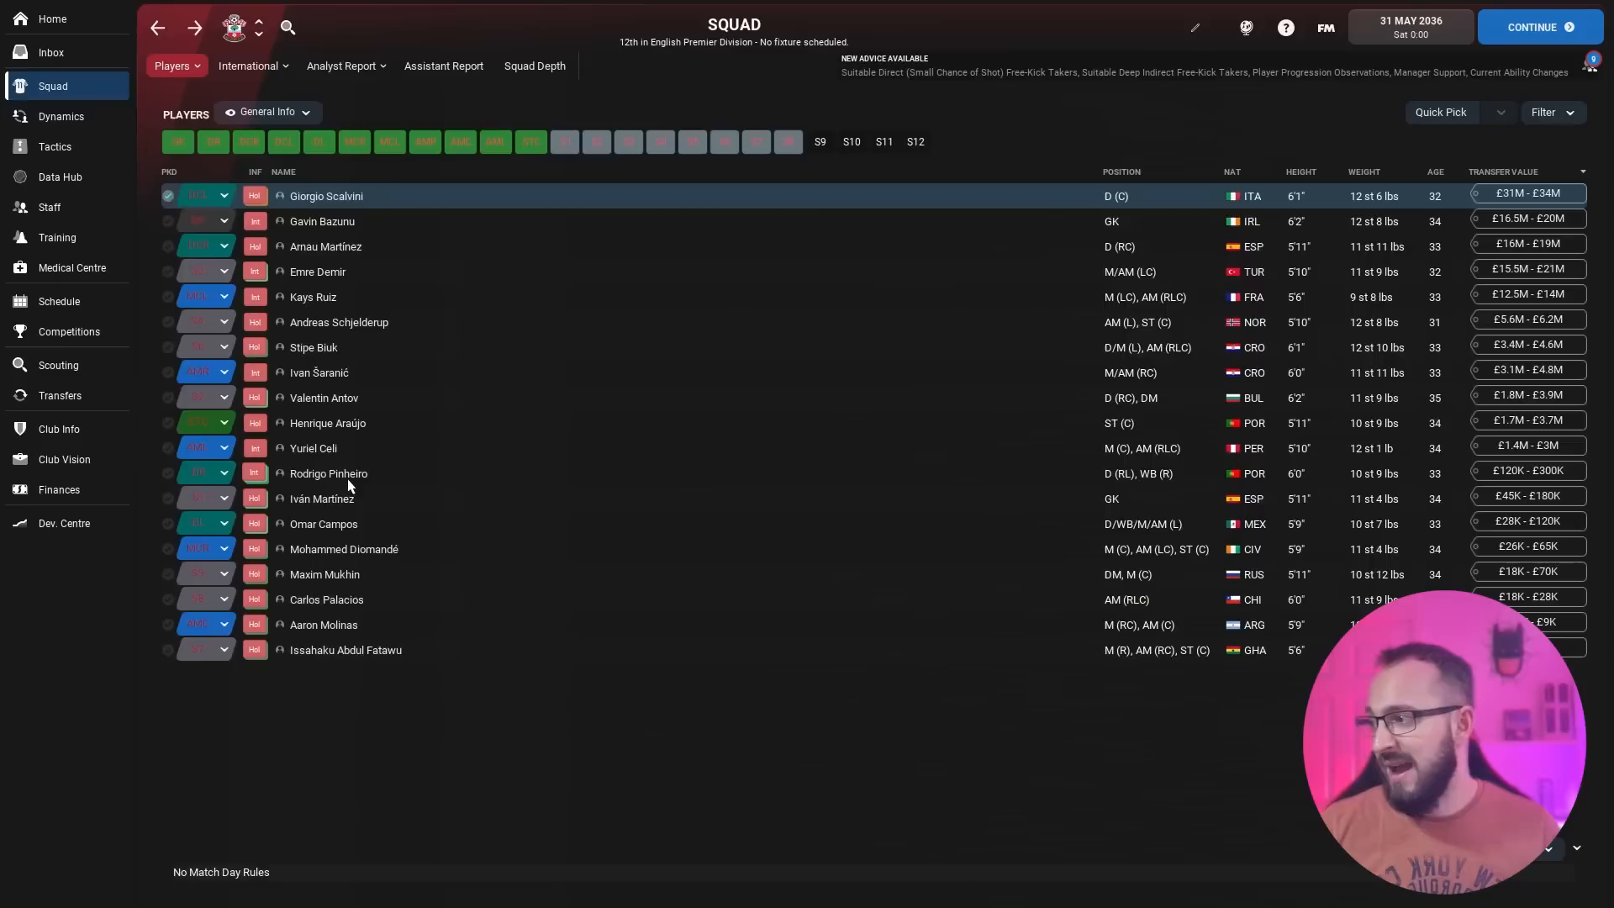
{"action": "left_click", "coordinate": [322, 624]}
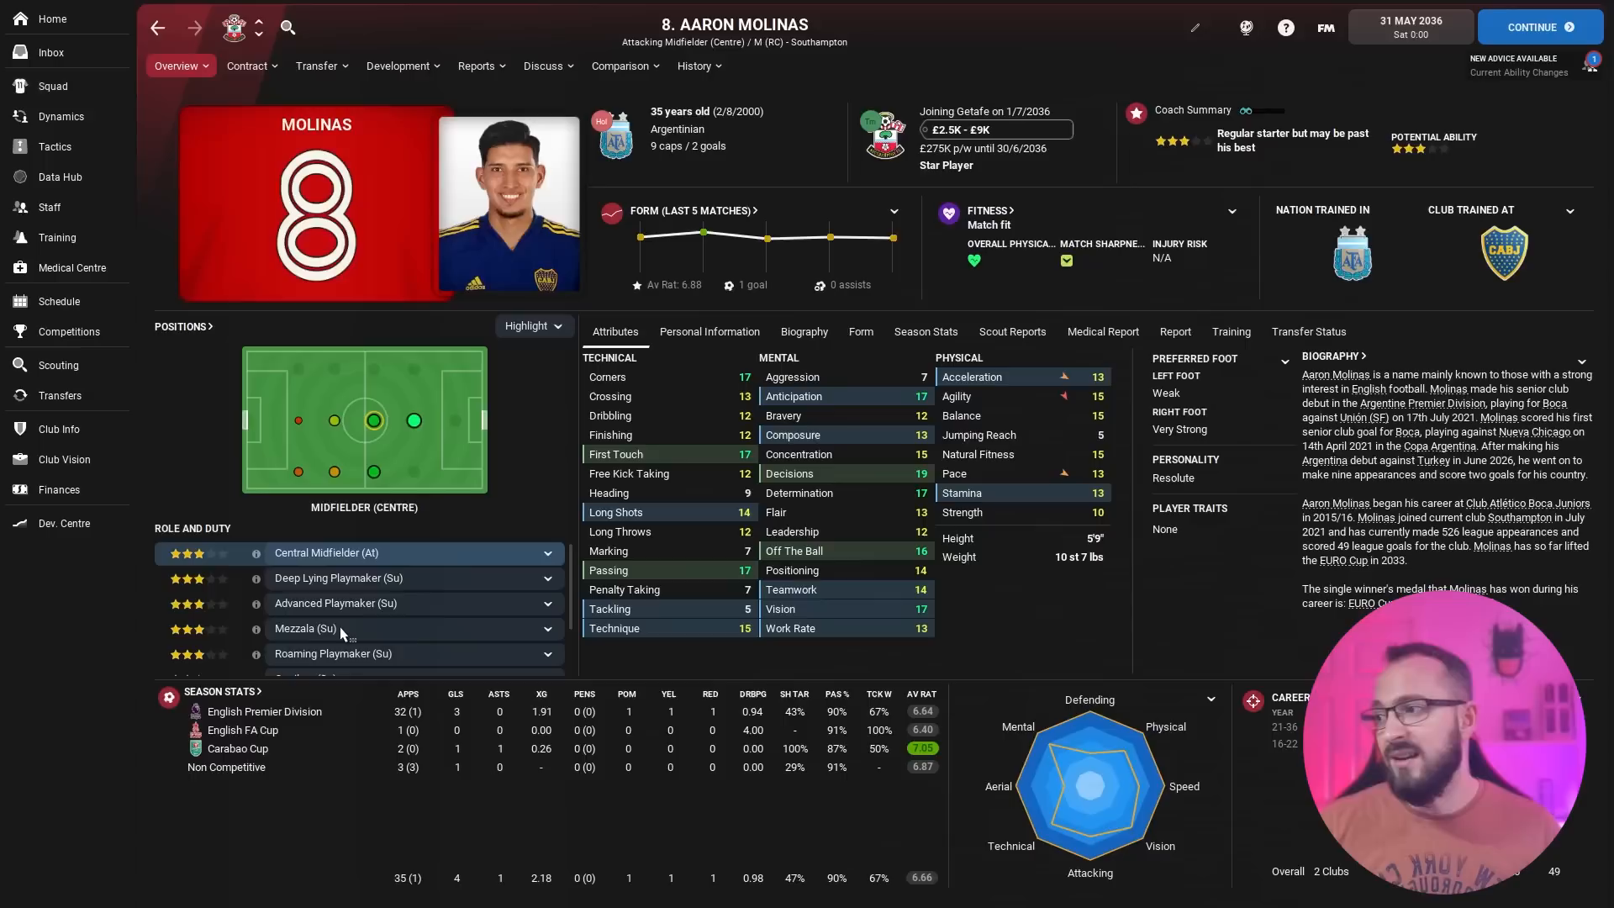
Show the 2036 English Premier Division table with Man City champions and Southampton 12th
{"action": "left_click", "coordinate": [52, 86]}
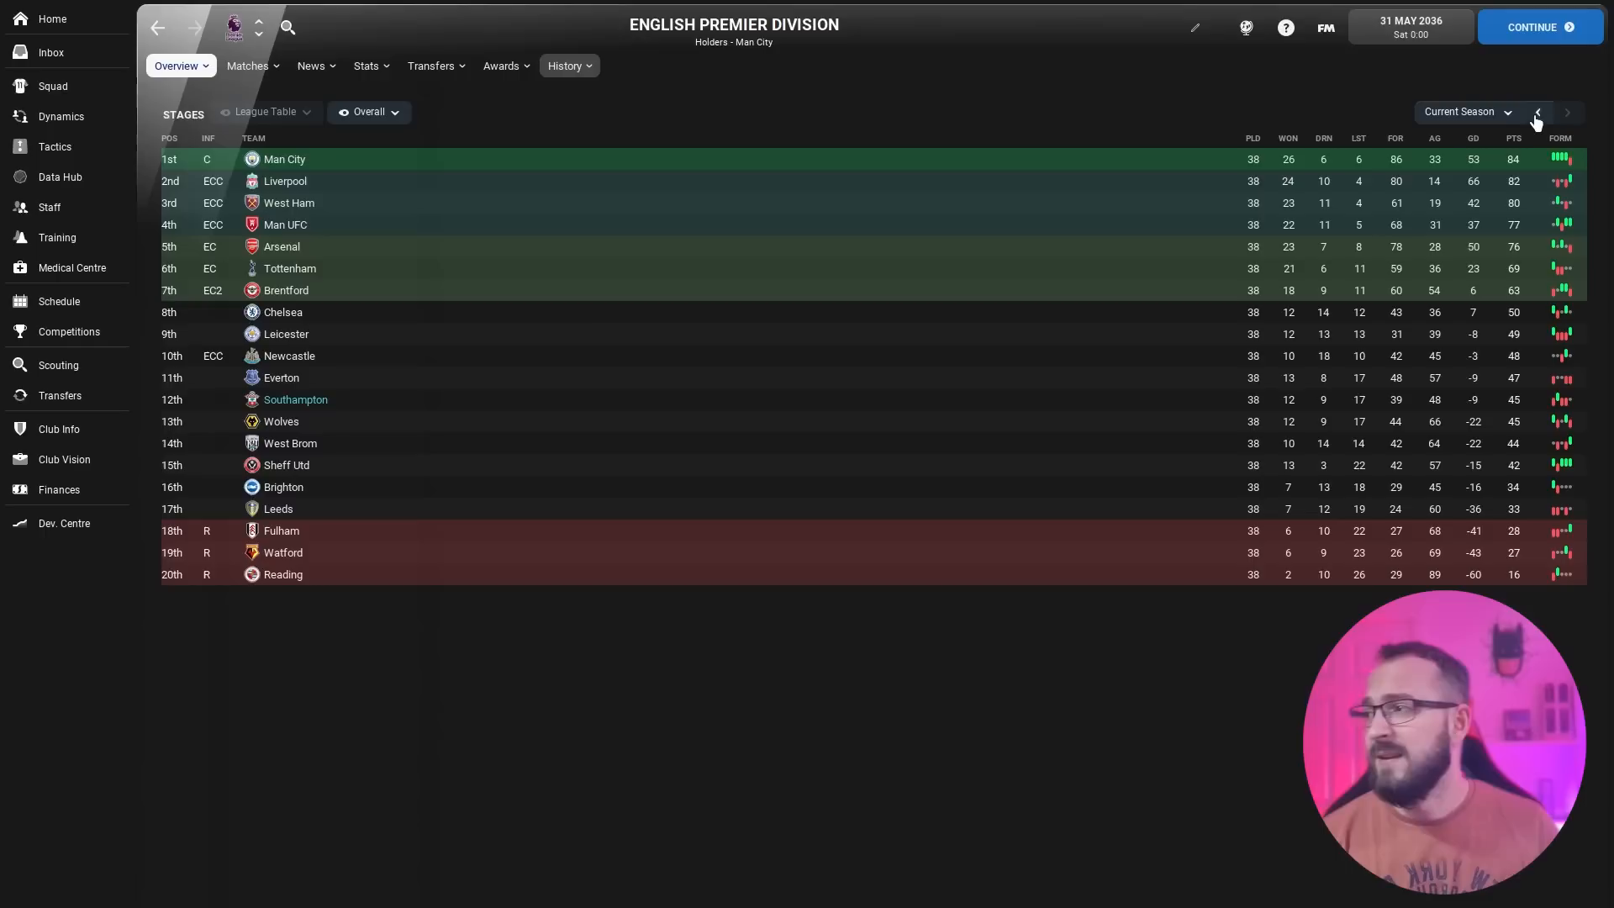
Step back through earlier Premier Division seasons to the 2032/33 table where Southampton finished second
{"action": "left_click", "coordinate": [1537, 112]}
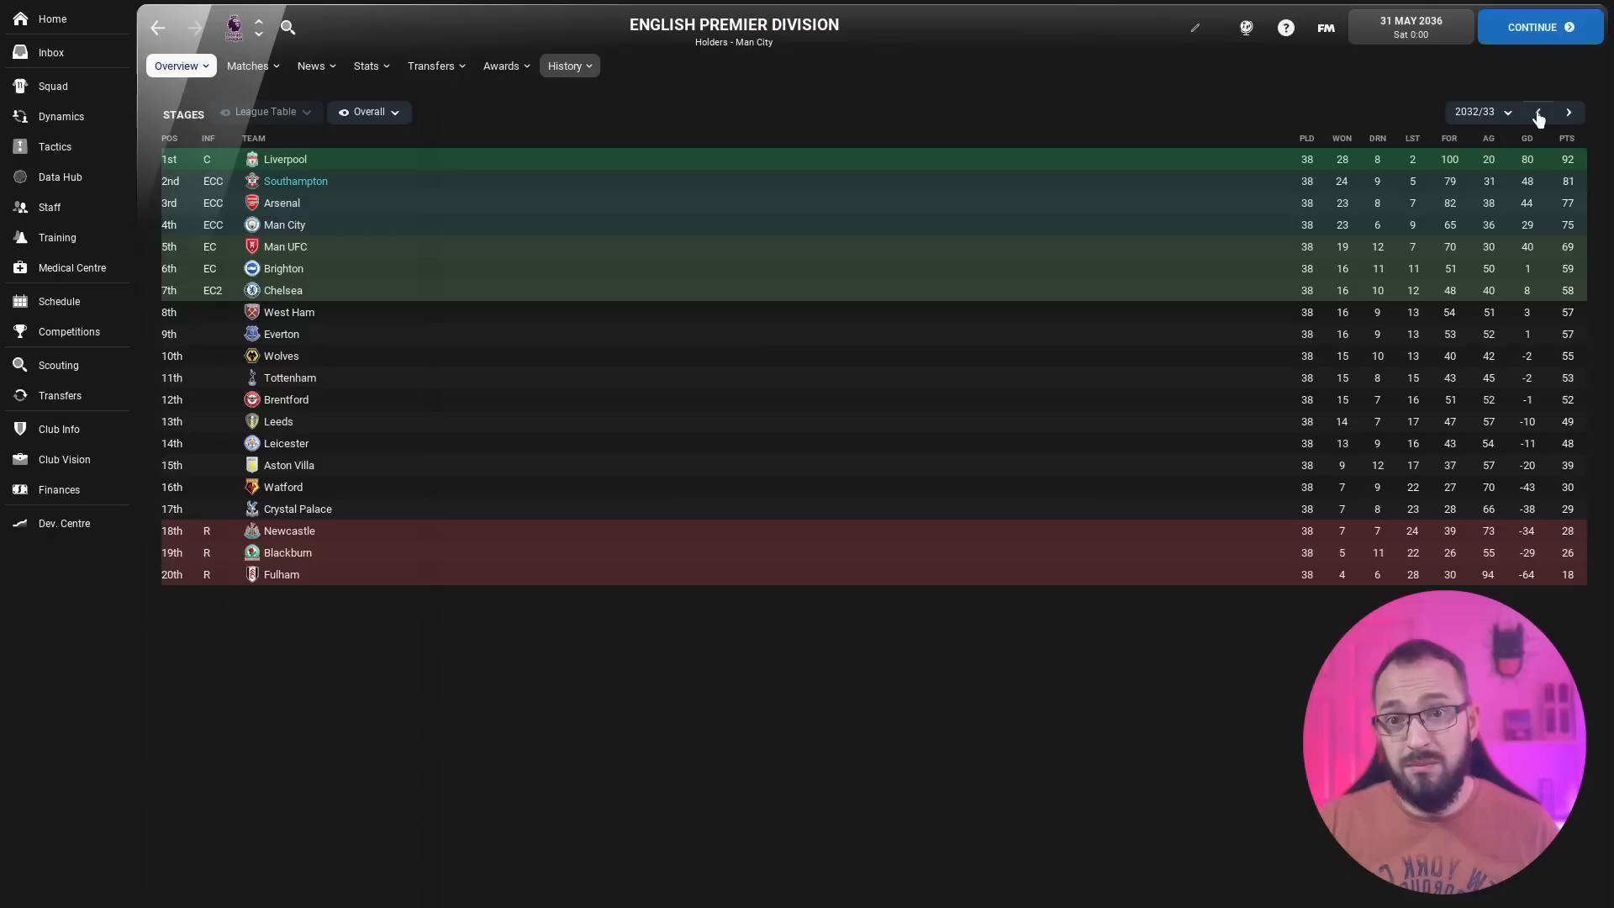
{"action": "left_click", "coordinate": [1538, 111]}
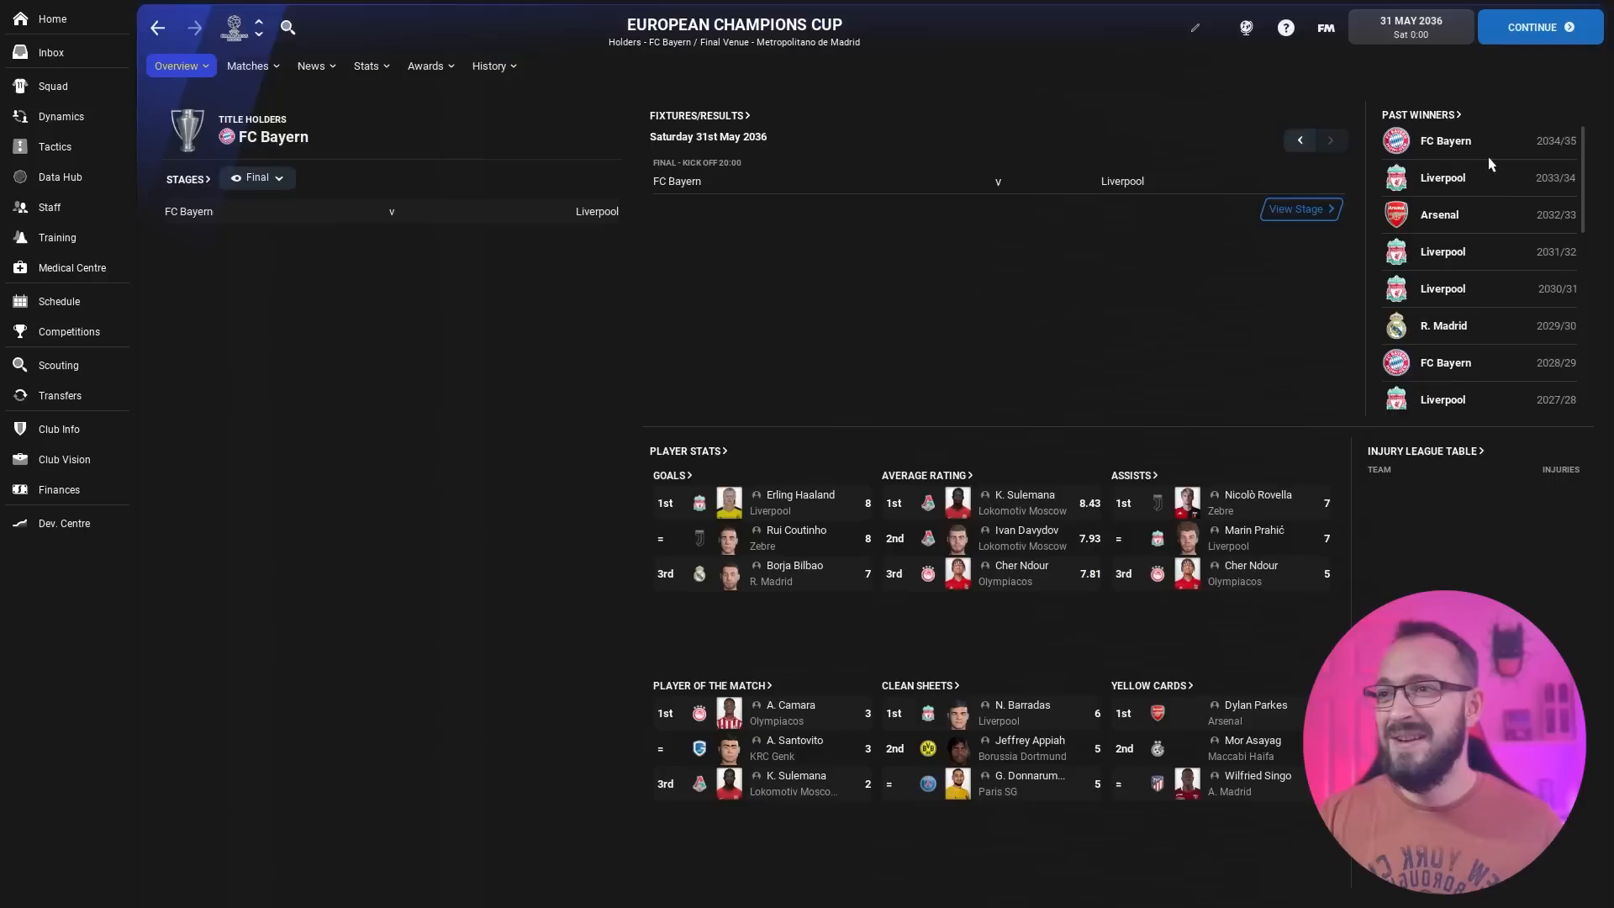
View Southampton's club profile, then its honours and league position history through 2034/35
{"action": "left_click", "coordinate": [491, 66]}
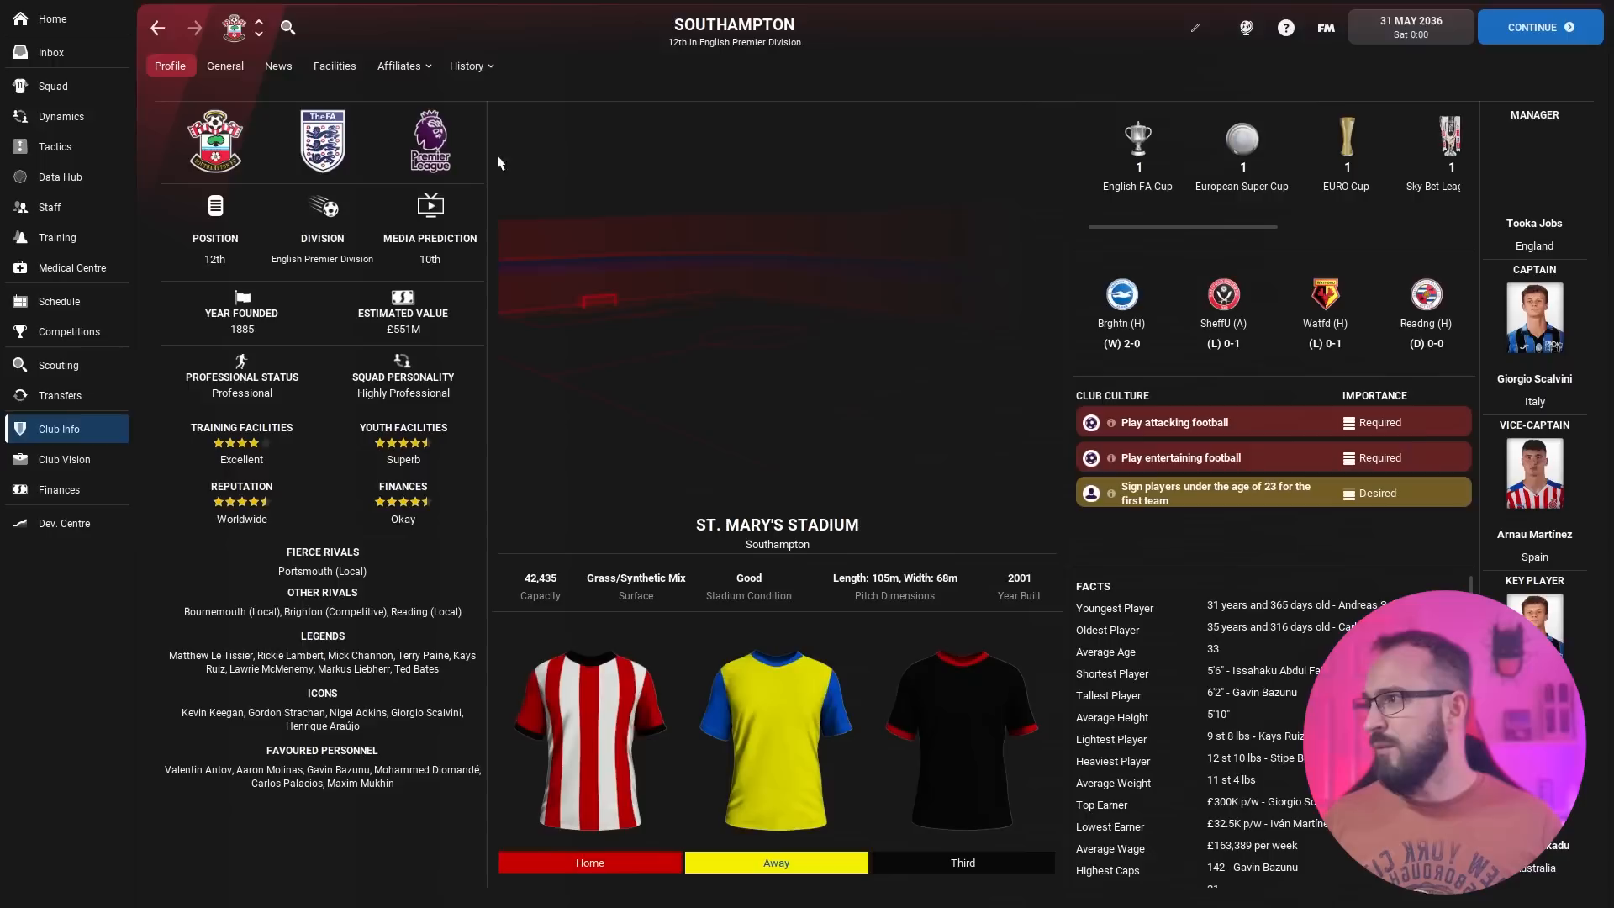
{"action": "left_click", "coordinate": [466, 66]}
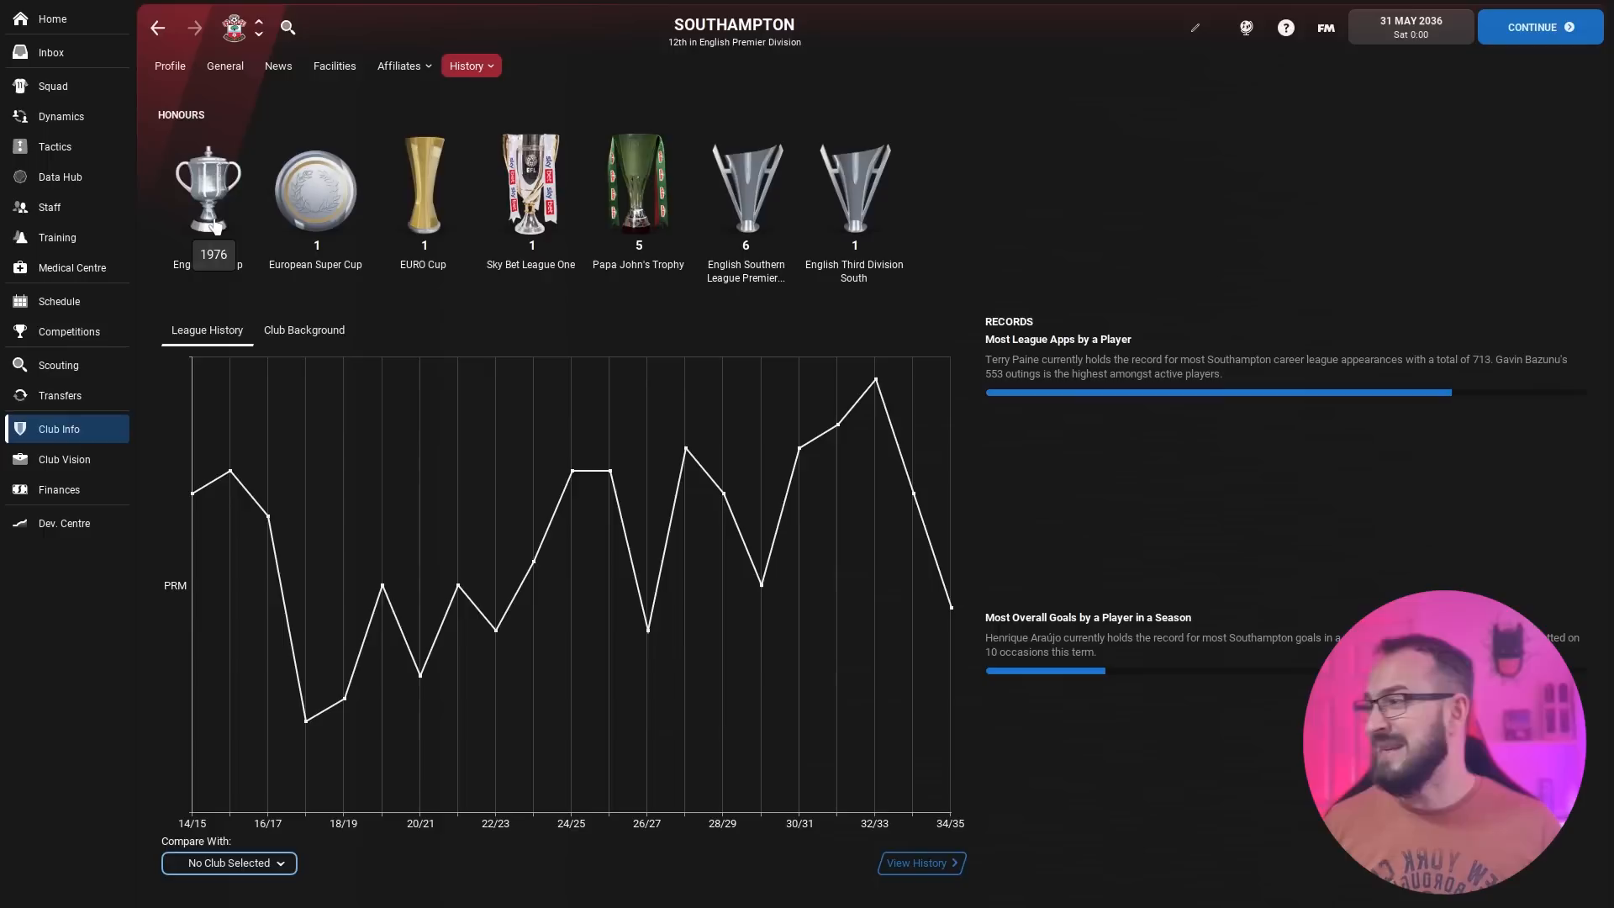
{"action": "mouse_move", "coordinate": [422, 190]}
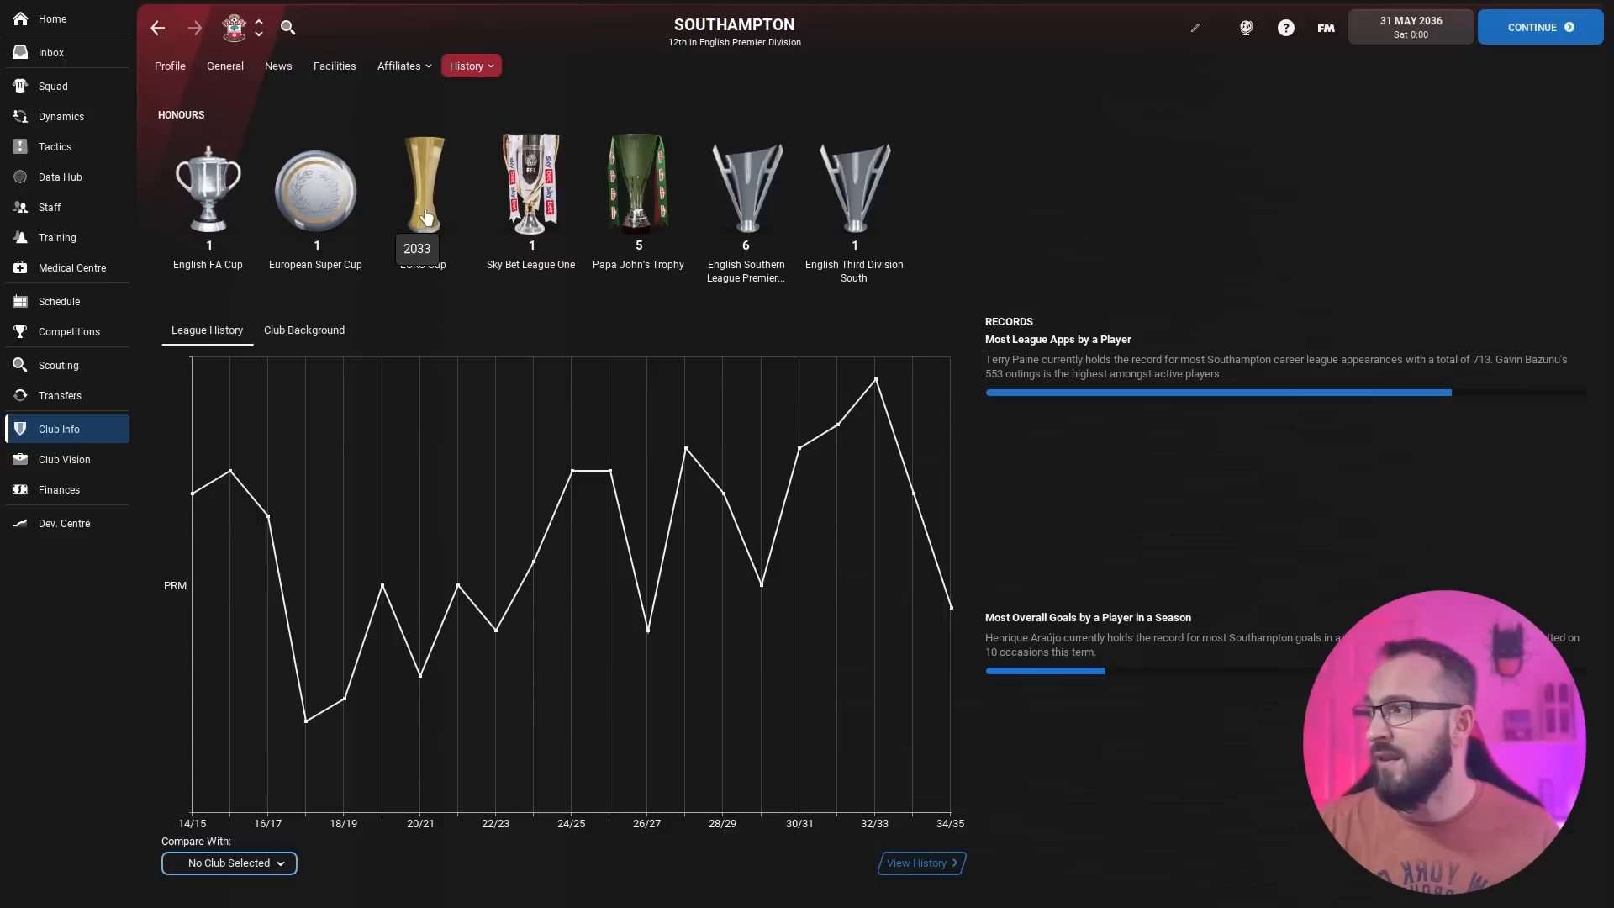
{"action": "mouse_move", "coordinate": [535, 389]}
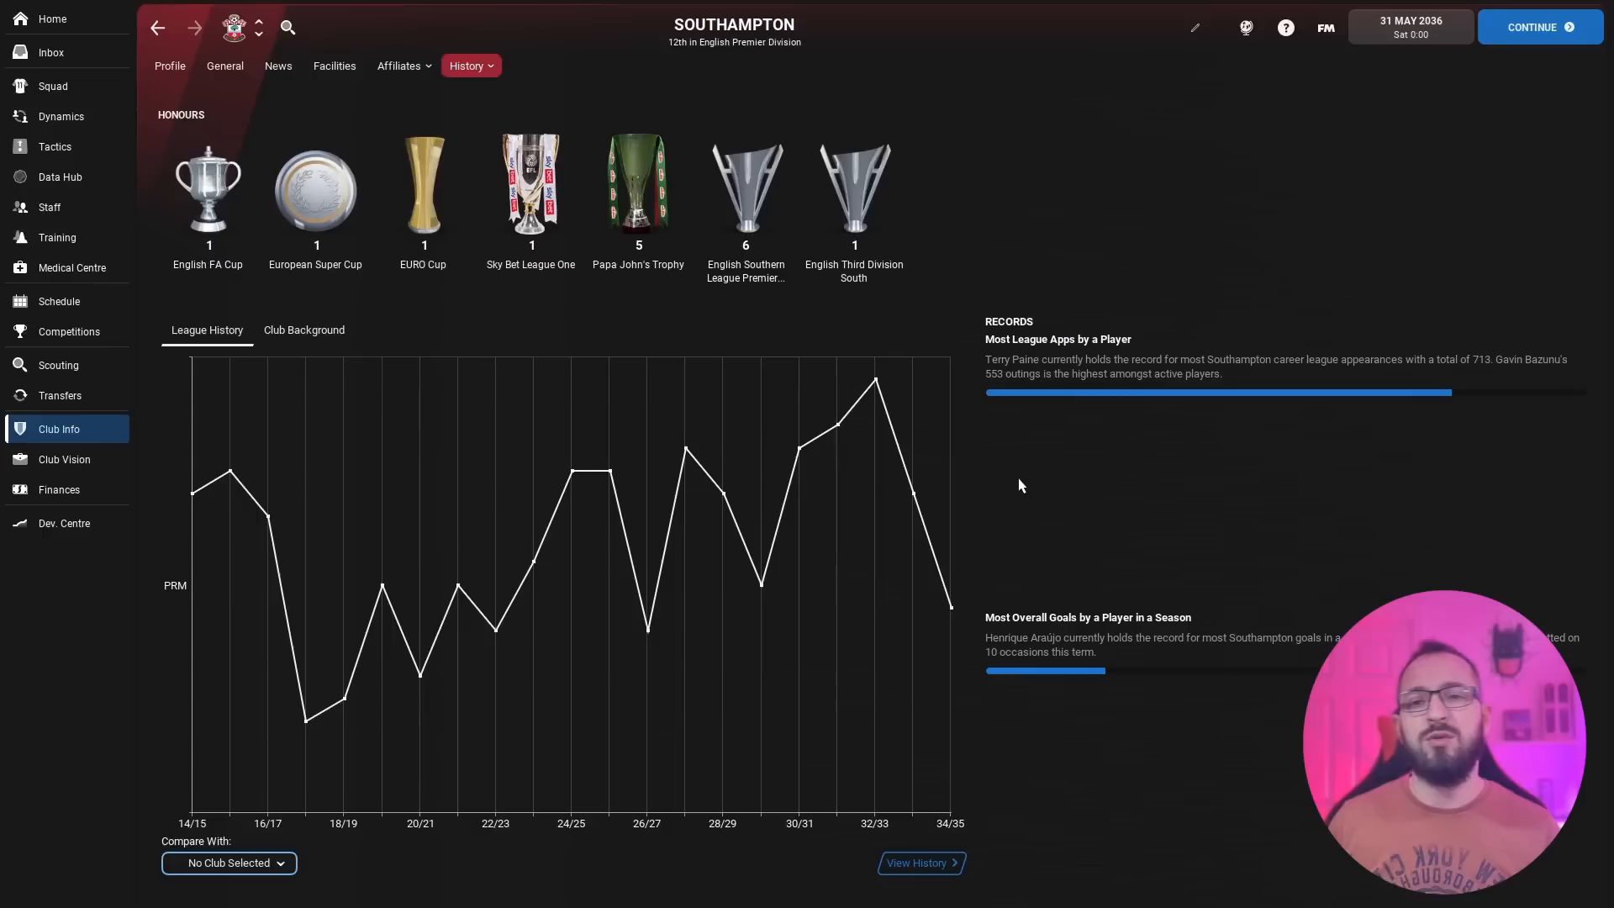
Return to the squad list and view Henrique Araújo as a 34-year-old striker valued £1.7M–£3.7M
{"action": "left_click", "coordinate": [52, 86]}
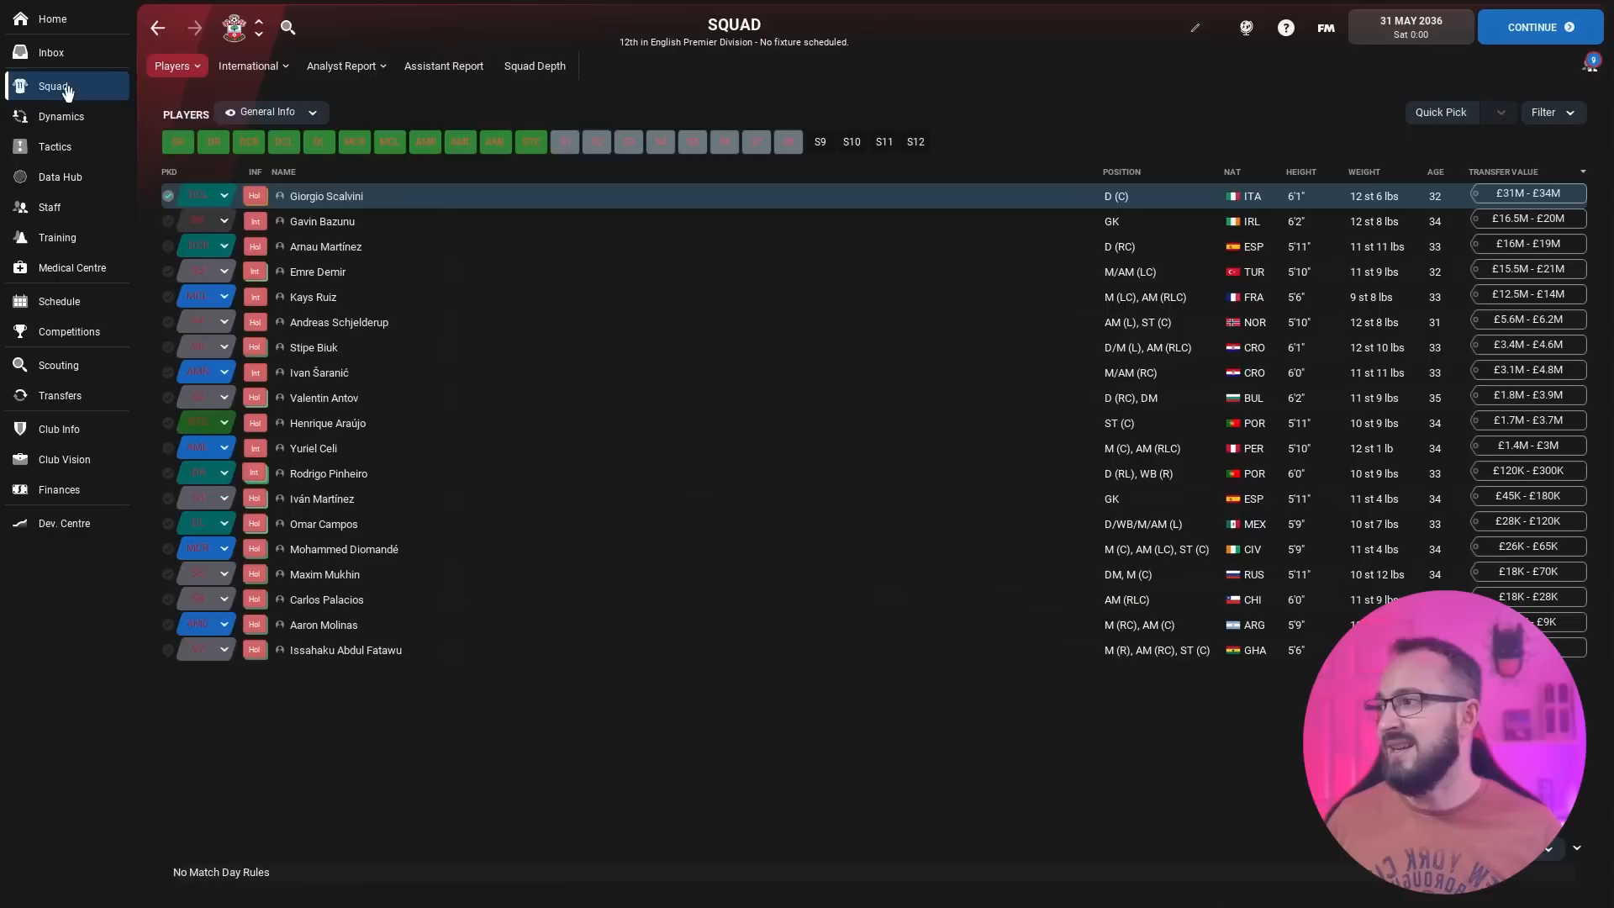
{"action": "left_click", "coordinate": [326, 424]}
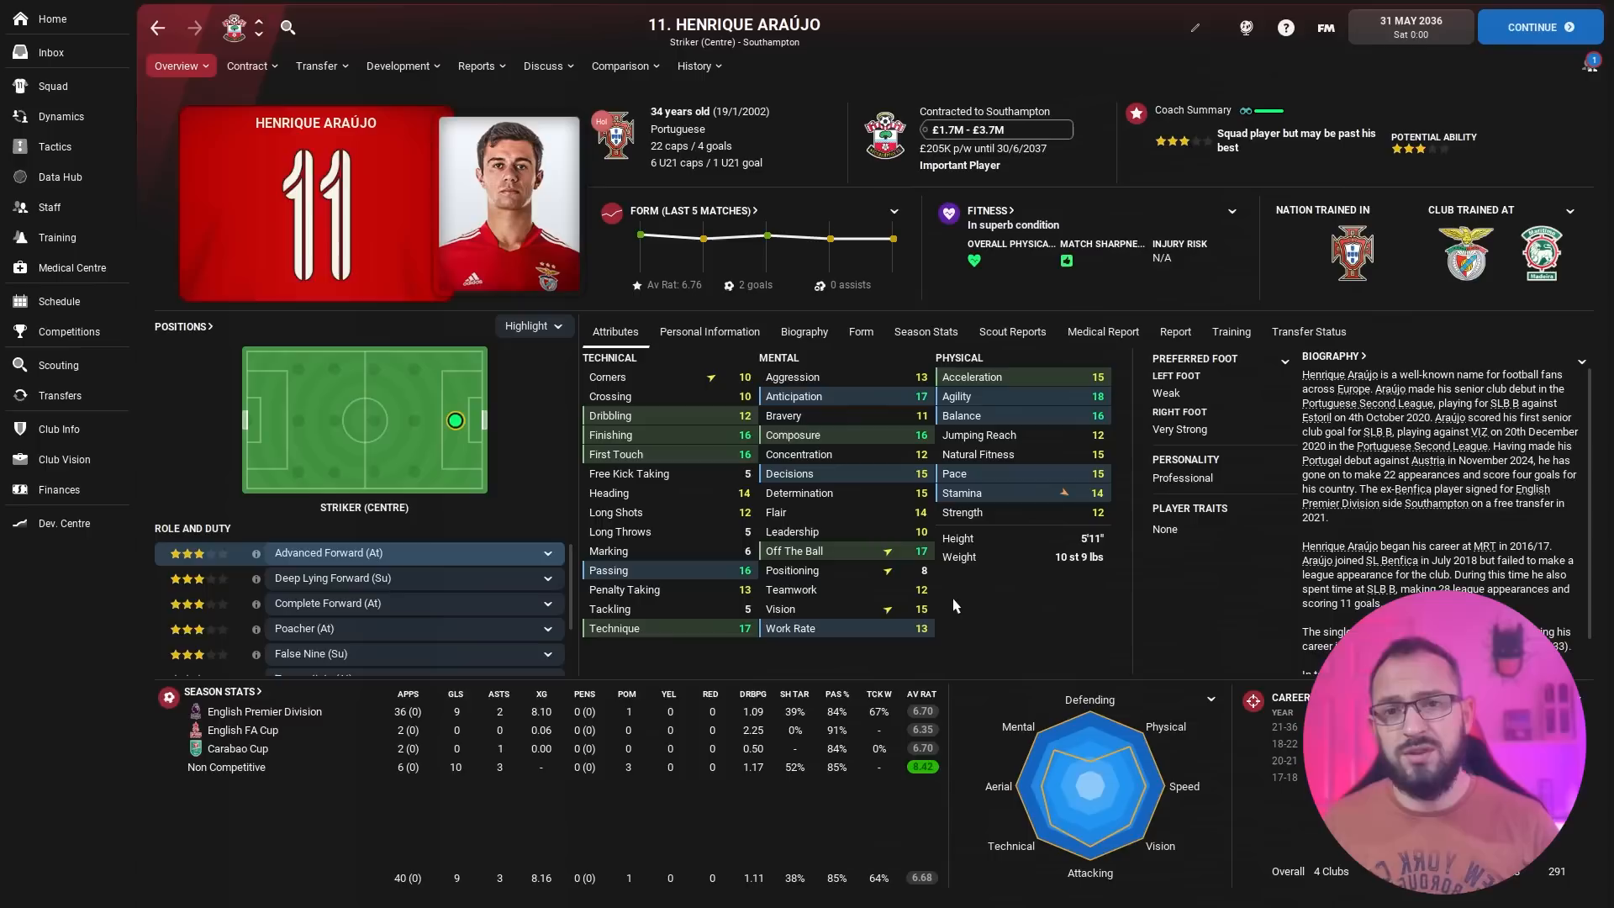
{"action": "left_click", "coordinate": [52, 86]}
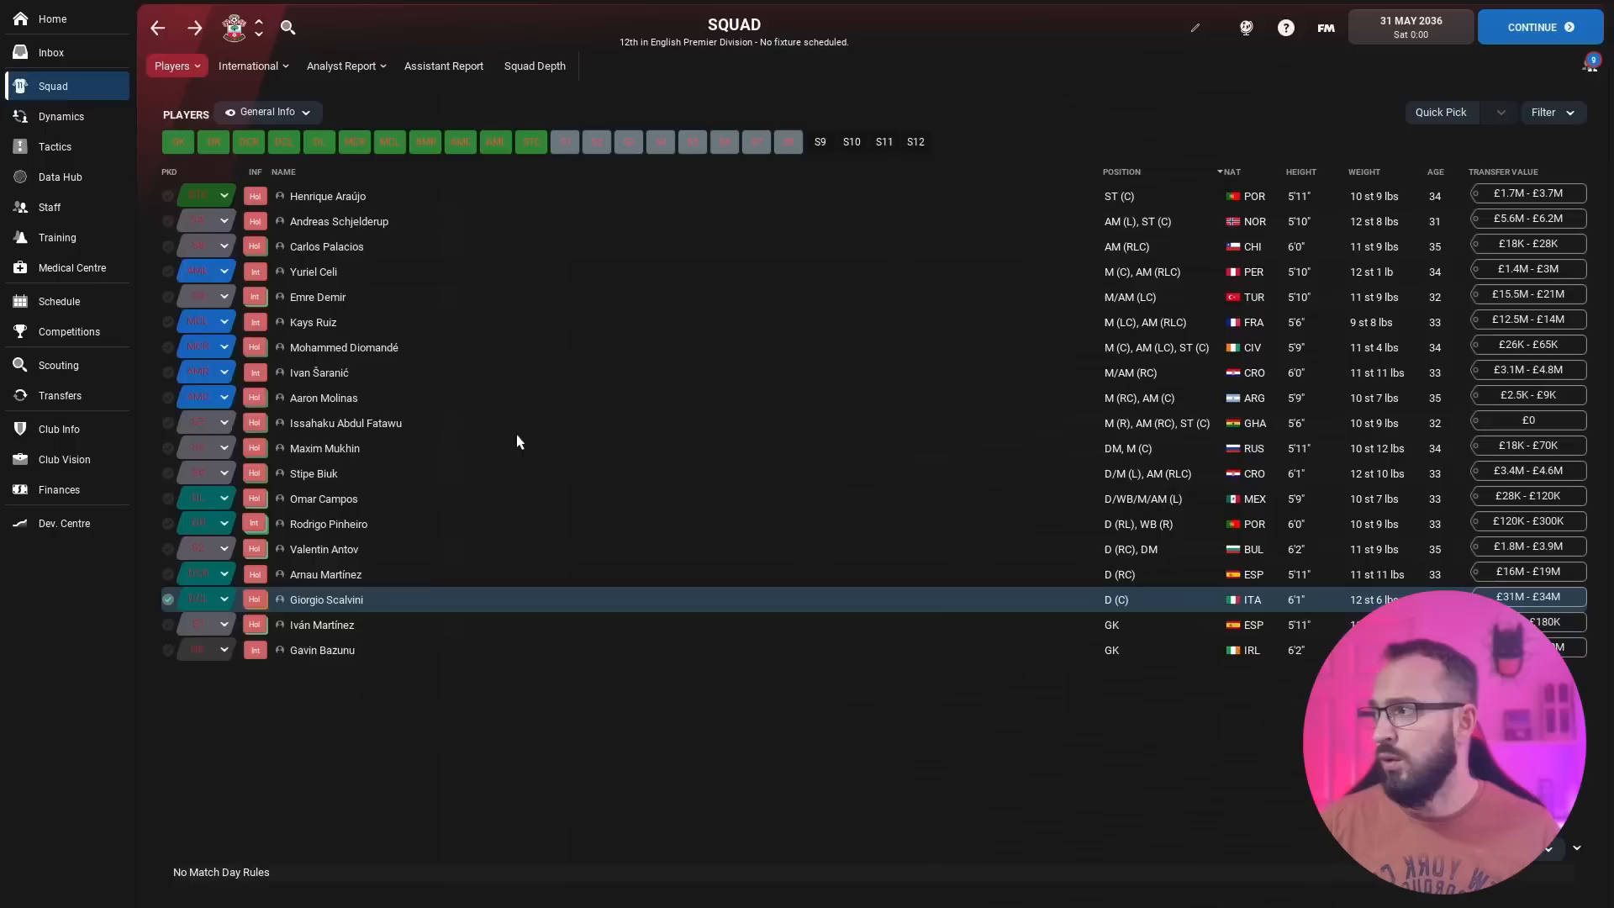
{"action": "left_click", "coordinate": [338, 220]}
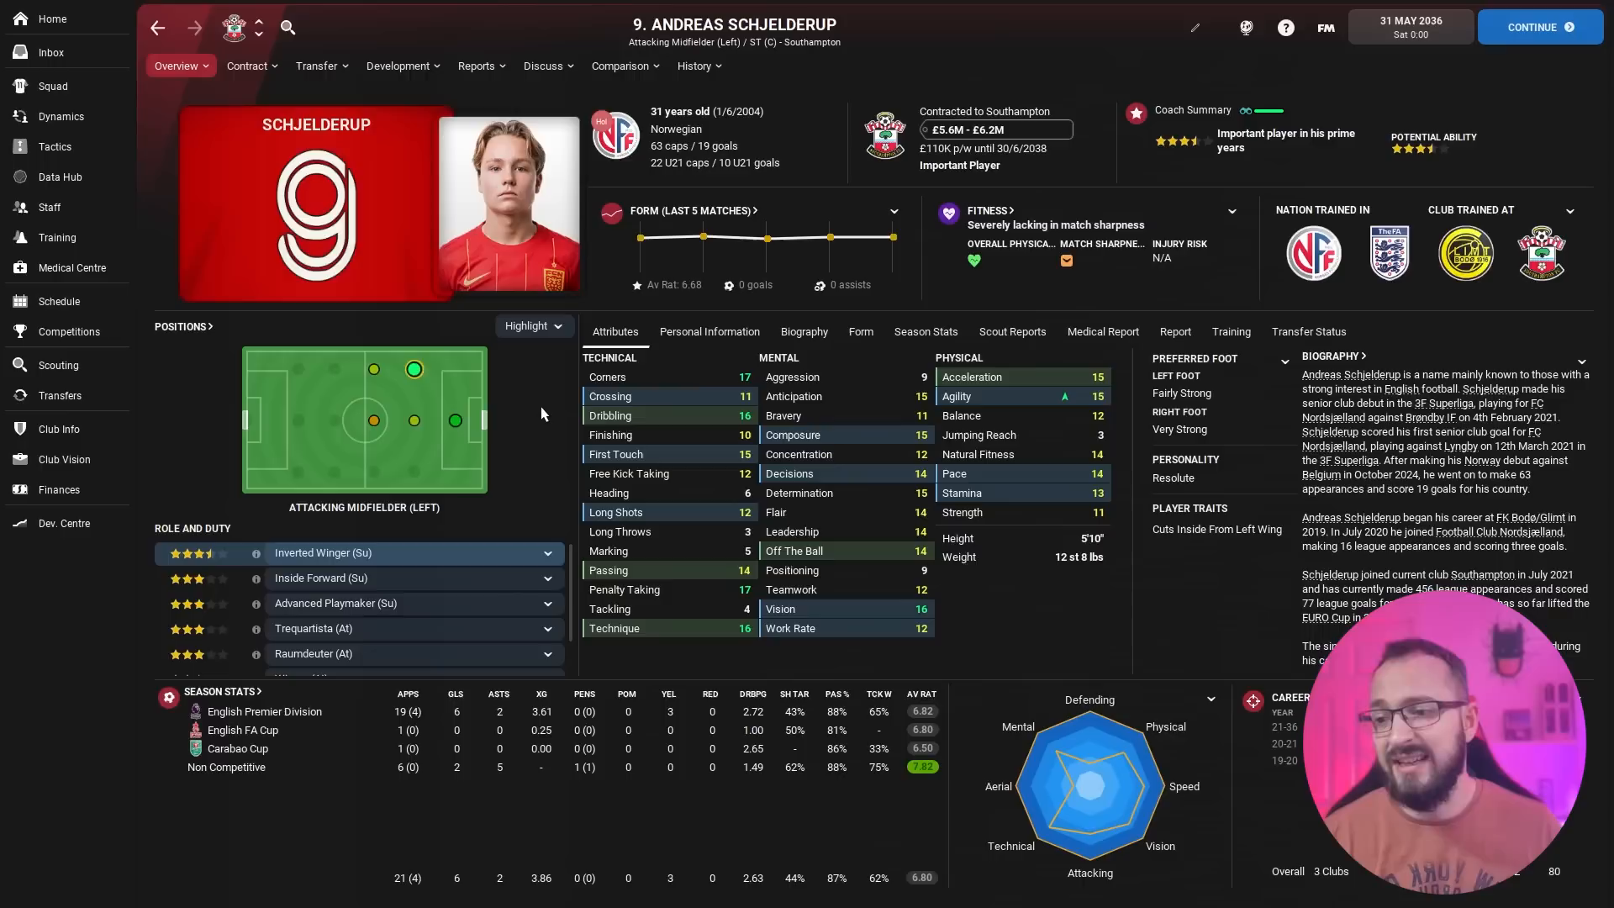
{"action": "left_click", "coordinate": [694, 66]}
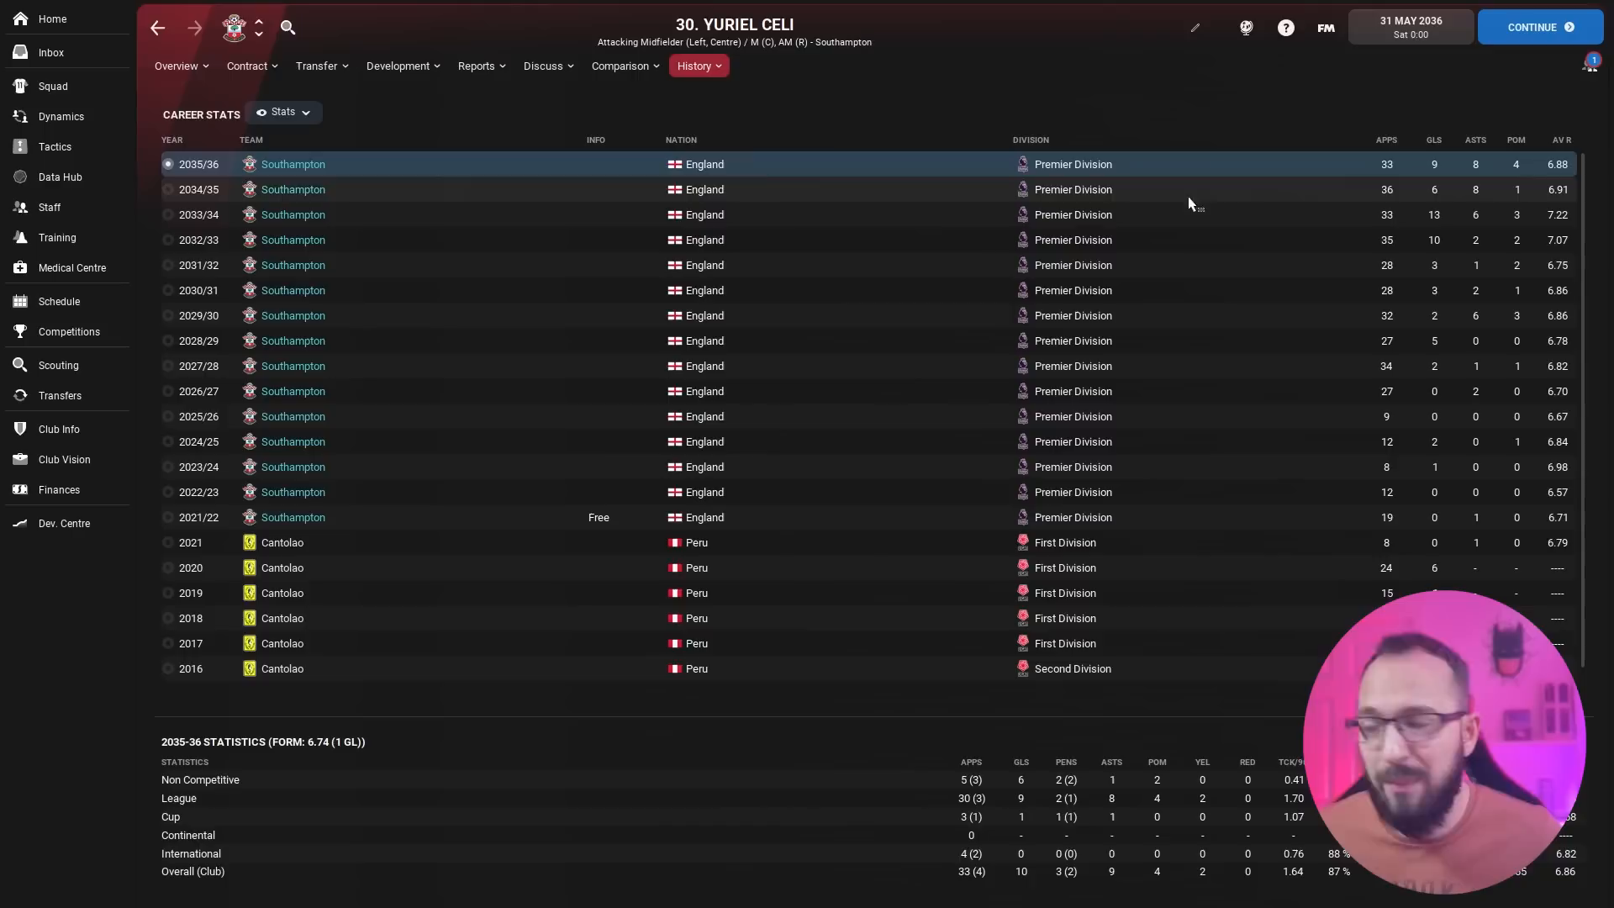
View Yuriel Celi's overview profile, then return to the Southampton squad list
{"action": "left_click", "coordinate": [176, 66]}
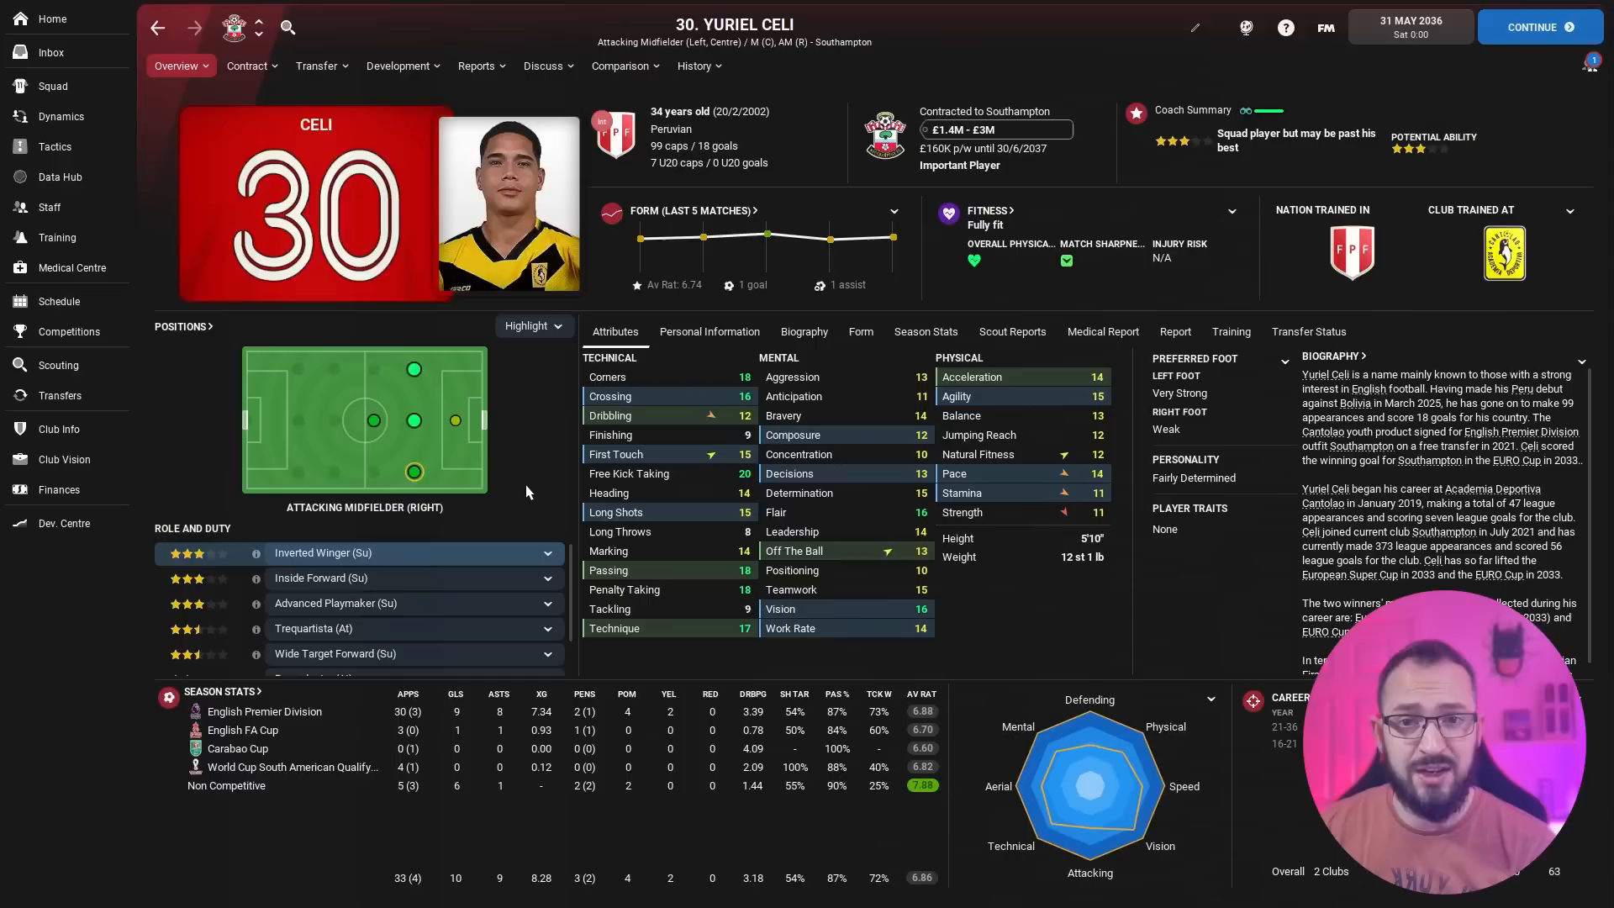
{"action": "left_click", "coordinate": [52, 86]}
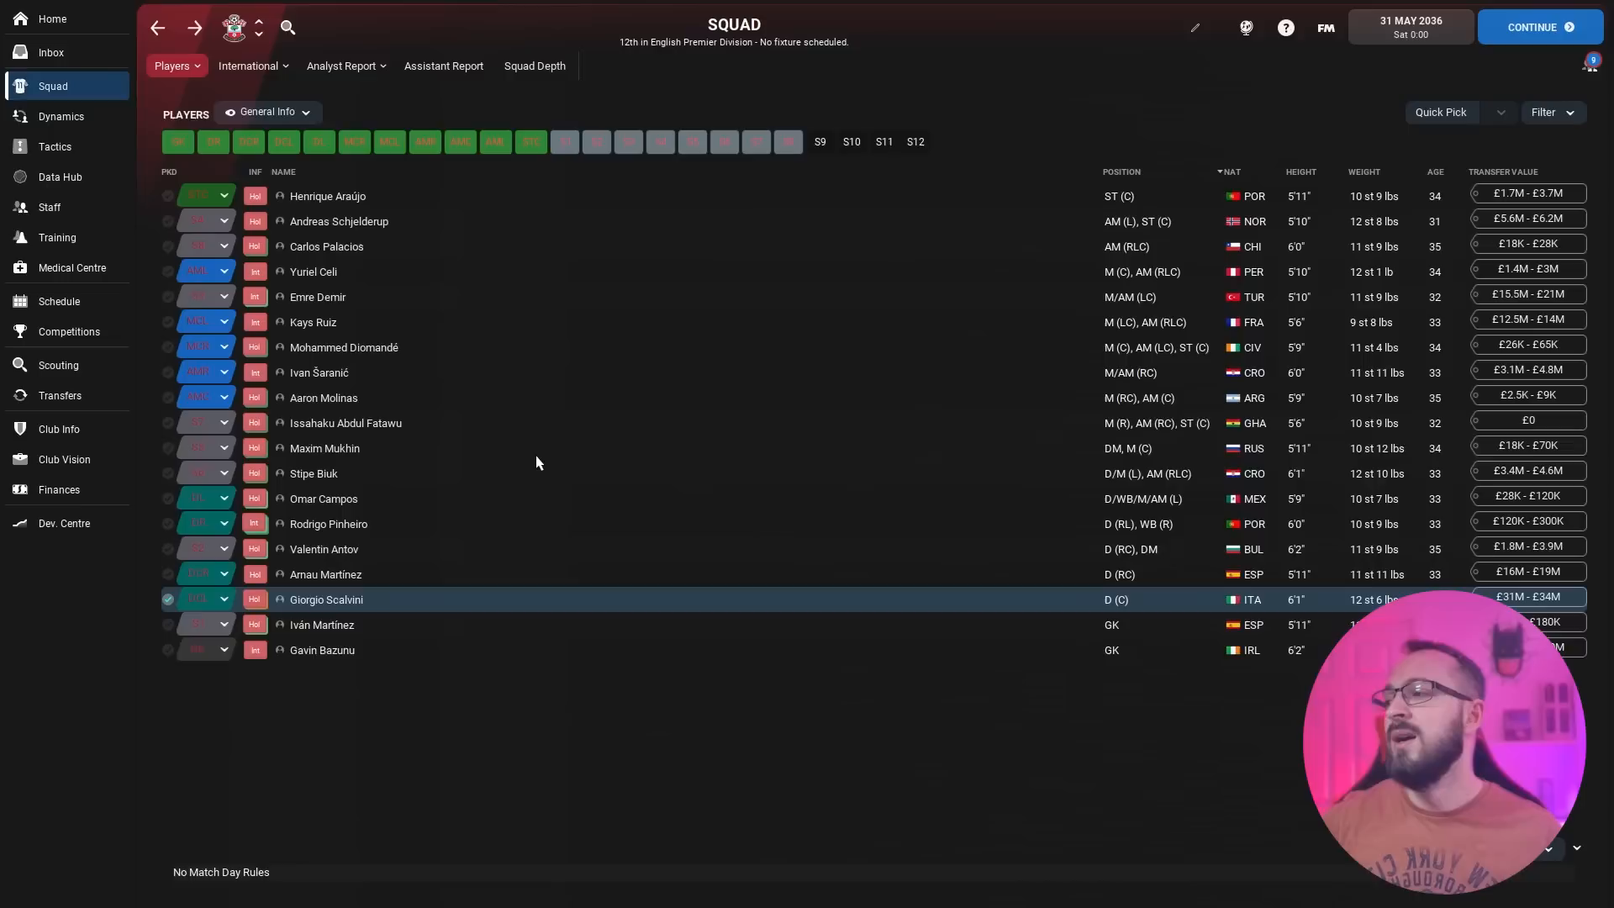
{"action": "left_click", "coordinate": [346, 422]}
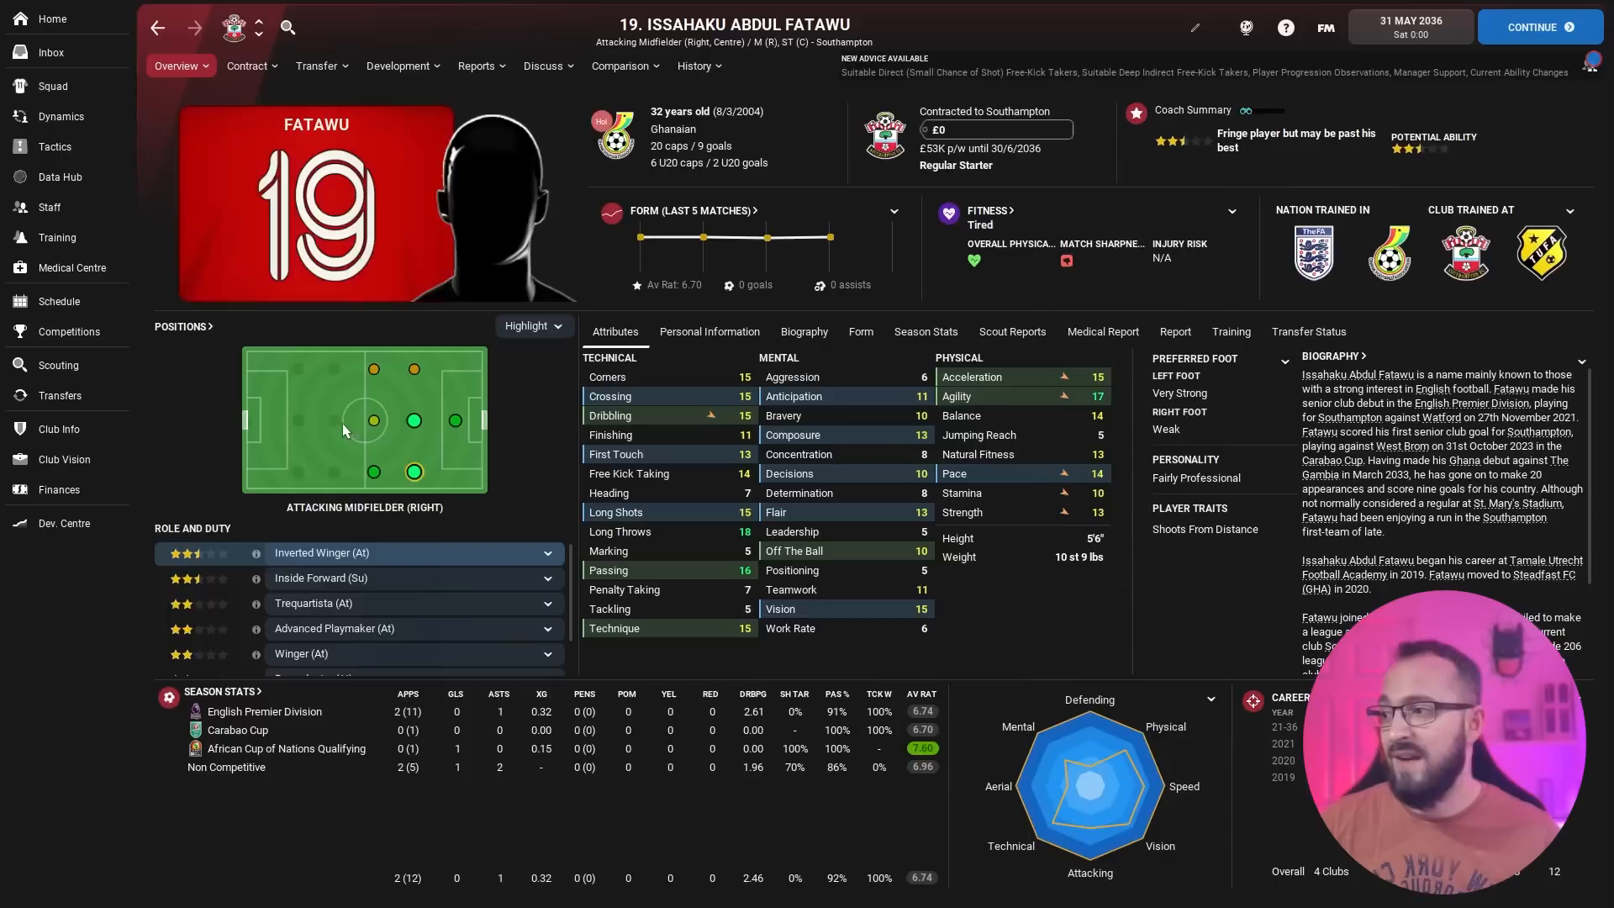
{"action": "left_click", "coordinate": [53, 85]}
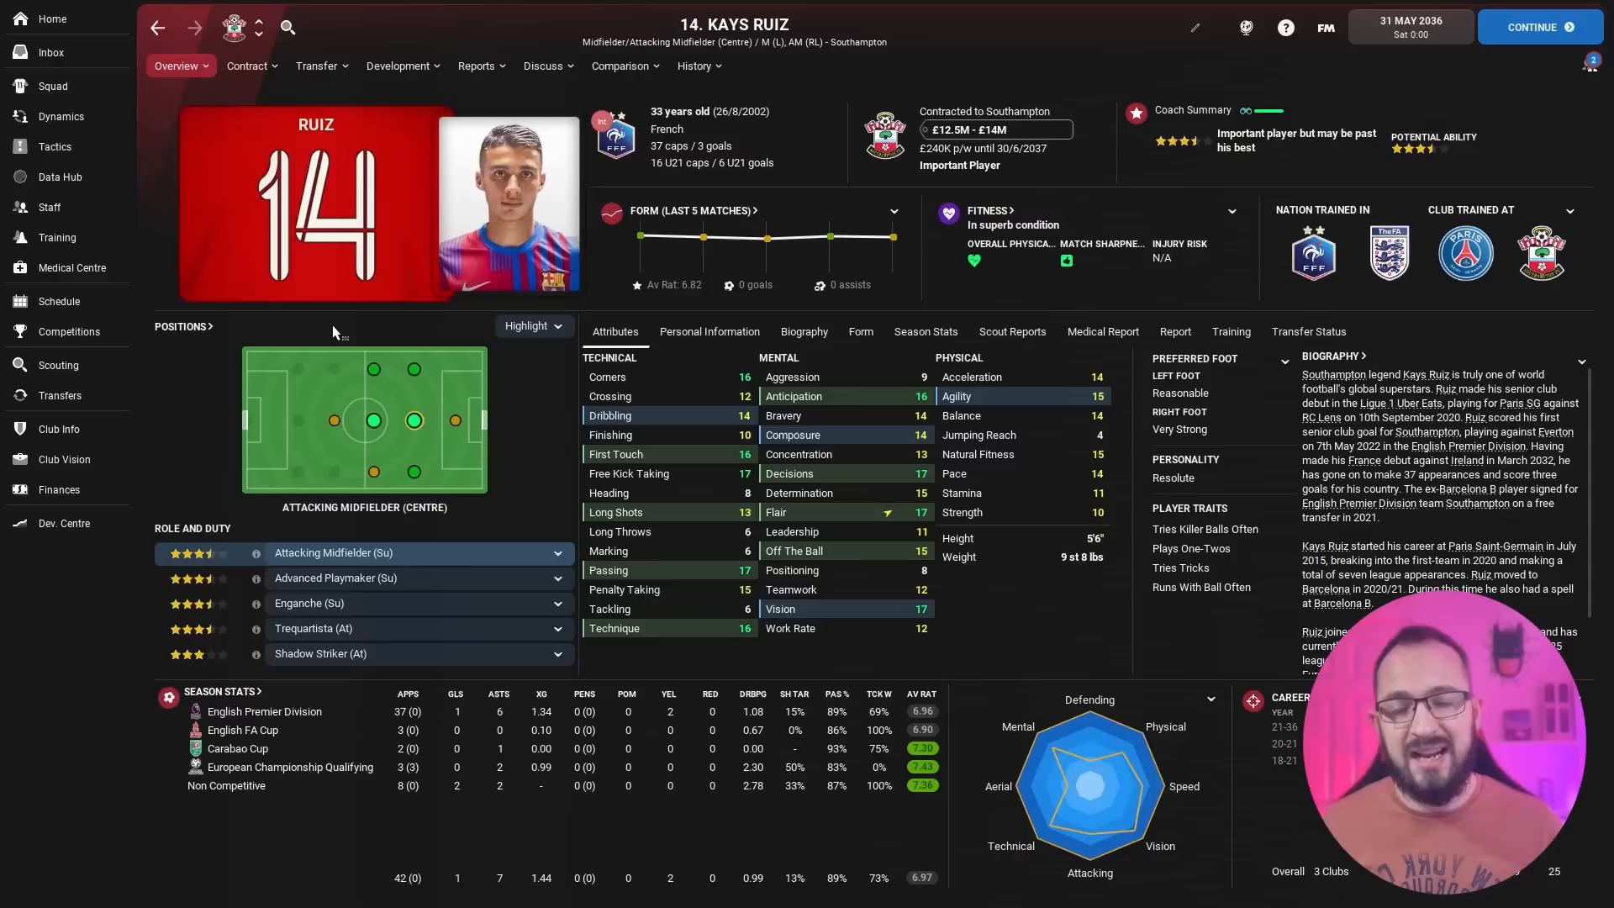
{"action": "left_click", "coordinate": [52, 86]}
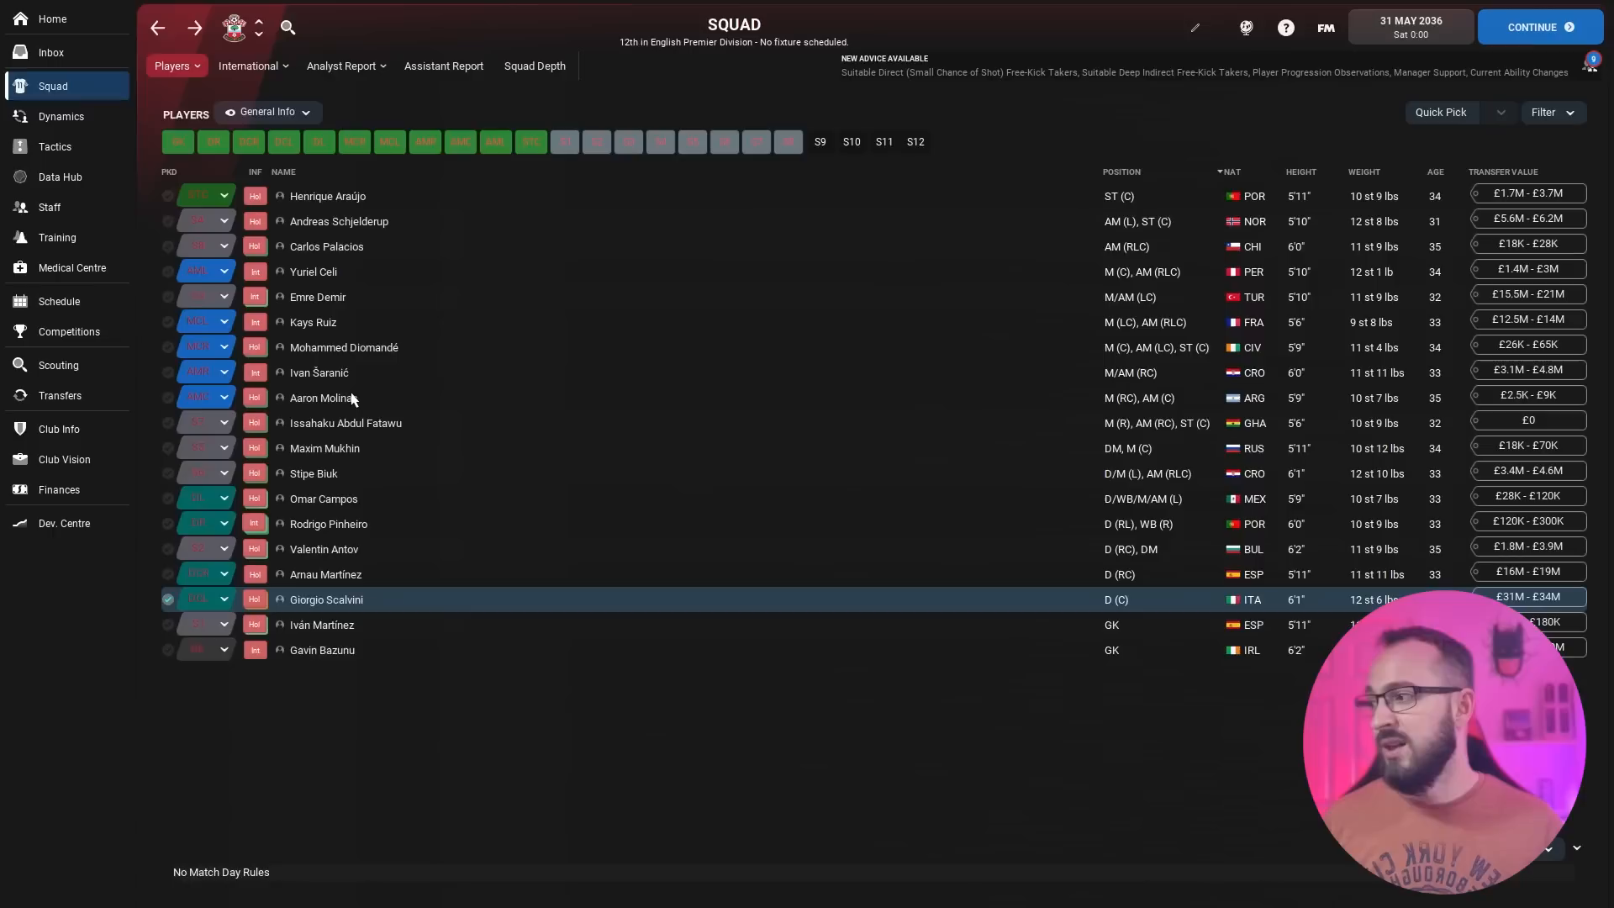
Review Omar Campos's 2036 profile and season stats, then return to the squad list
{"action": "left_click", "coordinate": [323, 498]}
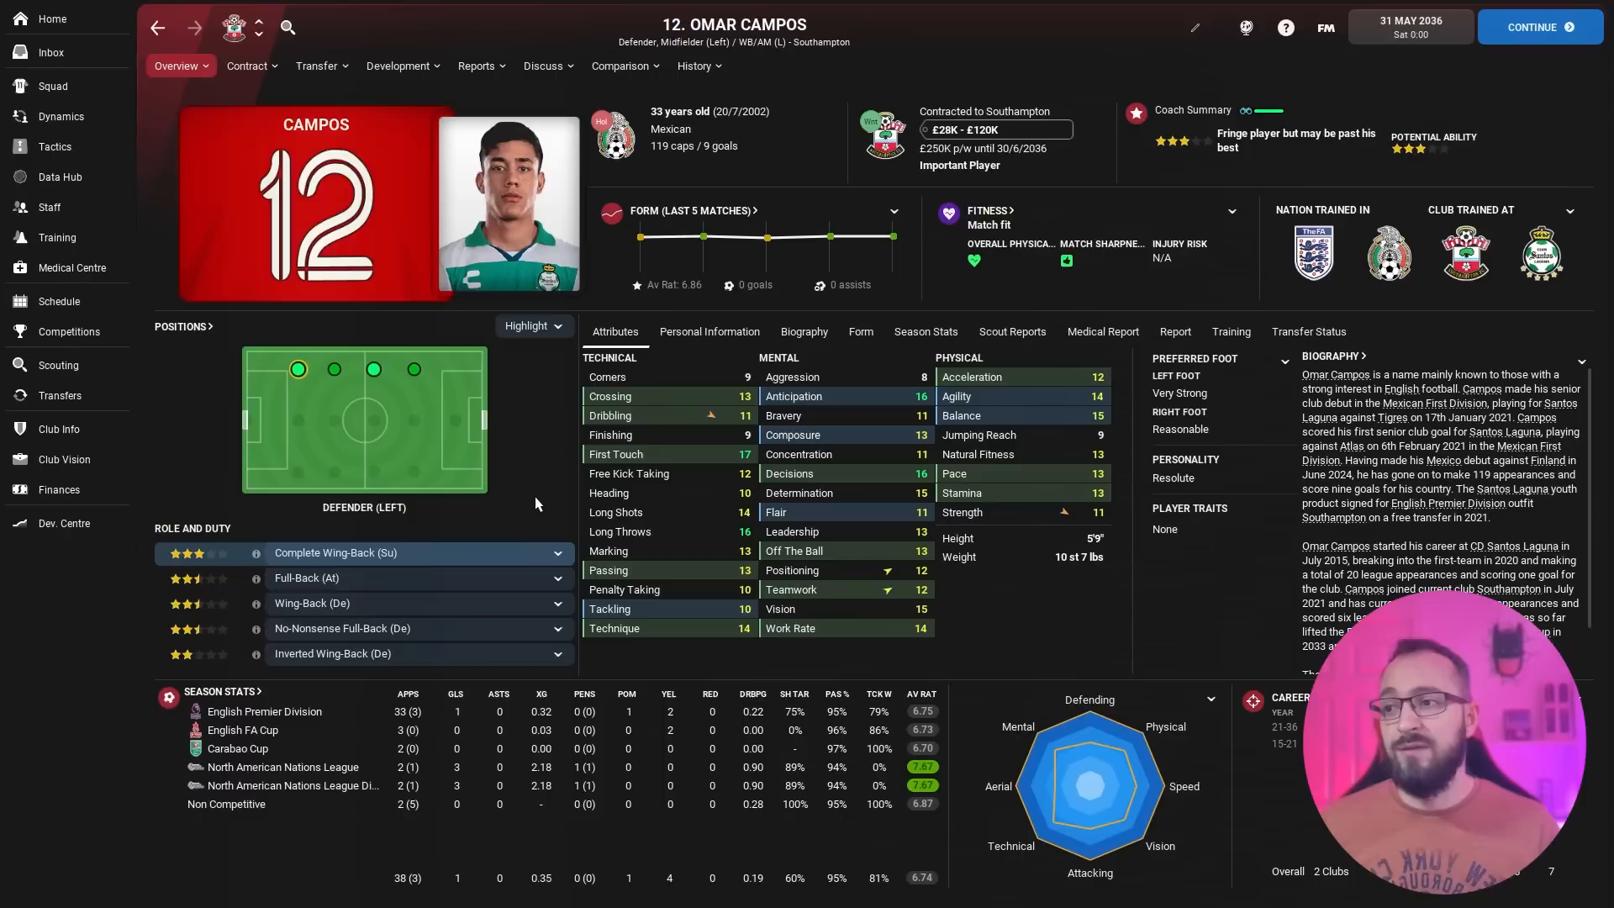
{"action": "left_click", "coordinate": [52, 86]}
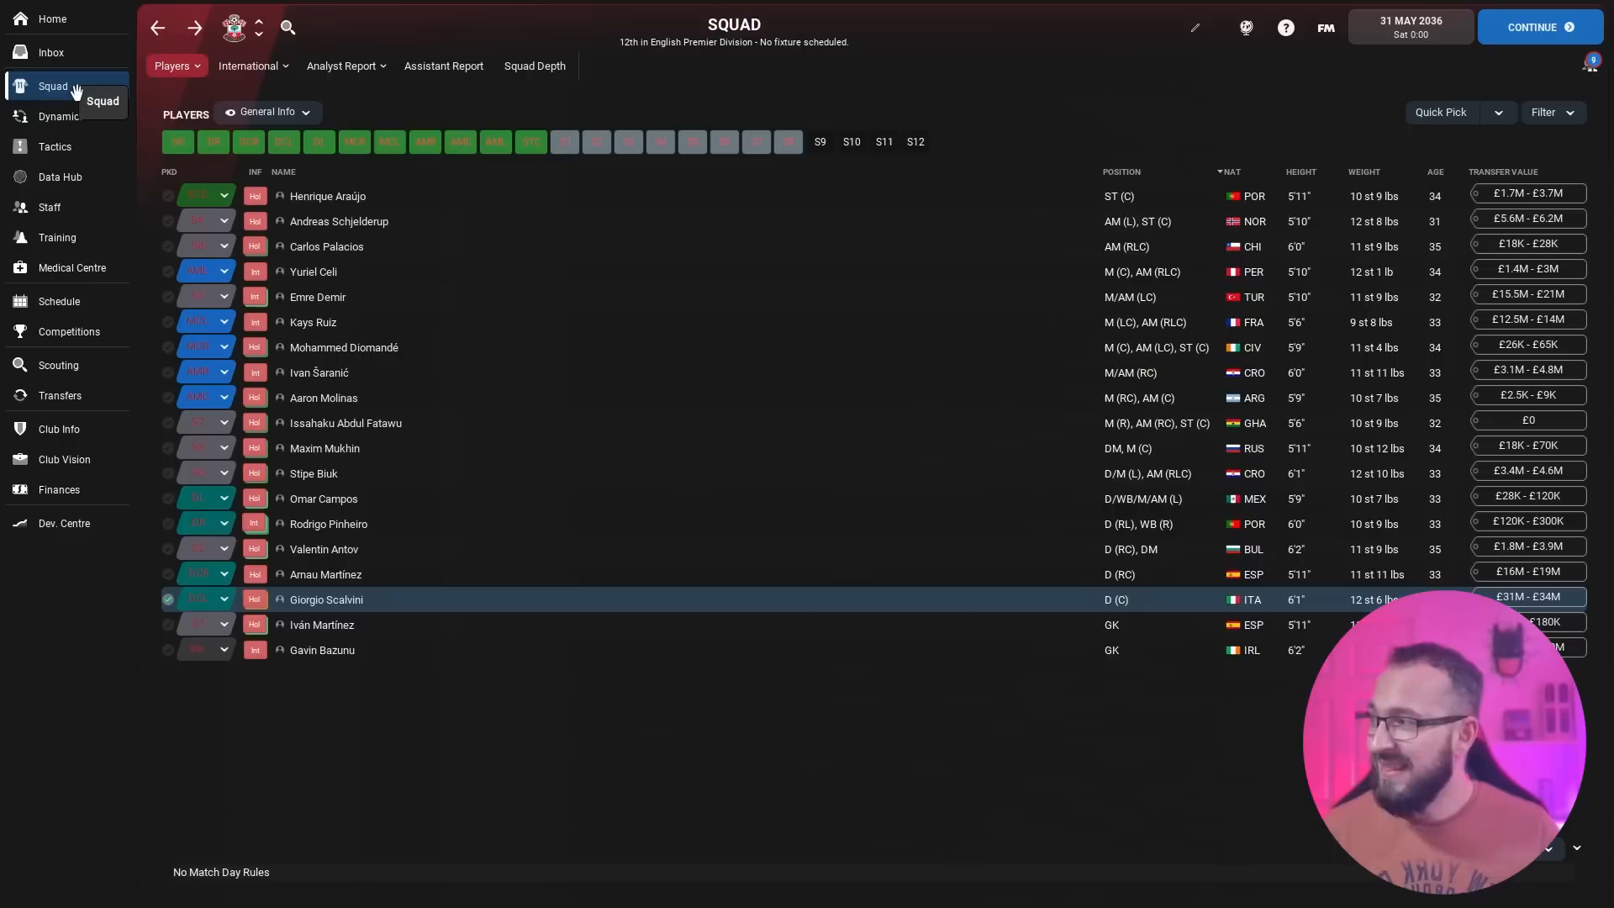
{"action": "mouse_move", "coordinate": [678, 278]}
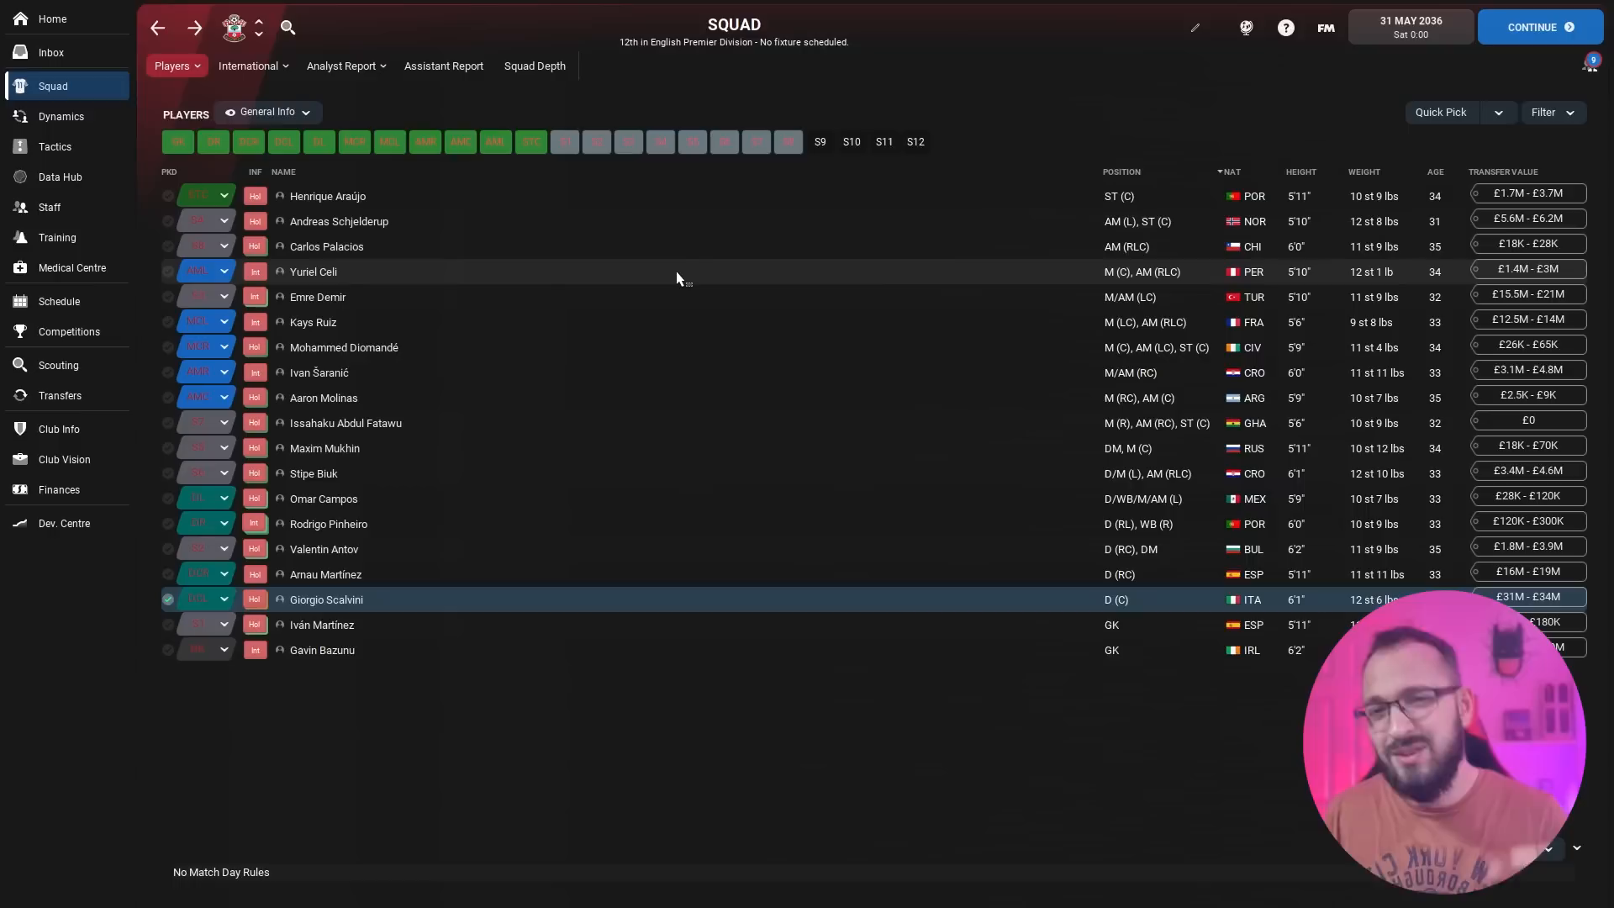